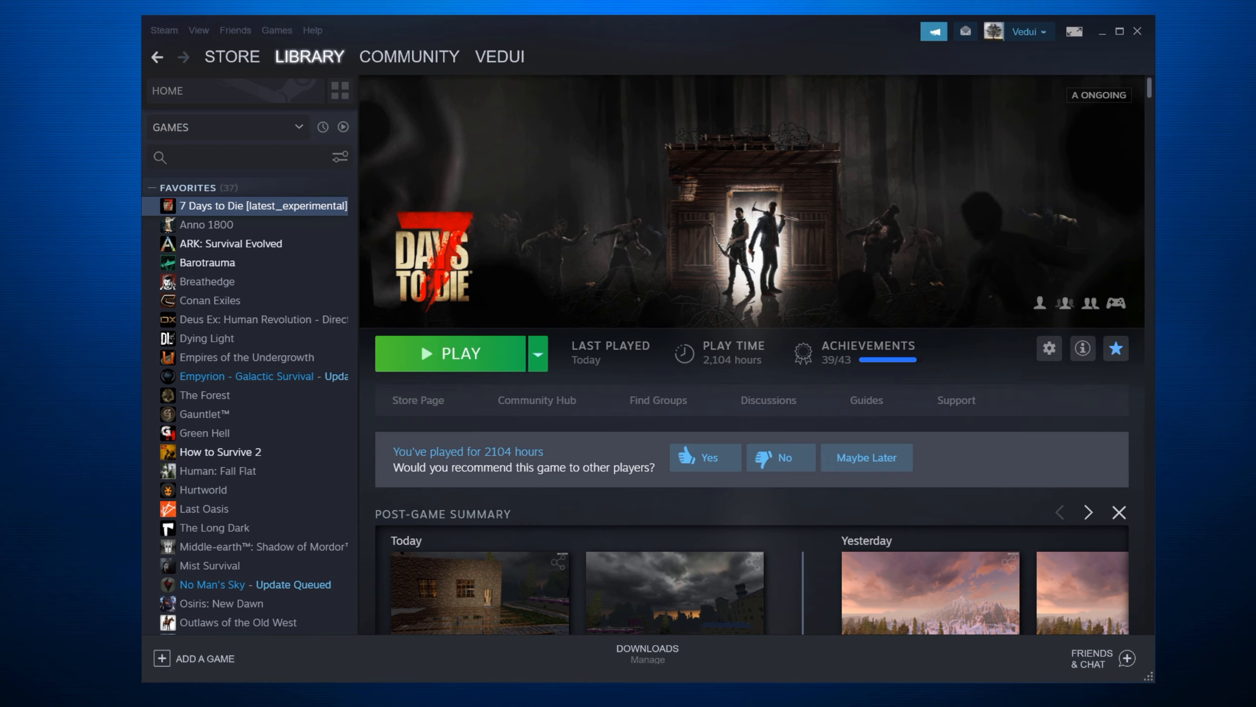
pyautogui.moveTo(1050, 286)
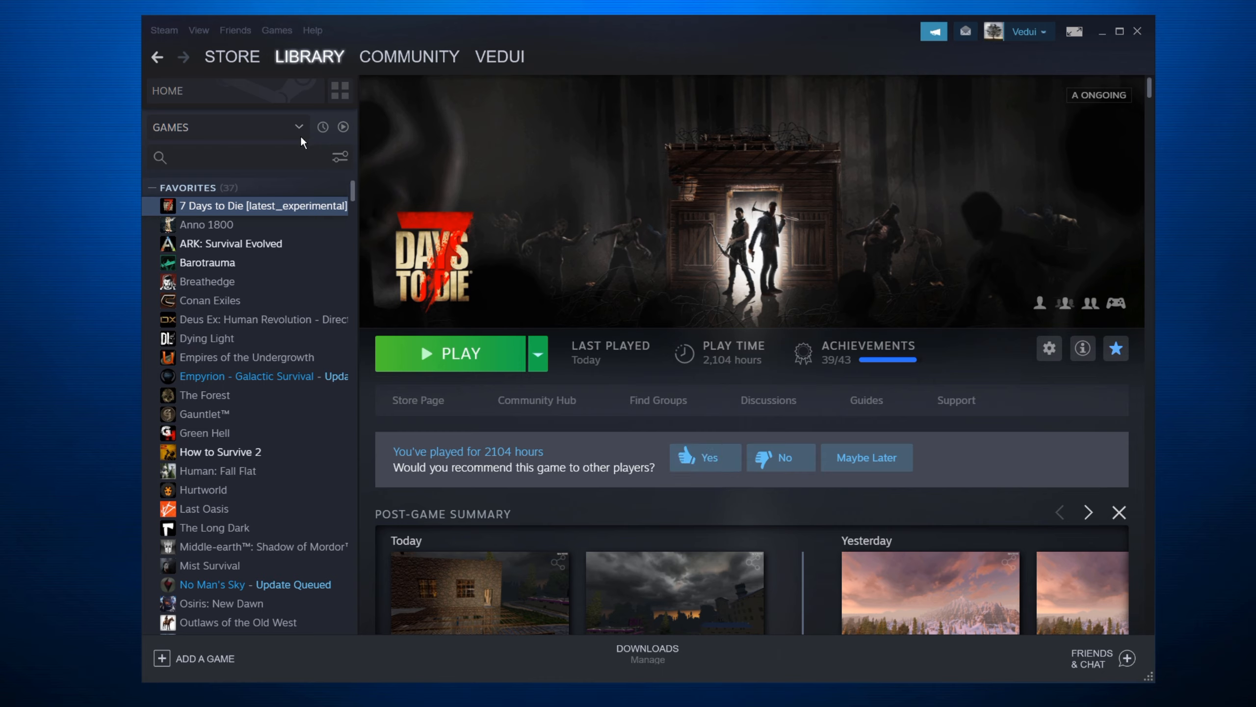
# Step: Filter the Steam library to Tools and open the 7 Days to Die Dedicated Server page
pyautogui.click(227, 126)
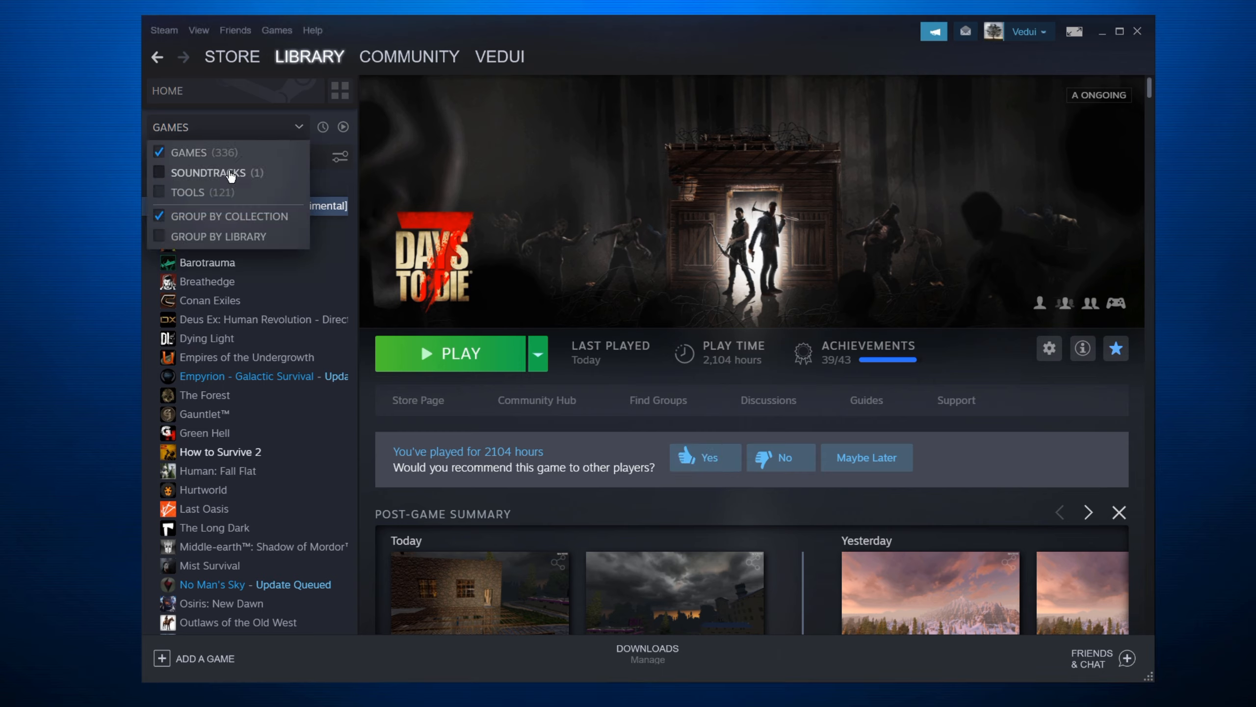
pyautogui.click(188, 192)
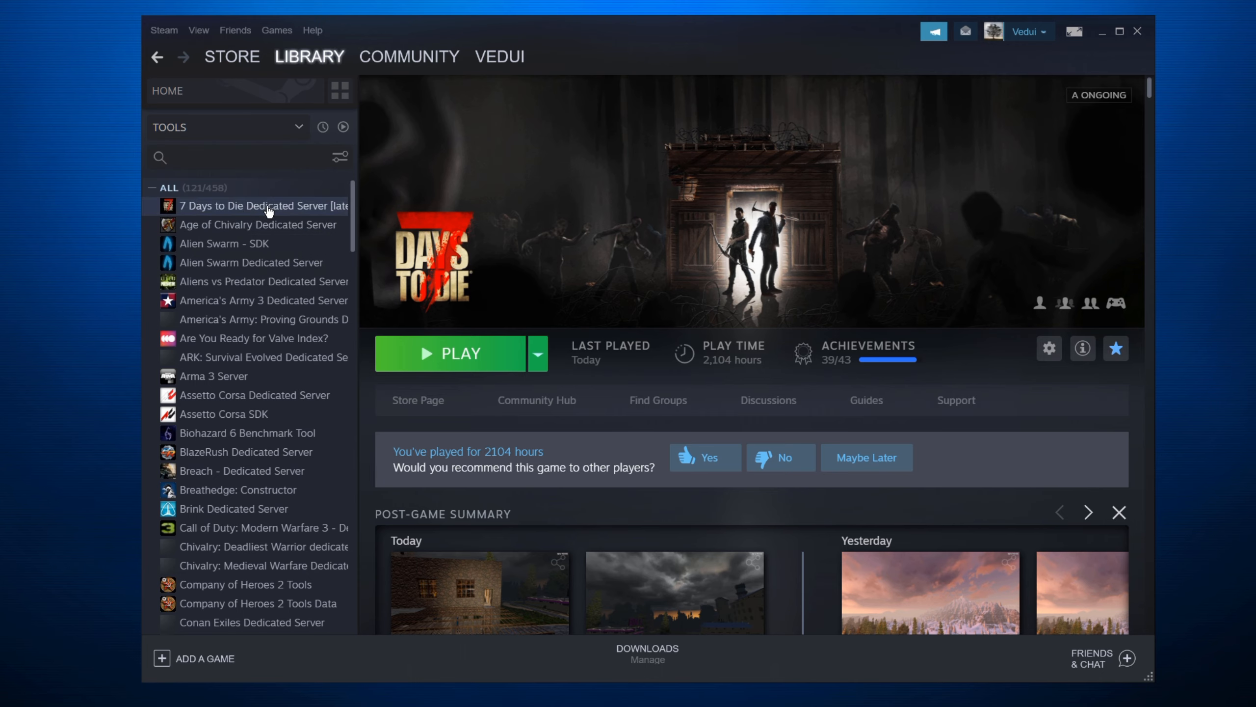
pyautogui.click(264, 205)
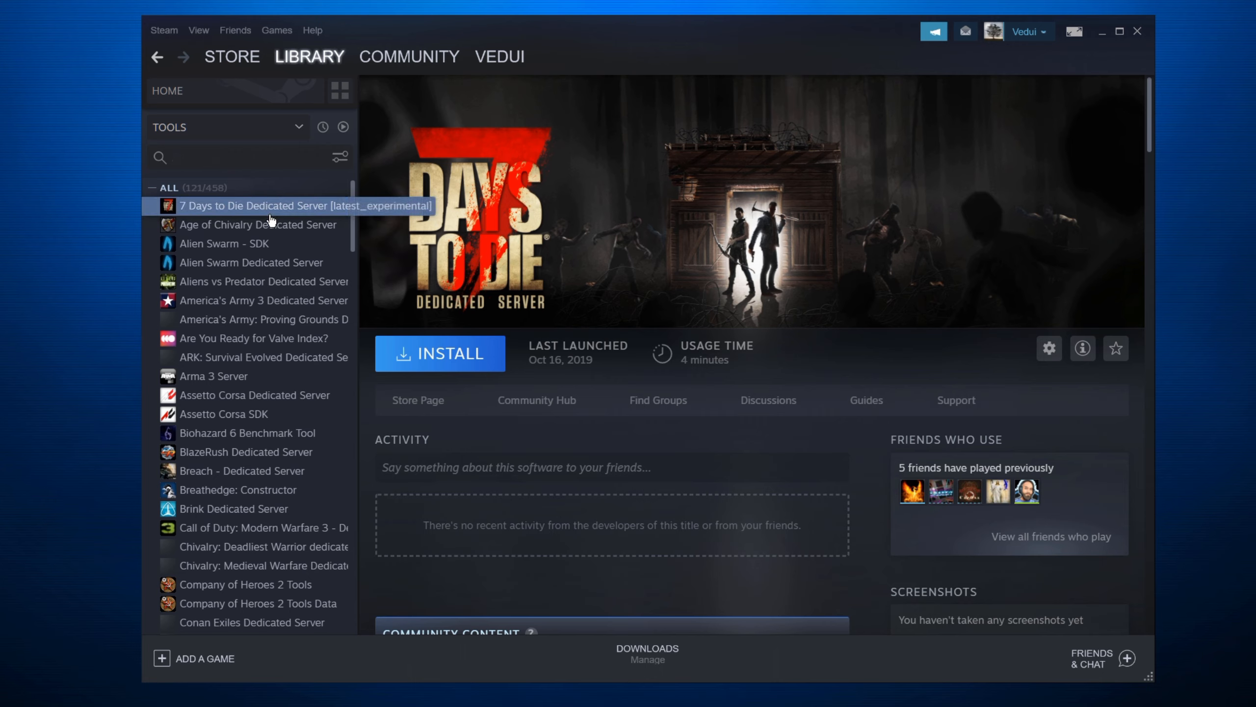
pyautogui.moveTo(271, 215)
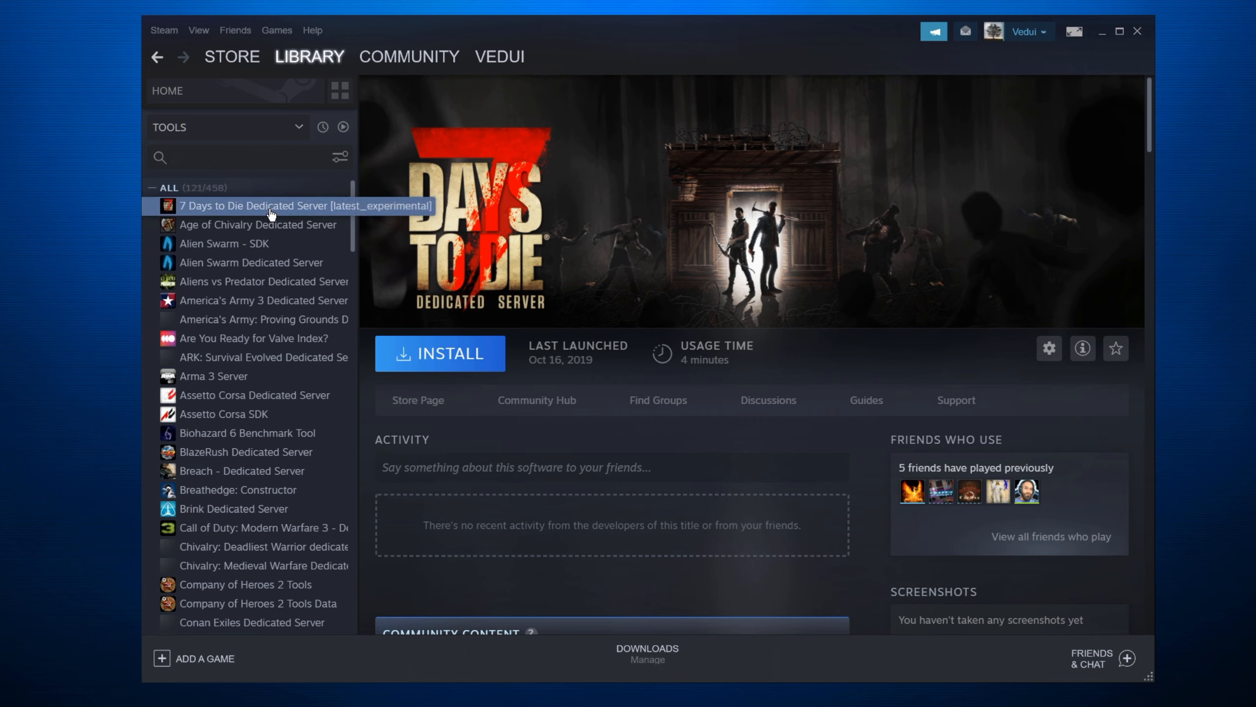
pyautogui.moveTo(303, 220)
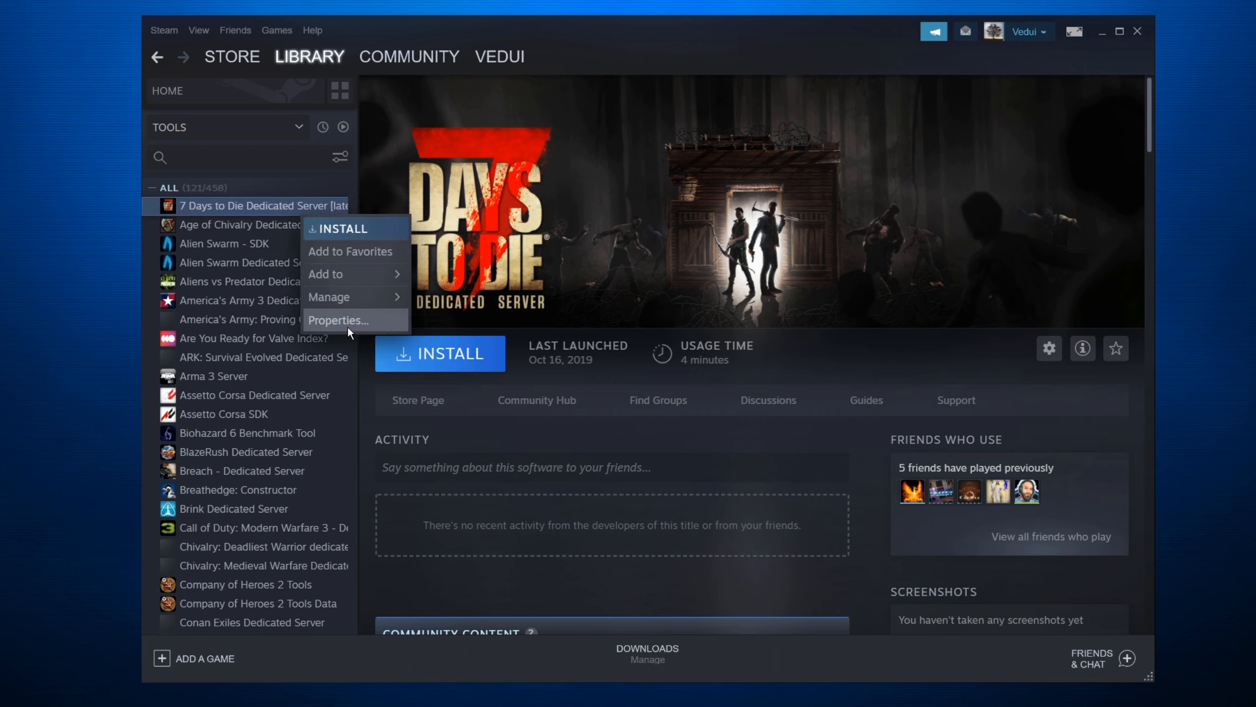
# Step: Set the server's Betas option to latest_experimental - Unstable build in Properties
pyautogui.click(337, 319)
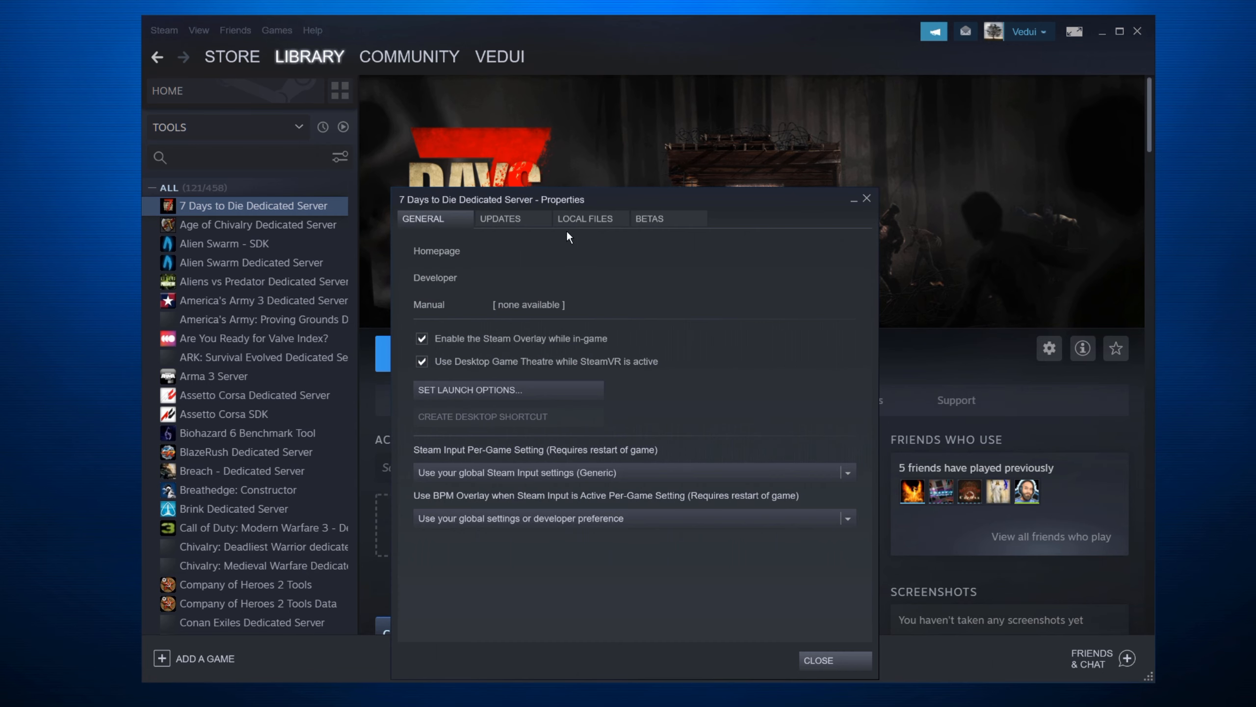
pyautogui.click(649, 218)
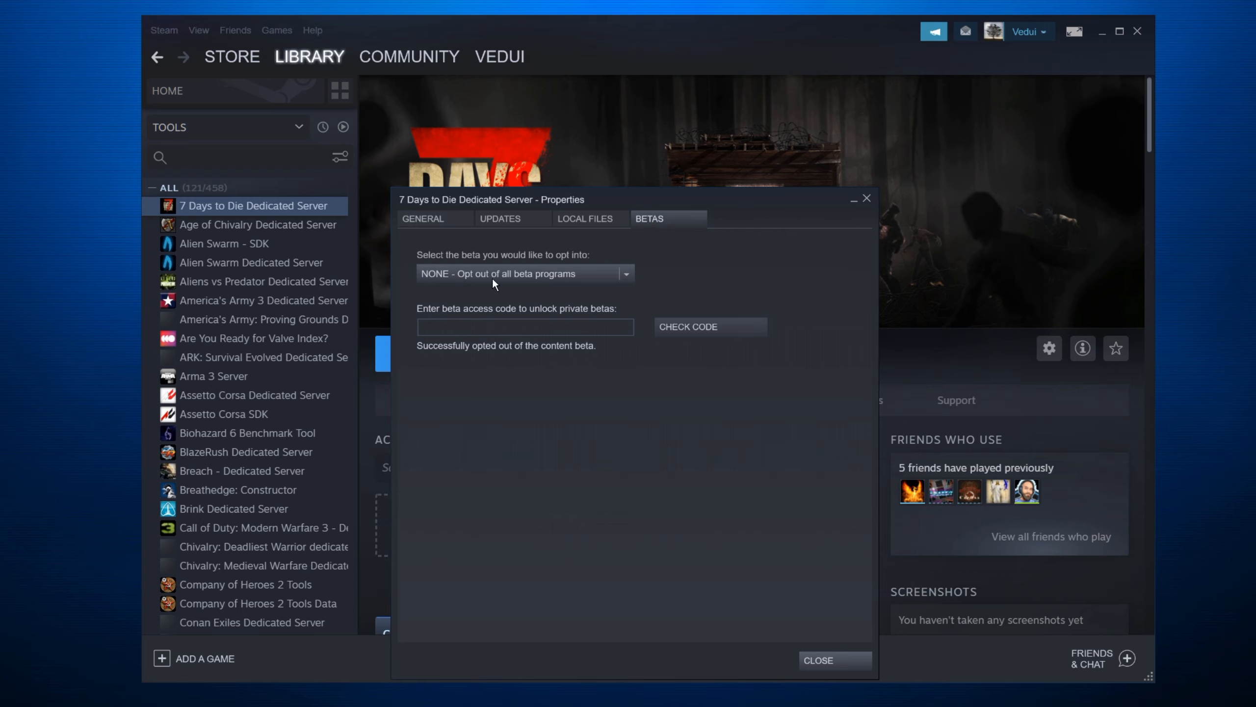
pyautogui.moveTo(568, 280)
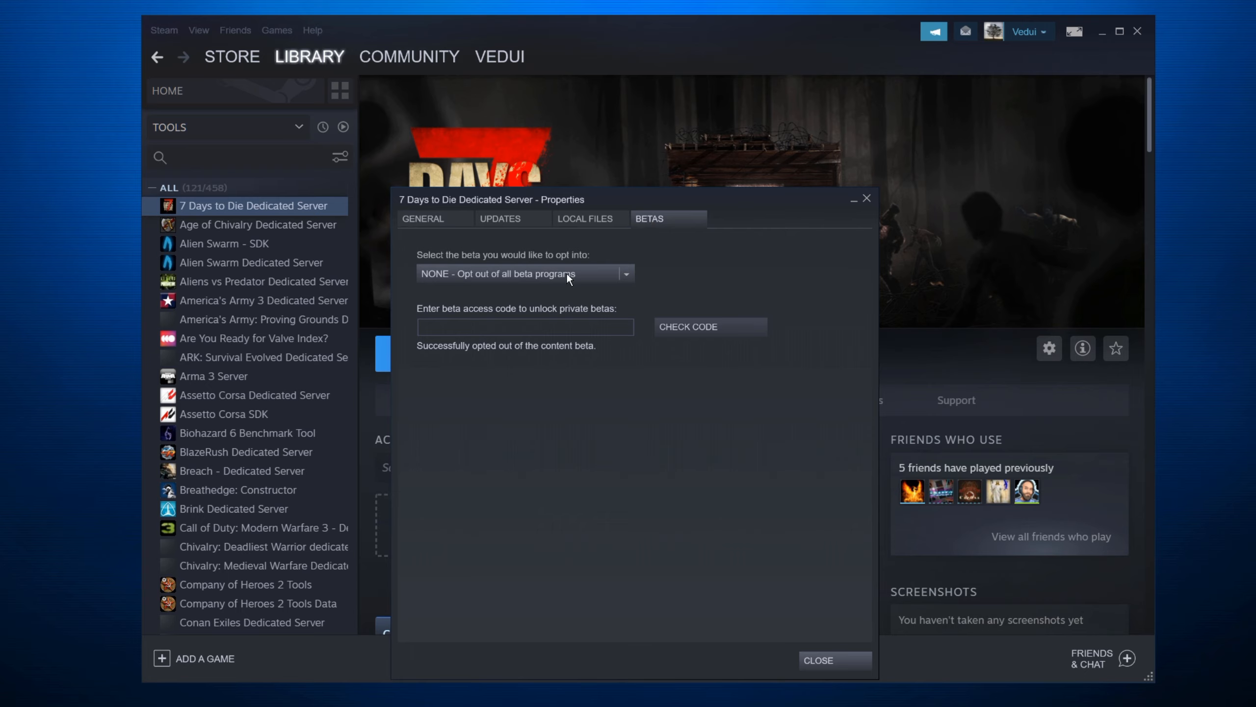
pyautogui.moveTo(582, 279)
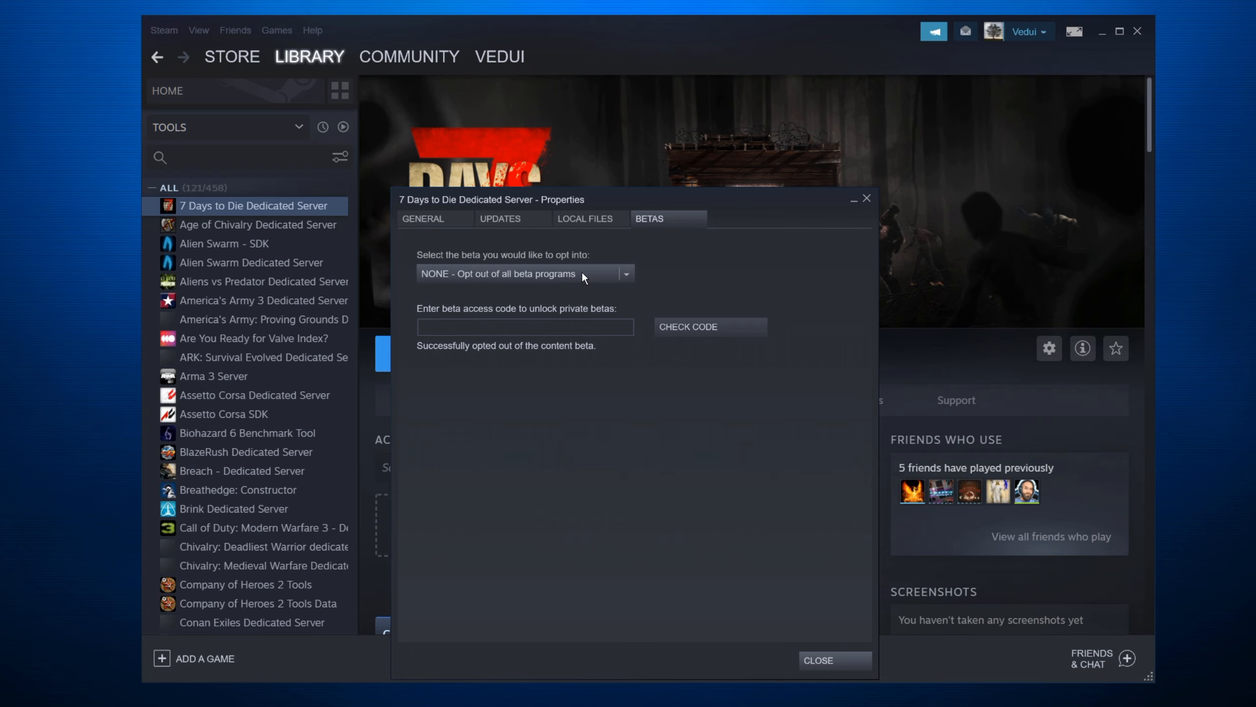
pyautogui.click(626, 274)
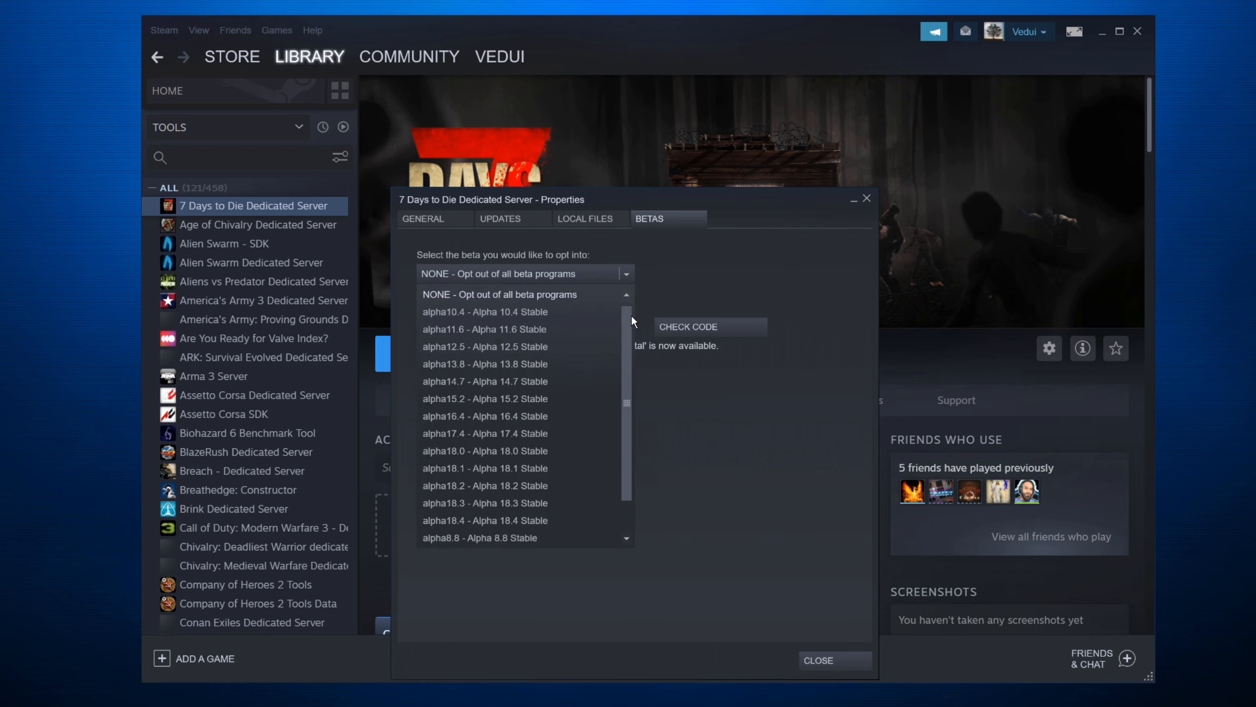
pyautogui.click(524, 273)
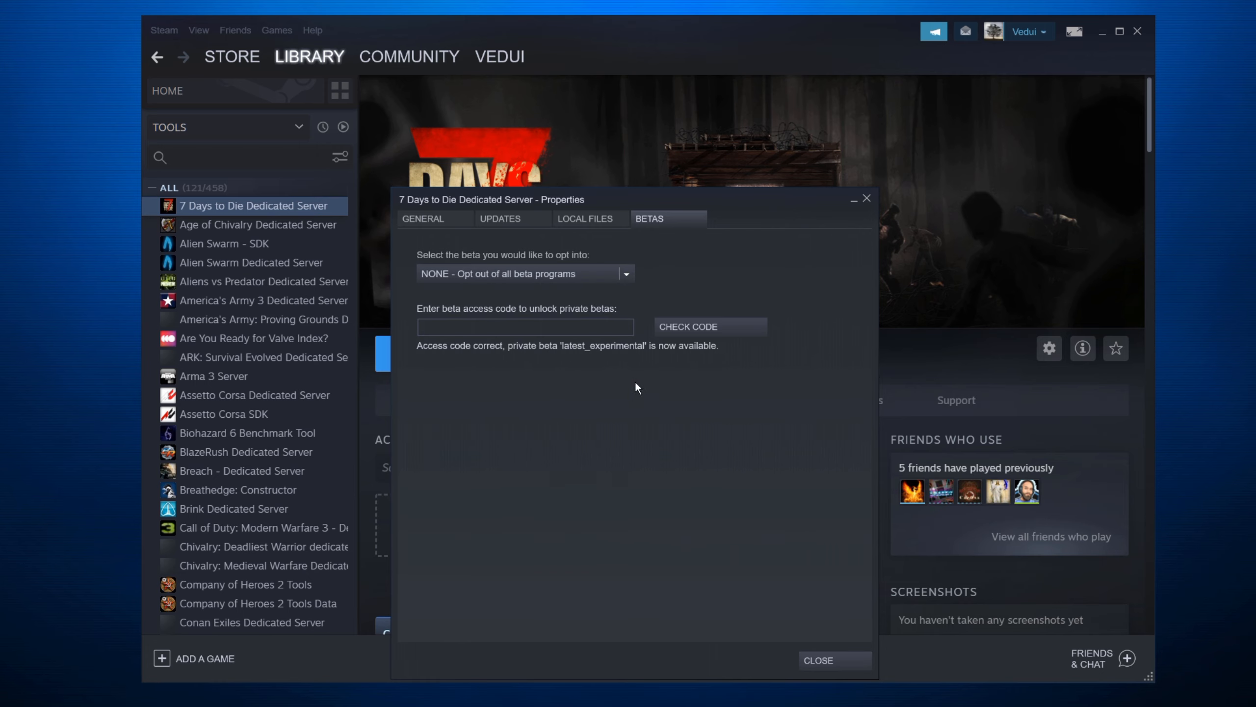
pyautogui.click(626, 273)
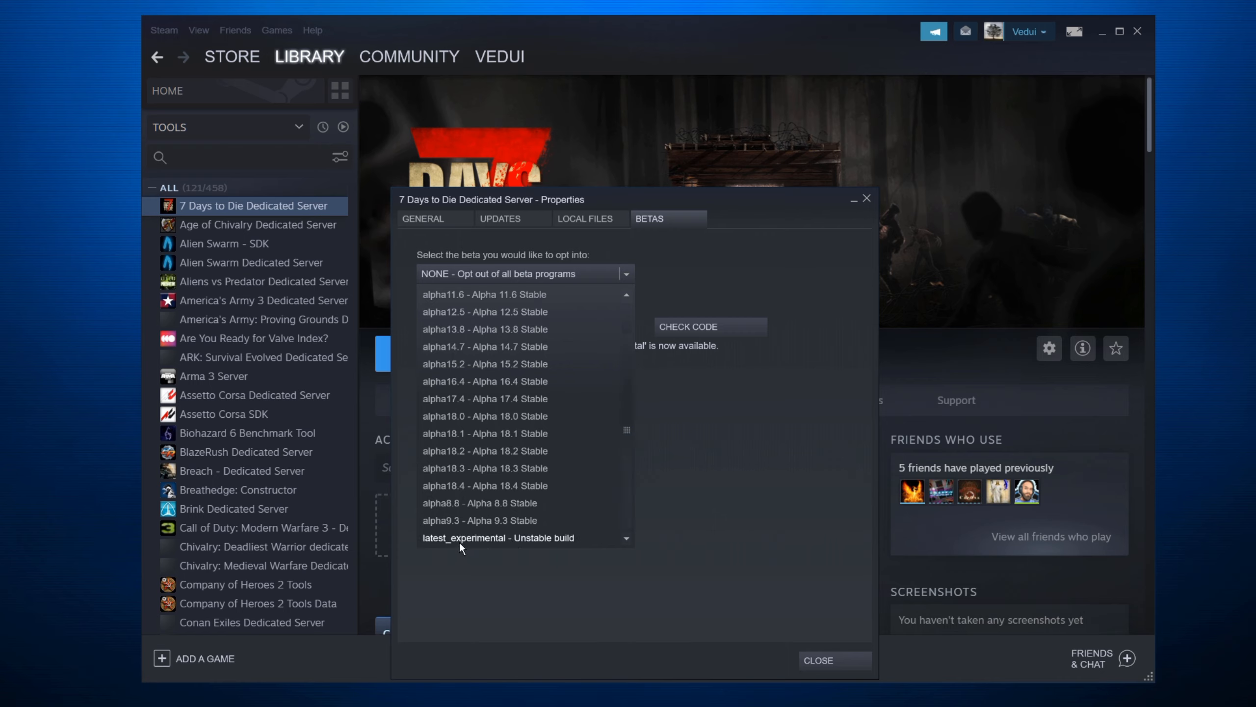
pyautogui.click(497, 537)
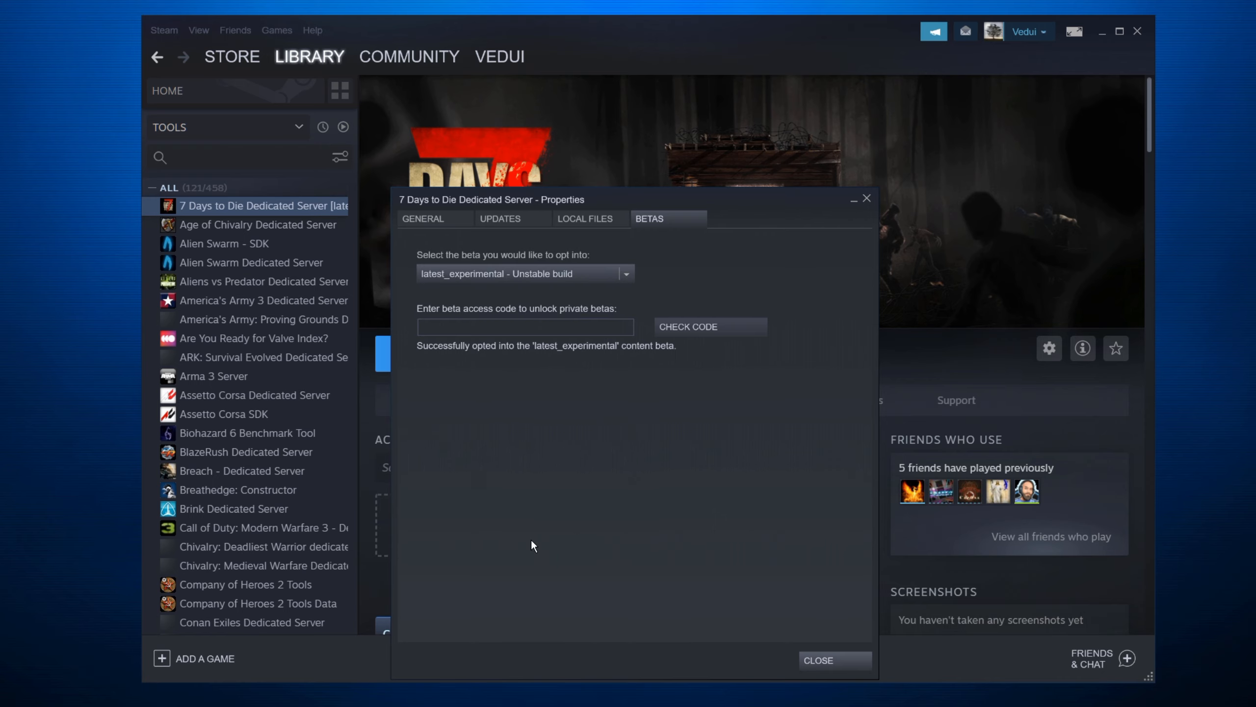
pyautogui.moveTo(591, 279)
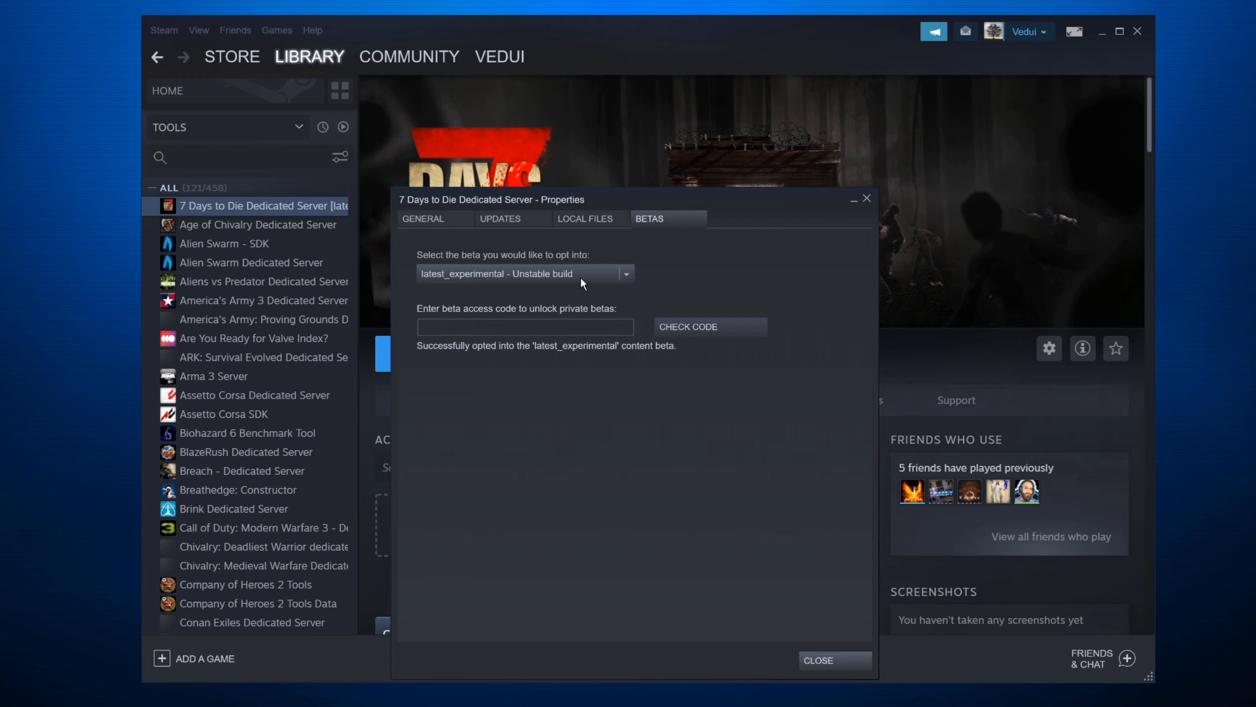
pyautogui.moveTo(592, 303)
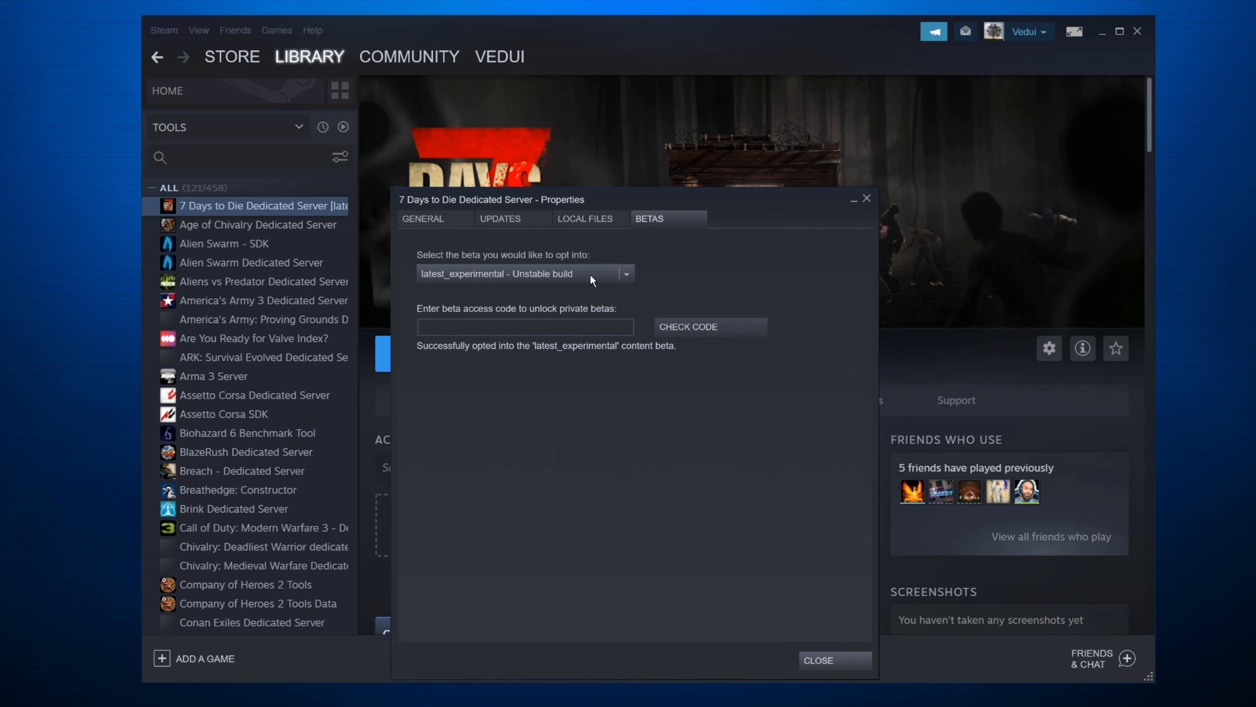
pyautogui.moveTo(592, 277)
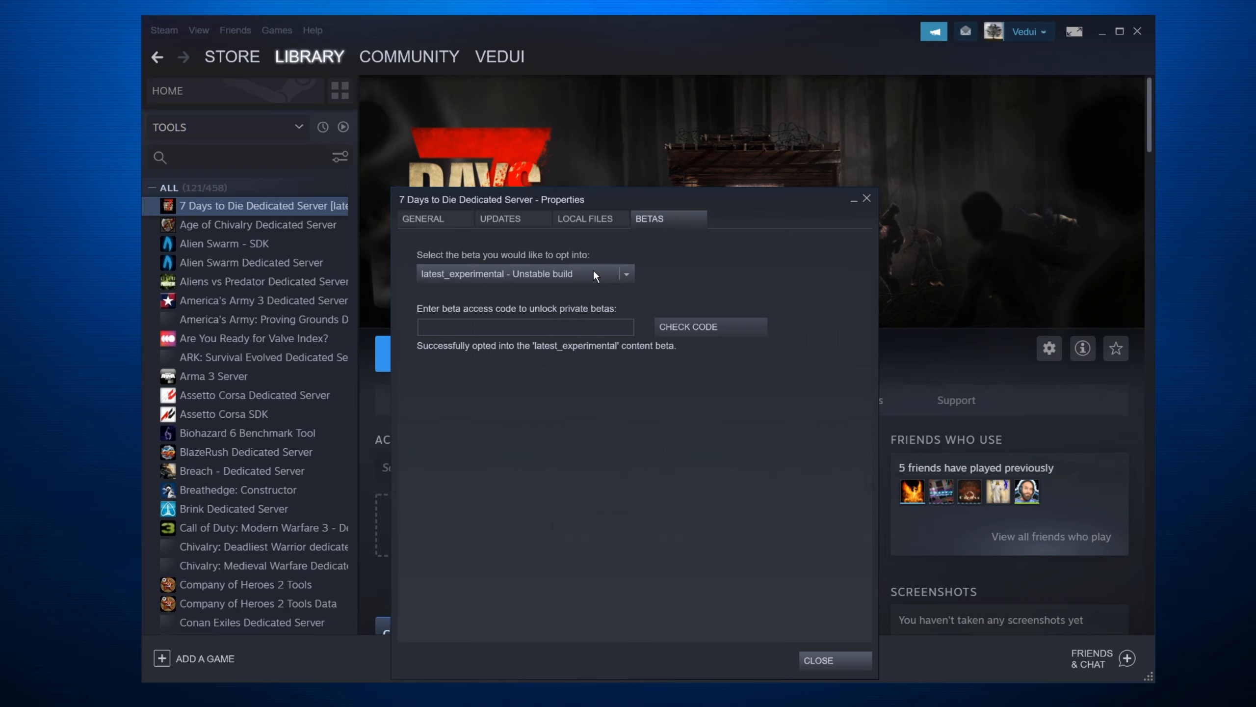
pyautogui.moveTo(599, 282)
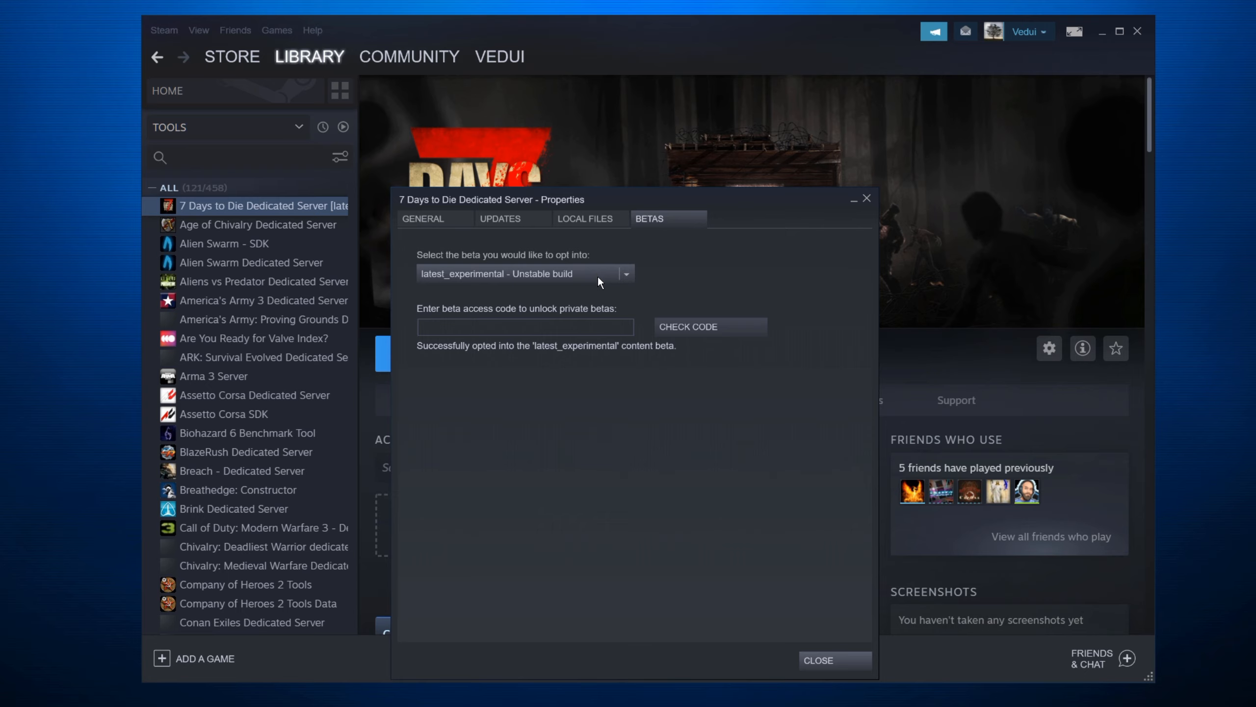
pyautogui.moveTo(592, 287)
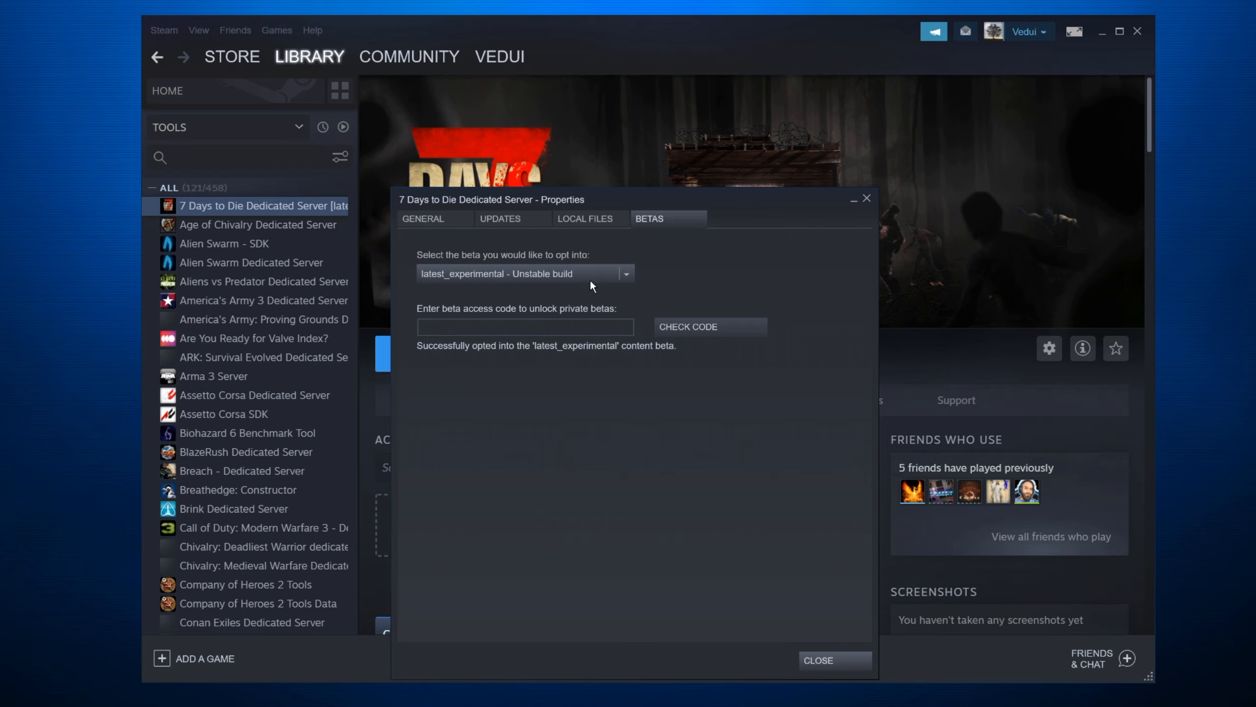
# Step: Install the dedicated server to the default Steam location in C:\Program Files
pyautogui.click(817, 660)
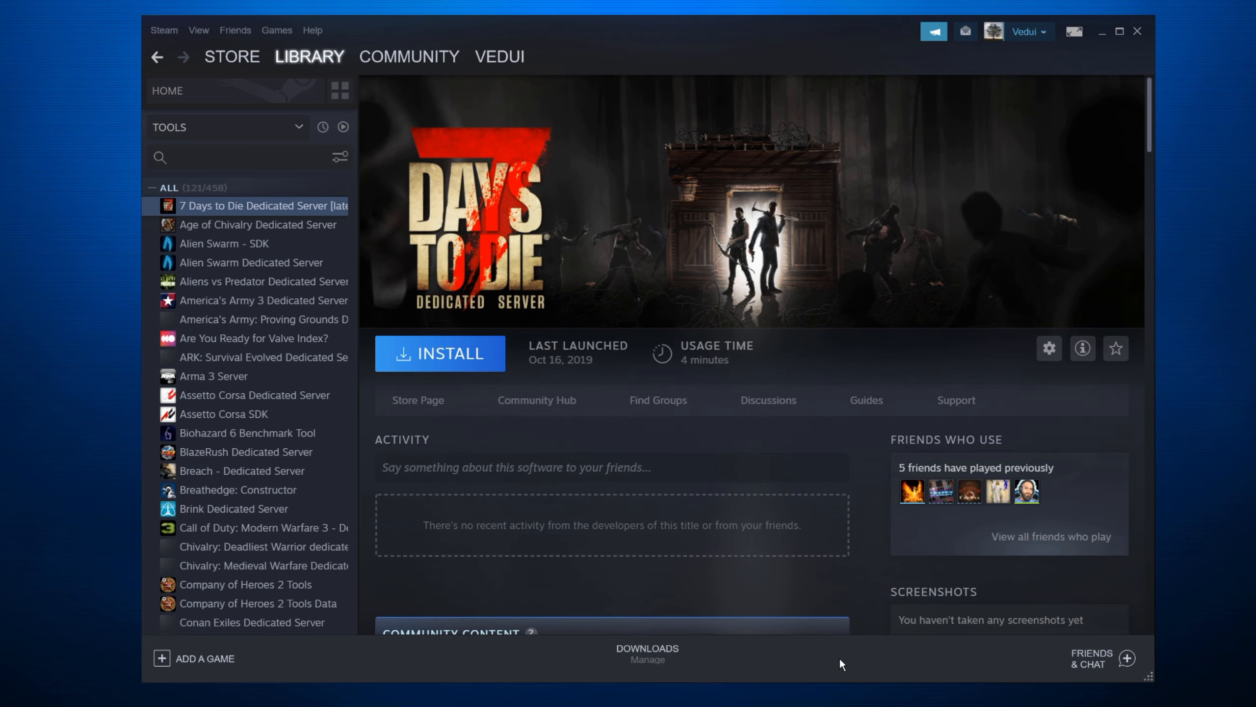
pyautogui.click(439, 354)
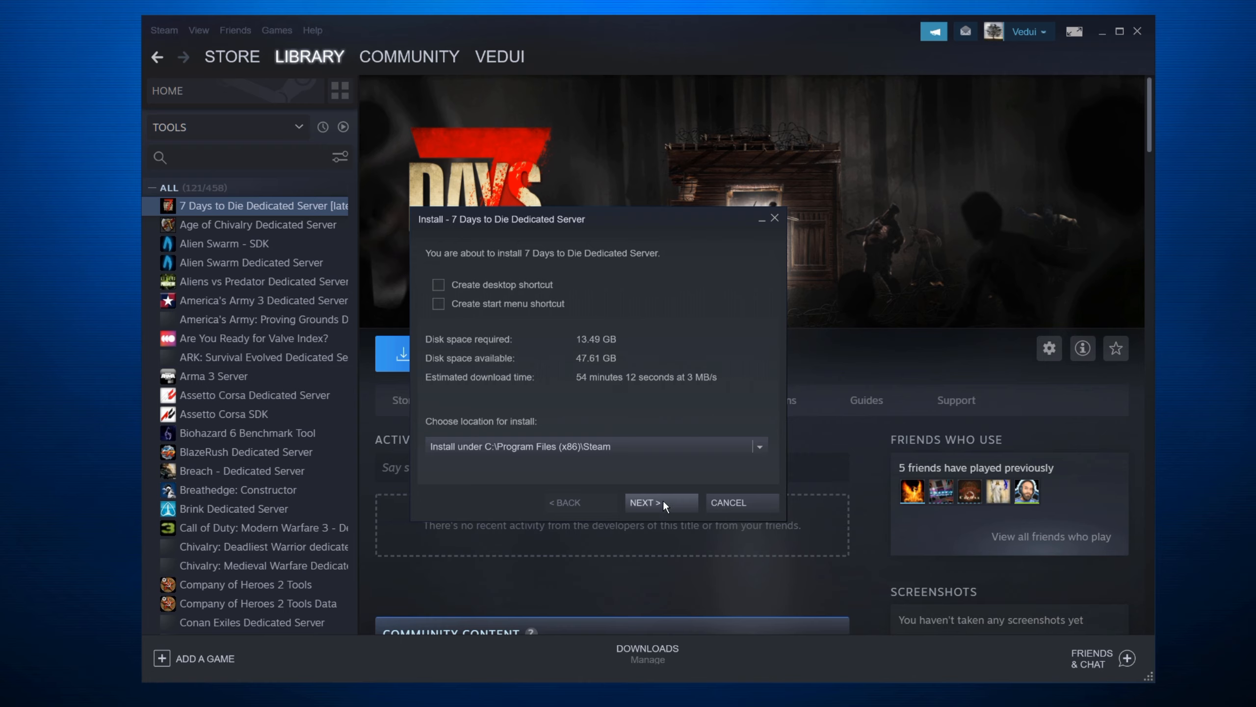
pyautogui.click(659, 503)
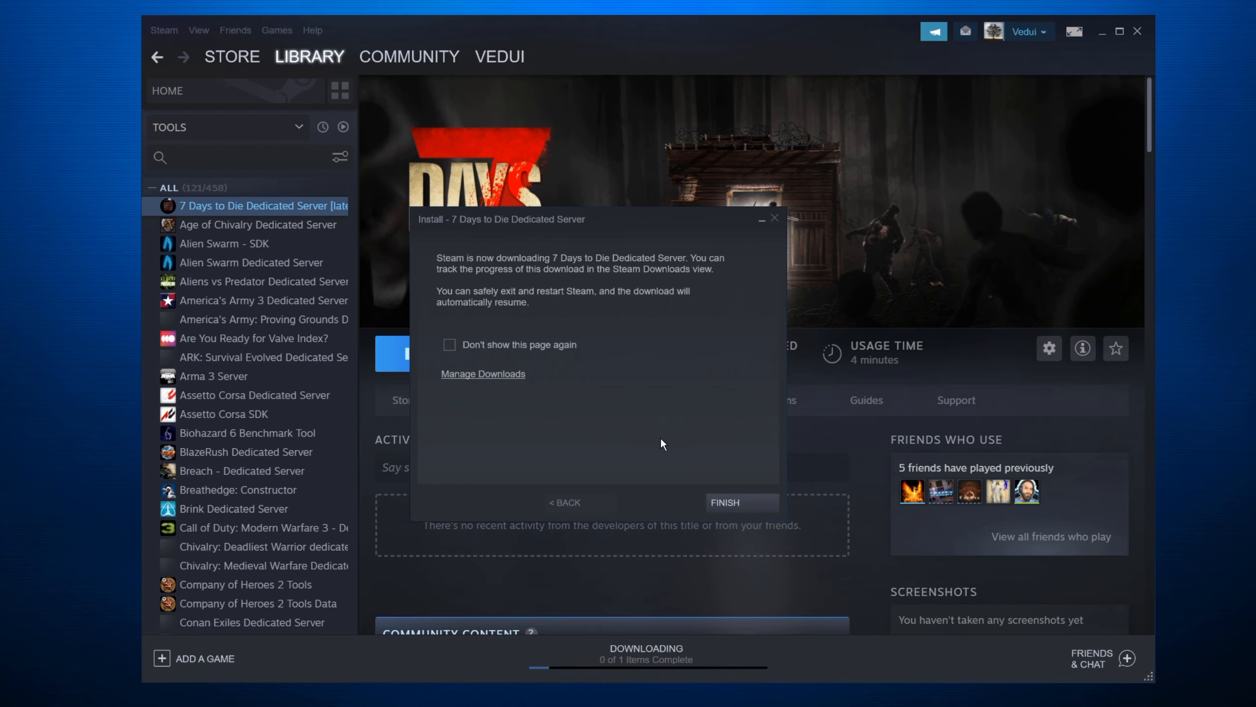
pyautogui.moveTo(673, 436)
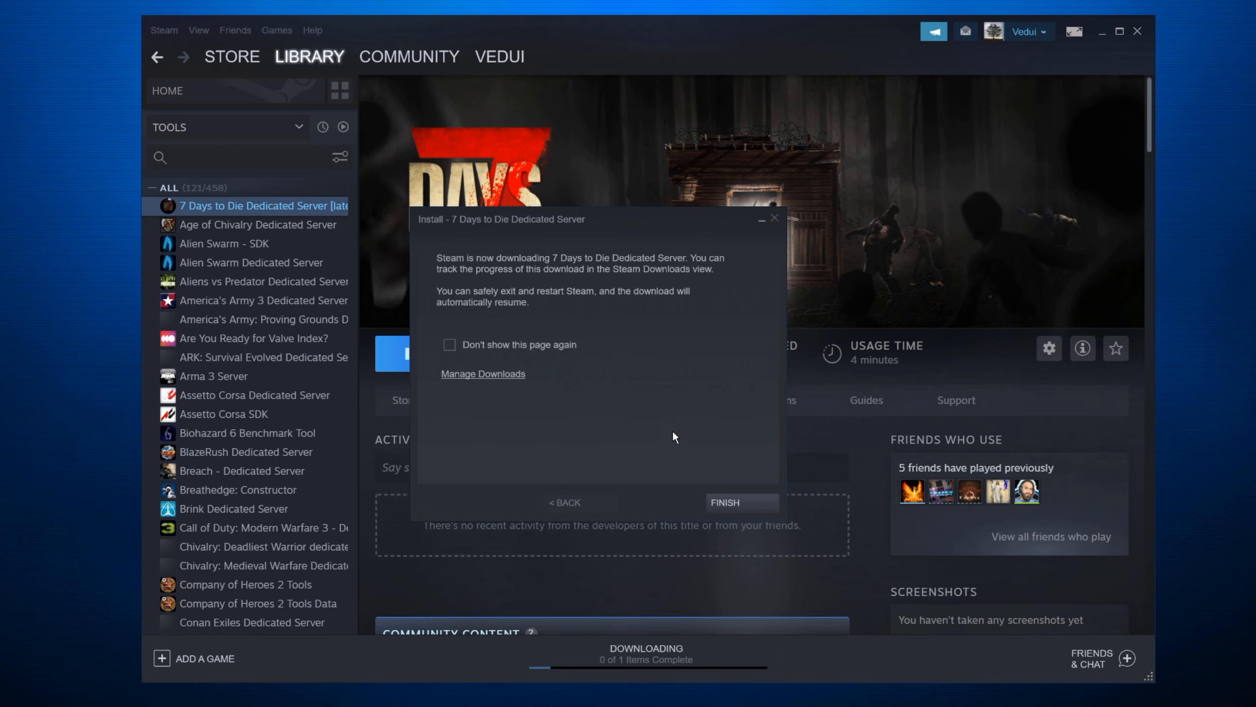
pyautogui.click(723, 503)
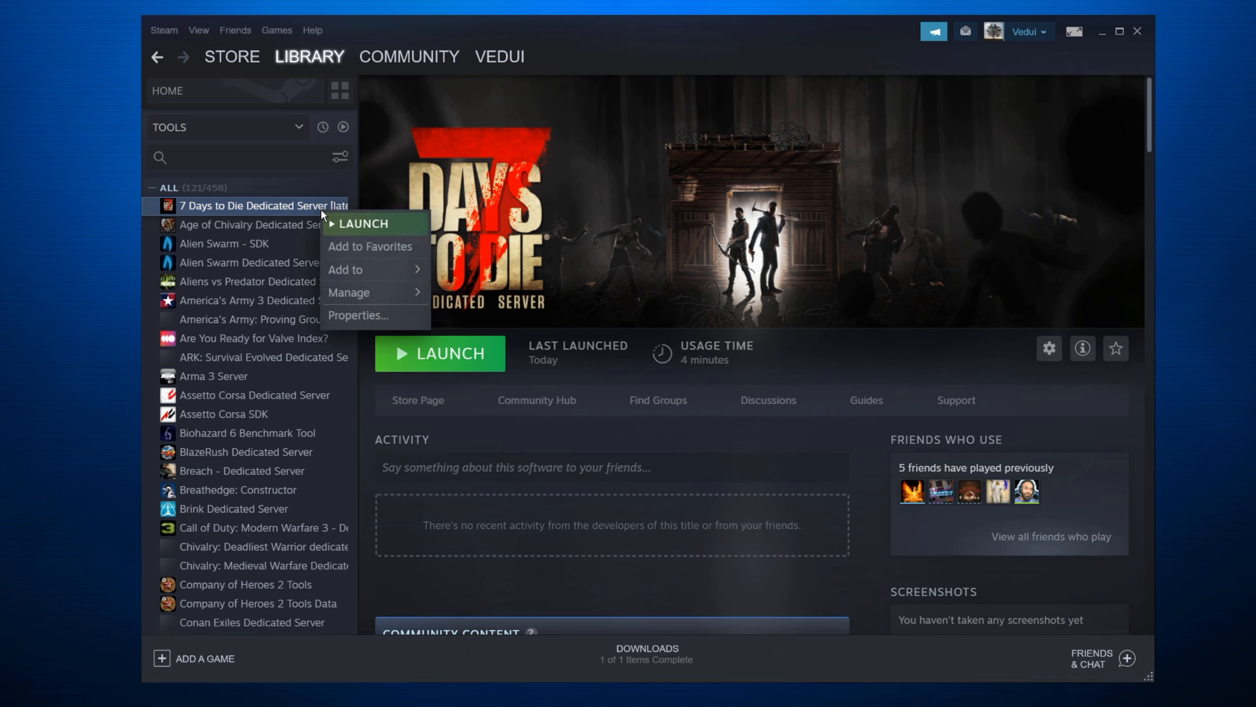
pyautogui.moveTo(358, 315)
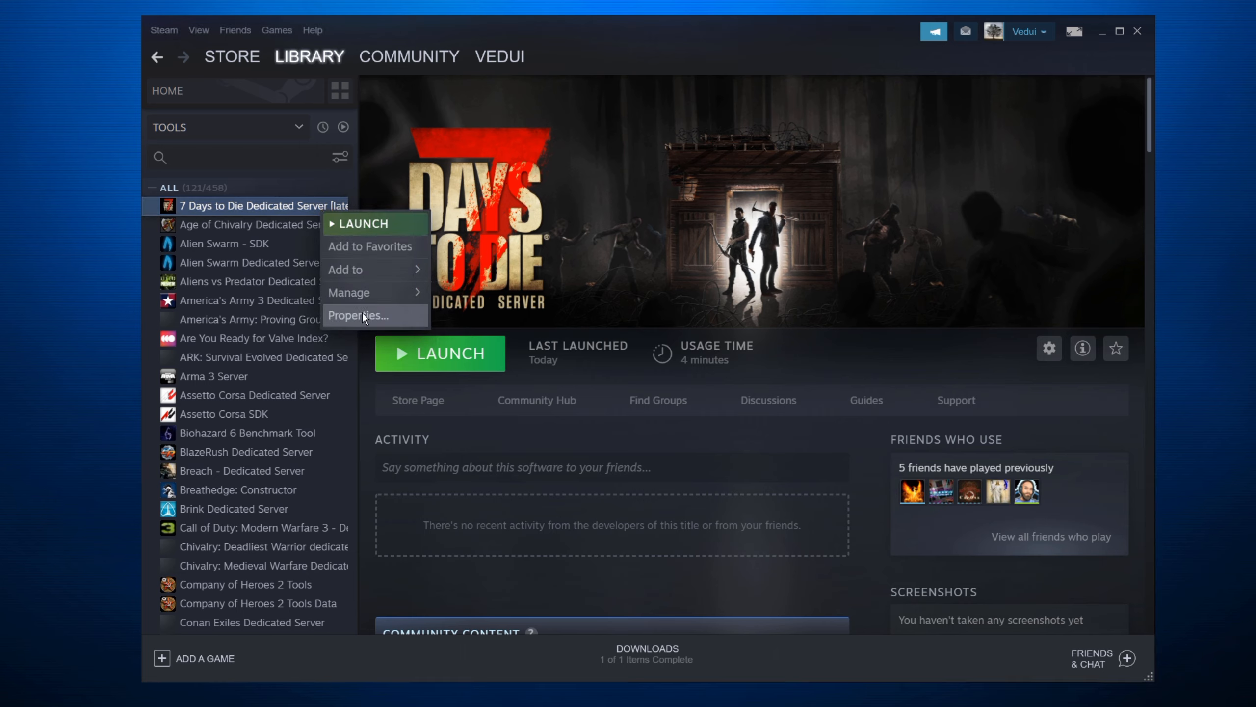
# Step: Browse the dedicated server's local files from its Properties Local Files tab
pyautogui.click(358, 315)
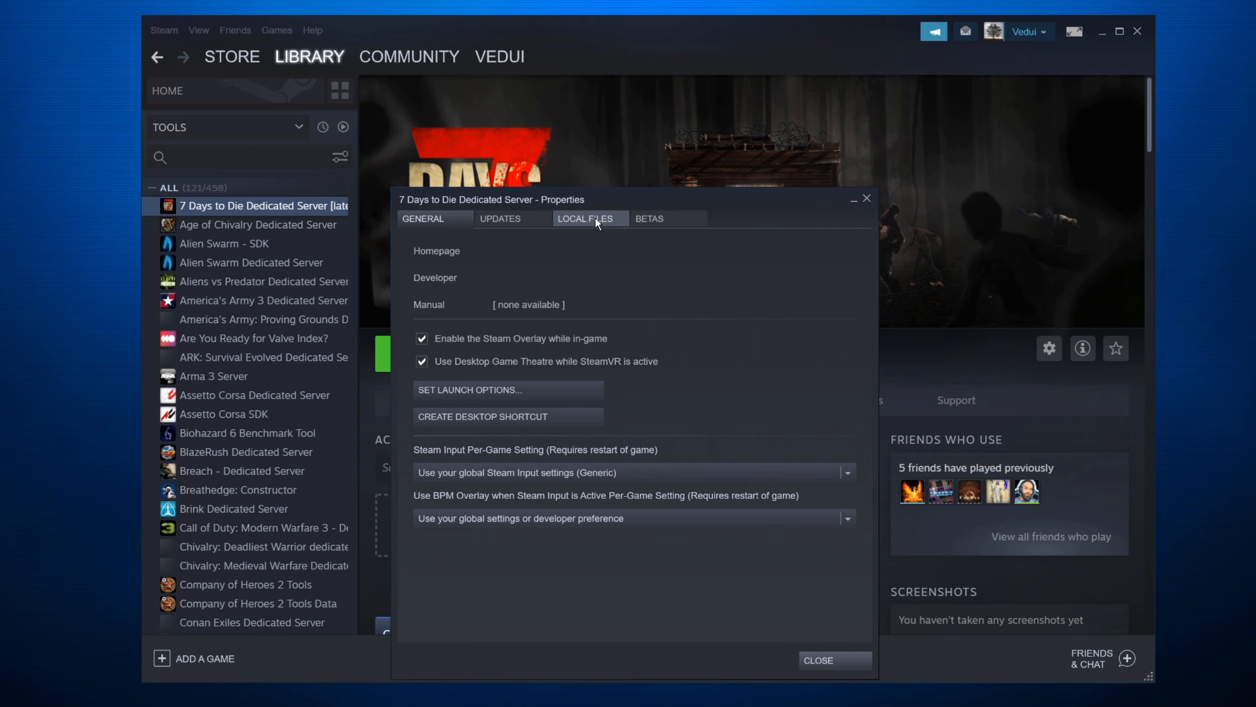
pyautogui.click(585, 218)
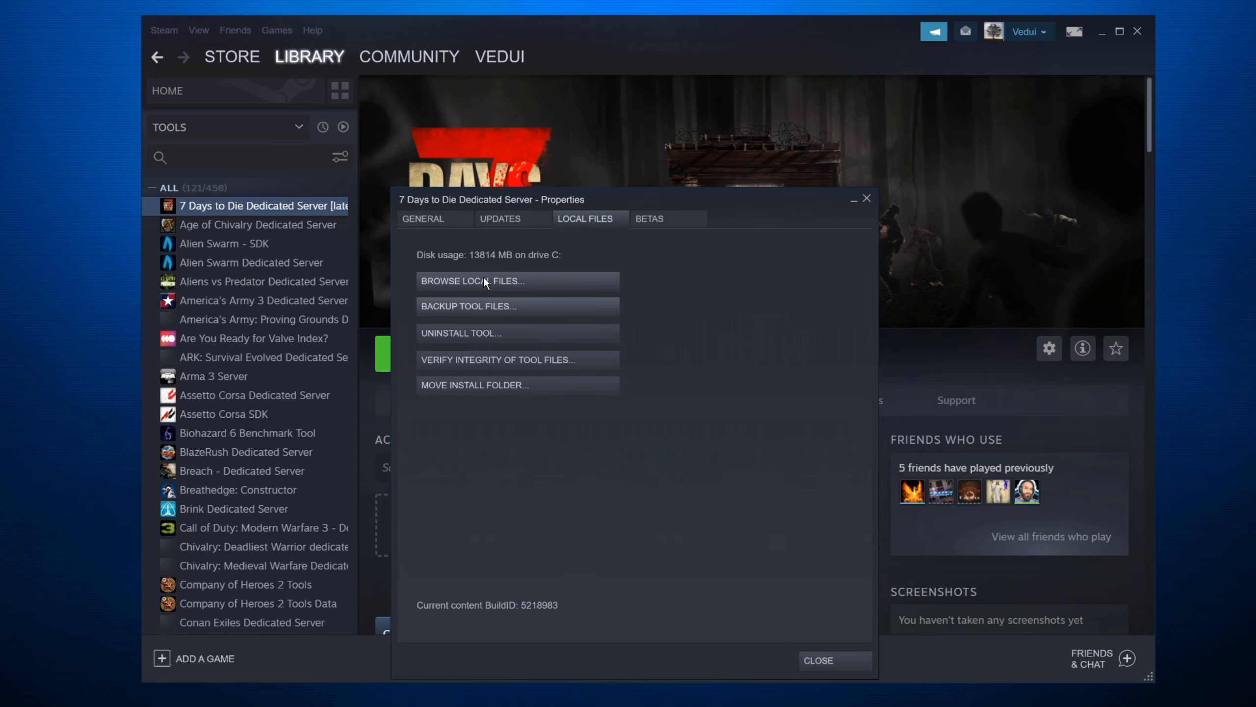
pyautogui.click(472, 280)
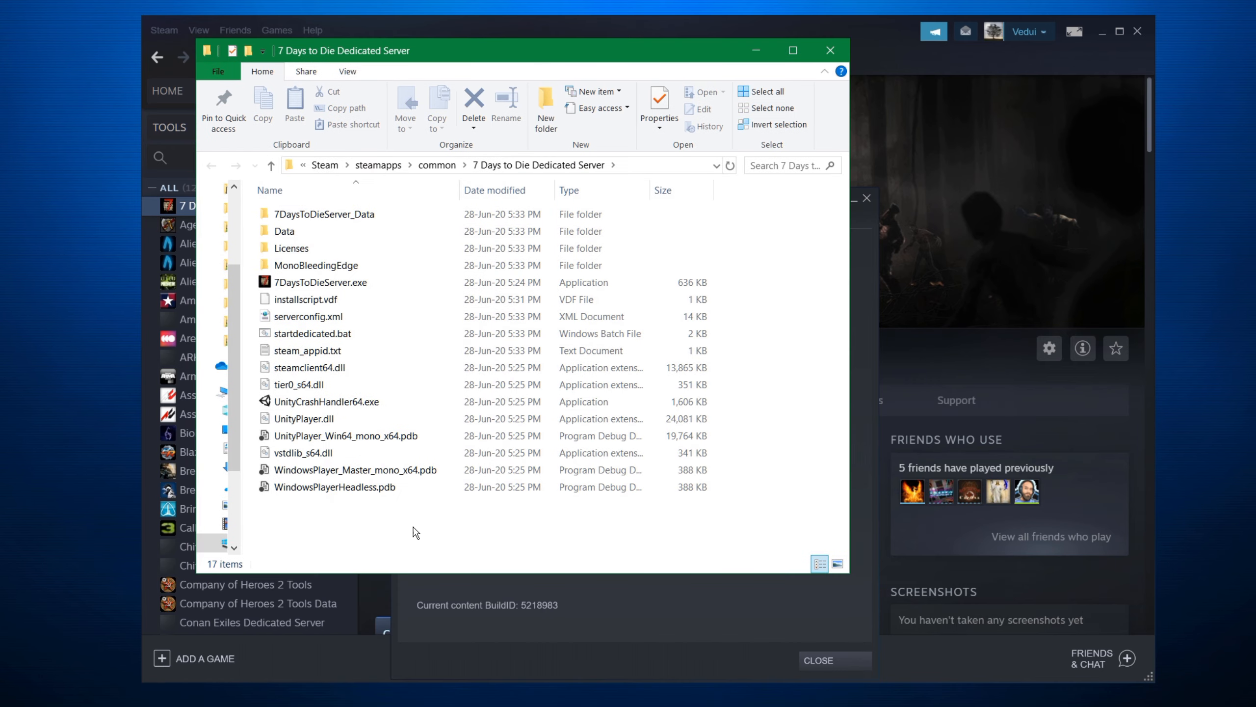
# Step: Open serverconfig.xml via 'Edit with Notepad++' from its context menu
pyautogui.click(325, 214)
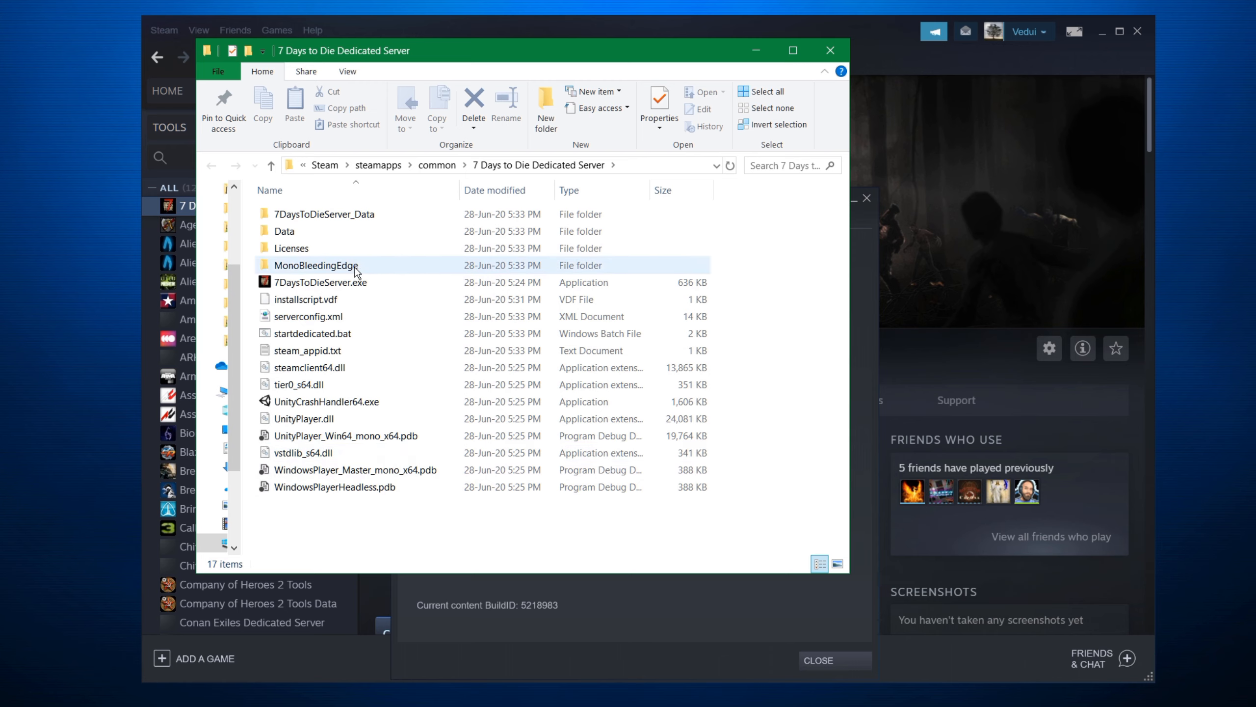
pyautogui.click(308, 315)
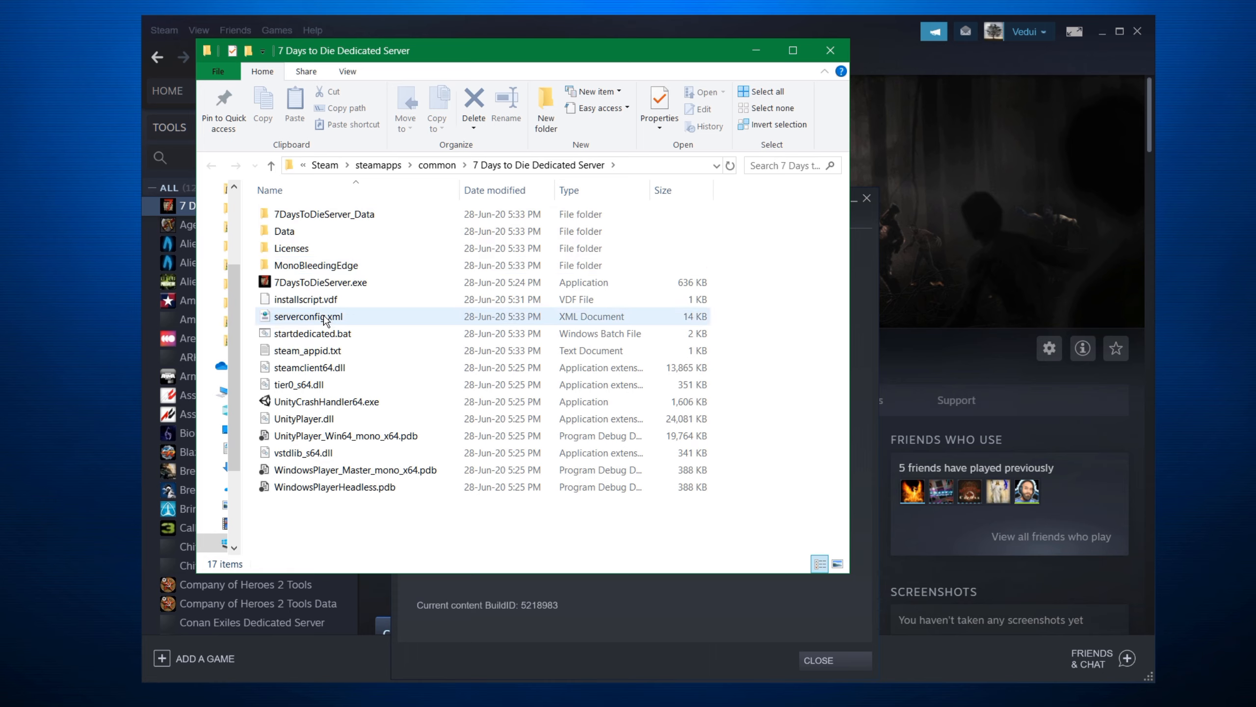
pyautogui.rightClick(307, 316)
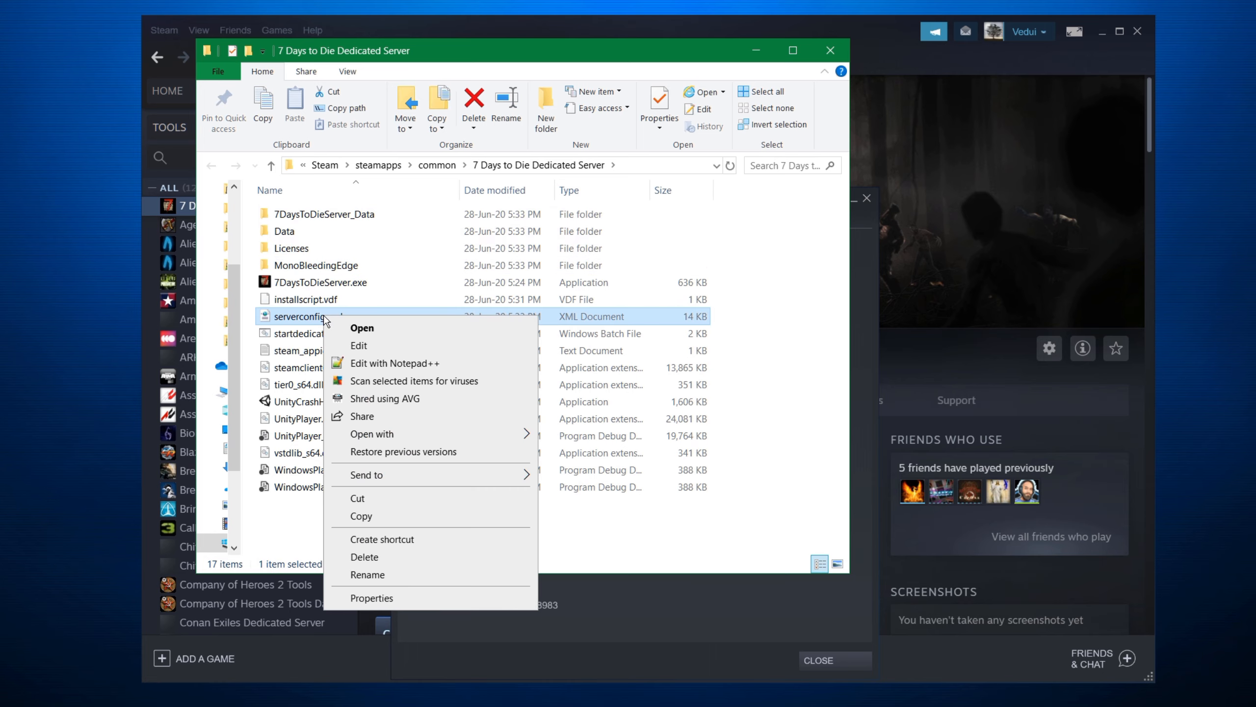
pyautogui.moveTo(394, 363)
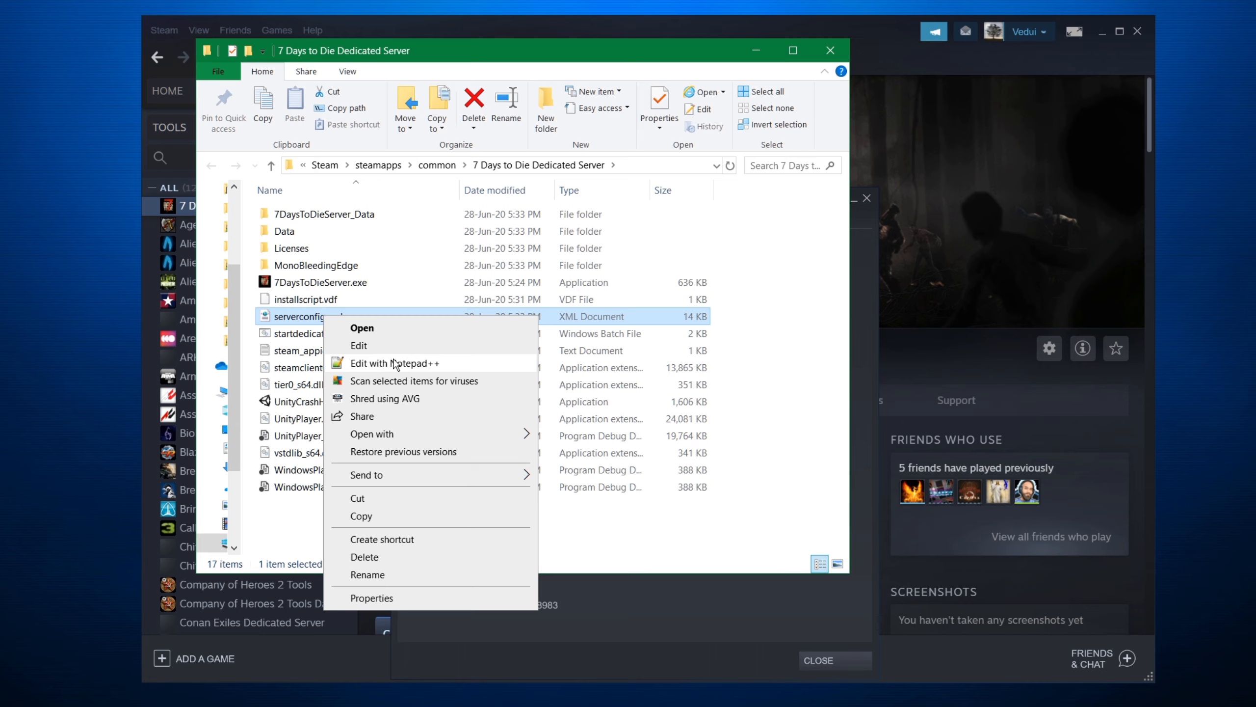
pyautogui.click(394, 364)
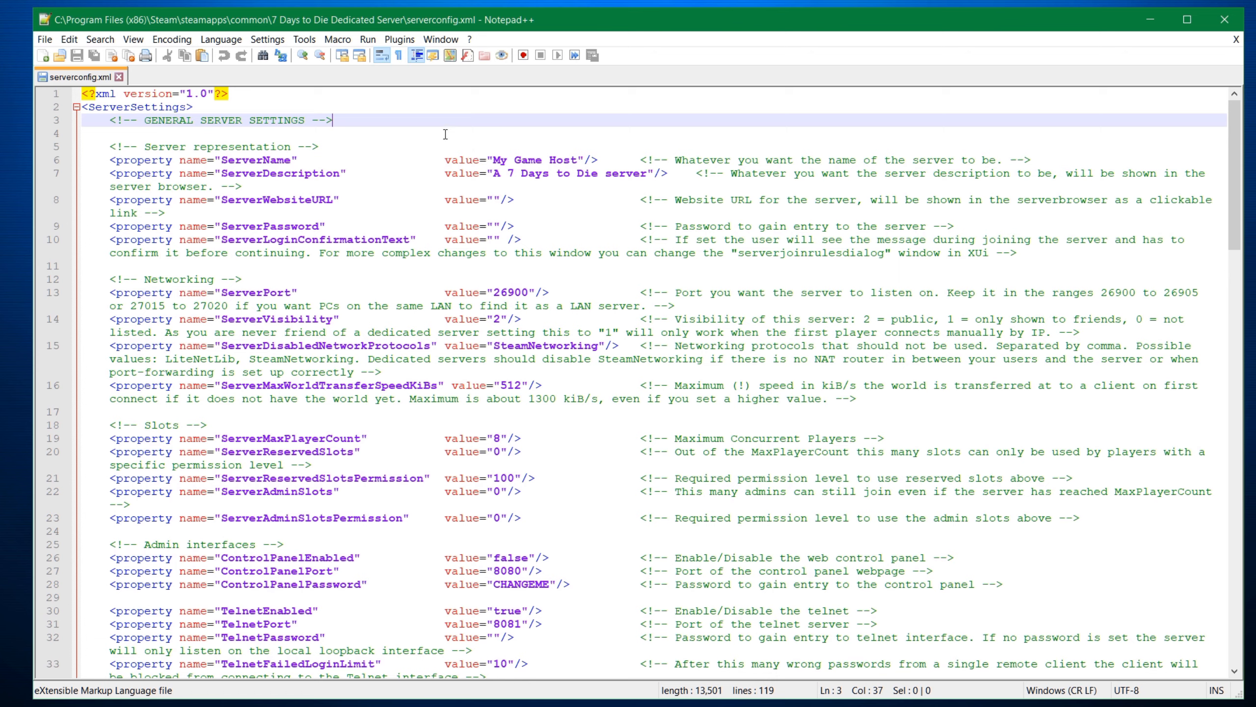
pyautogui.moveTo(679, 150)
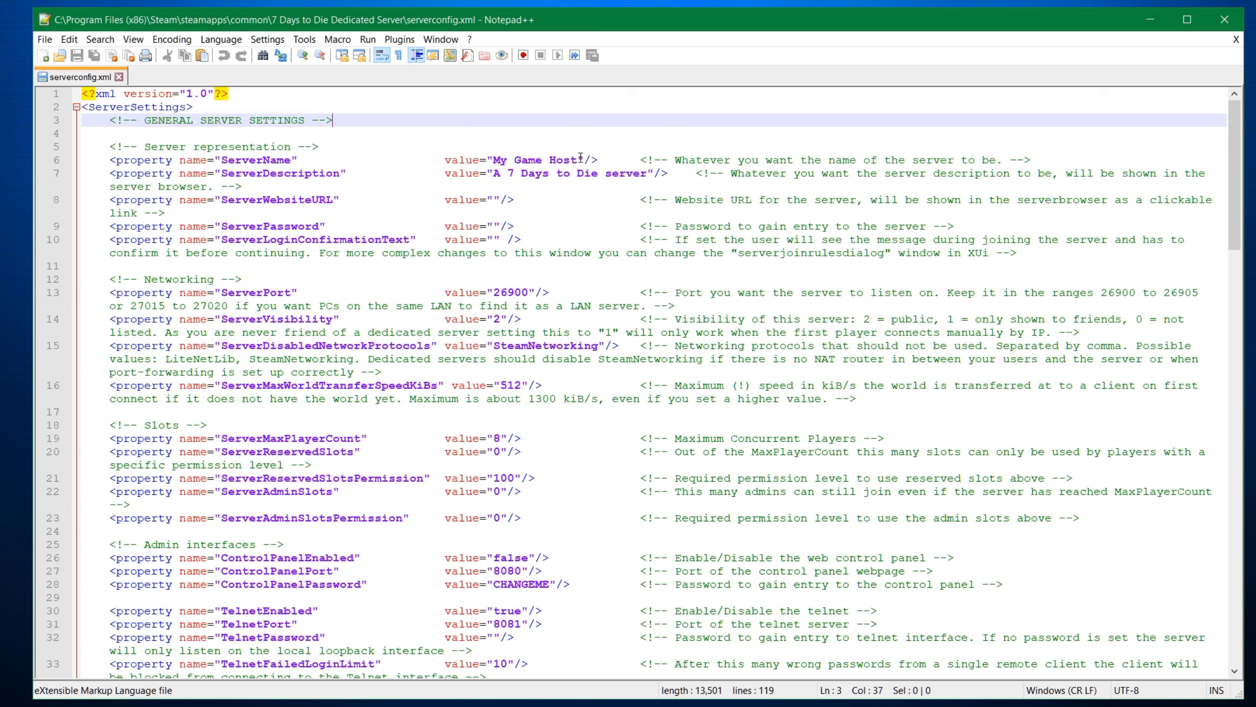
pyautogui.moveTo(585, 175)
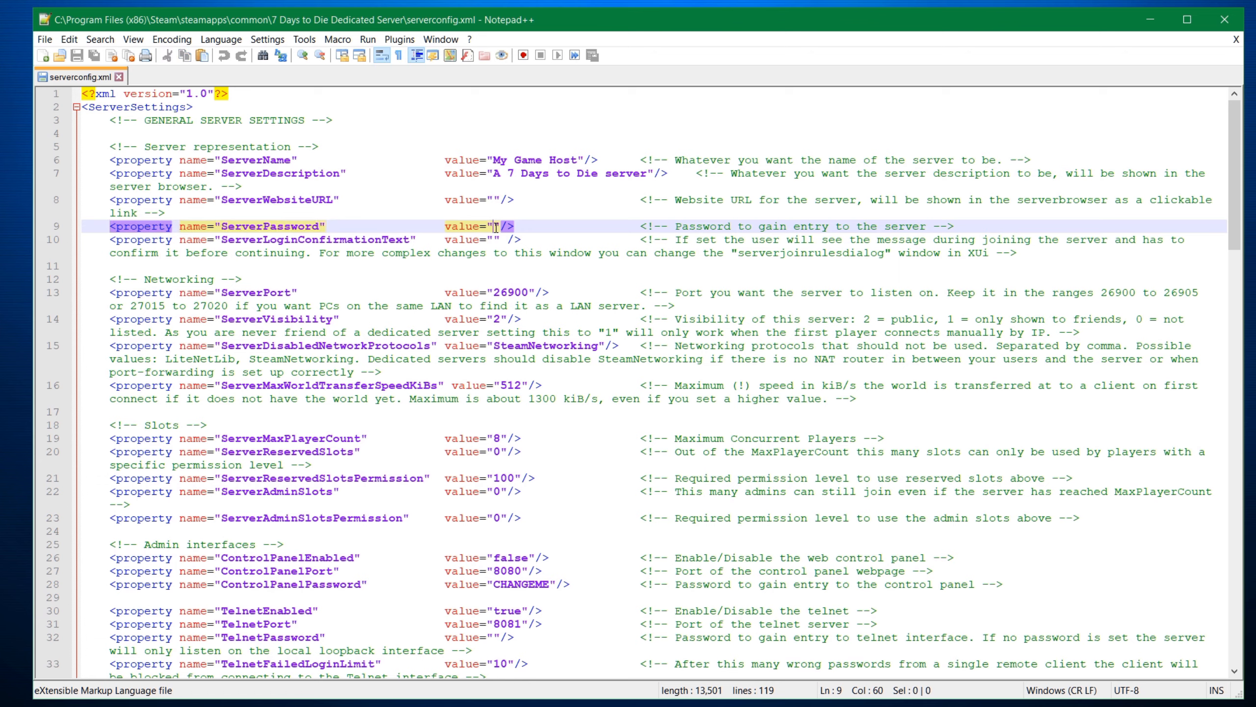
pyautogui.moveTo(531, 249)
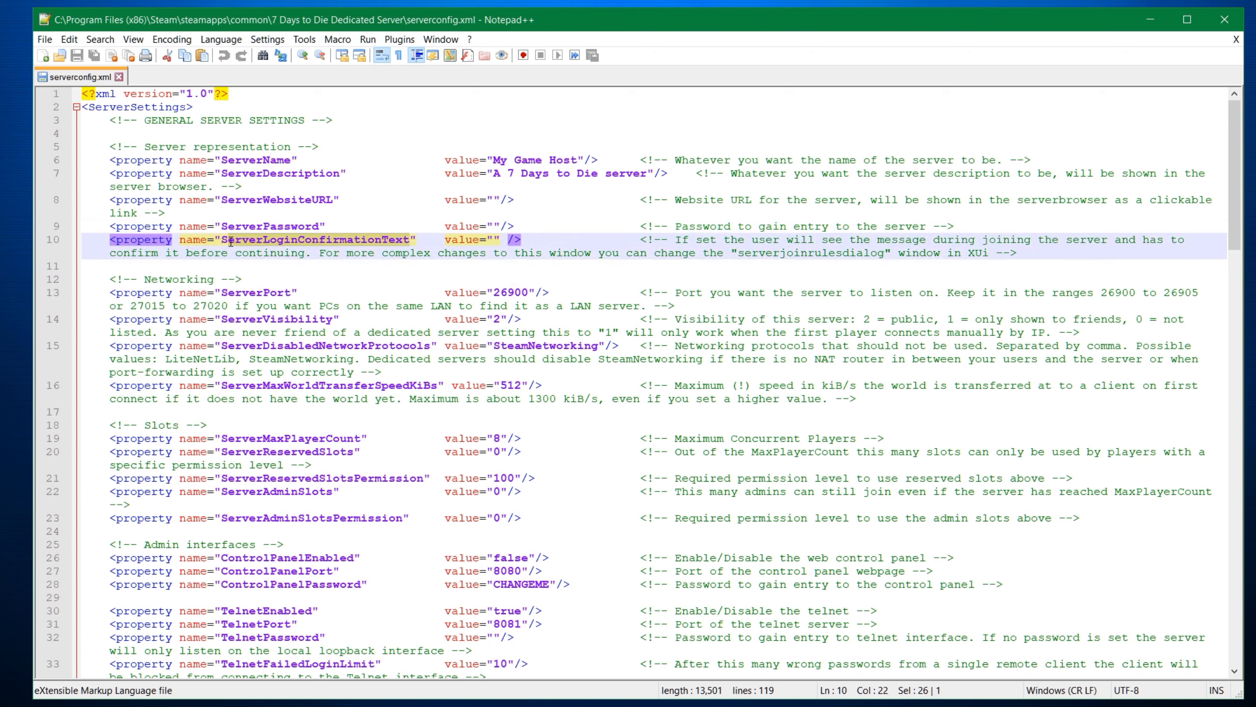
pyautogui.moveTo(368, 251)
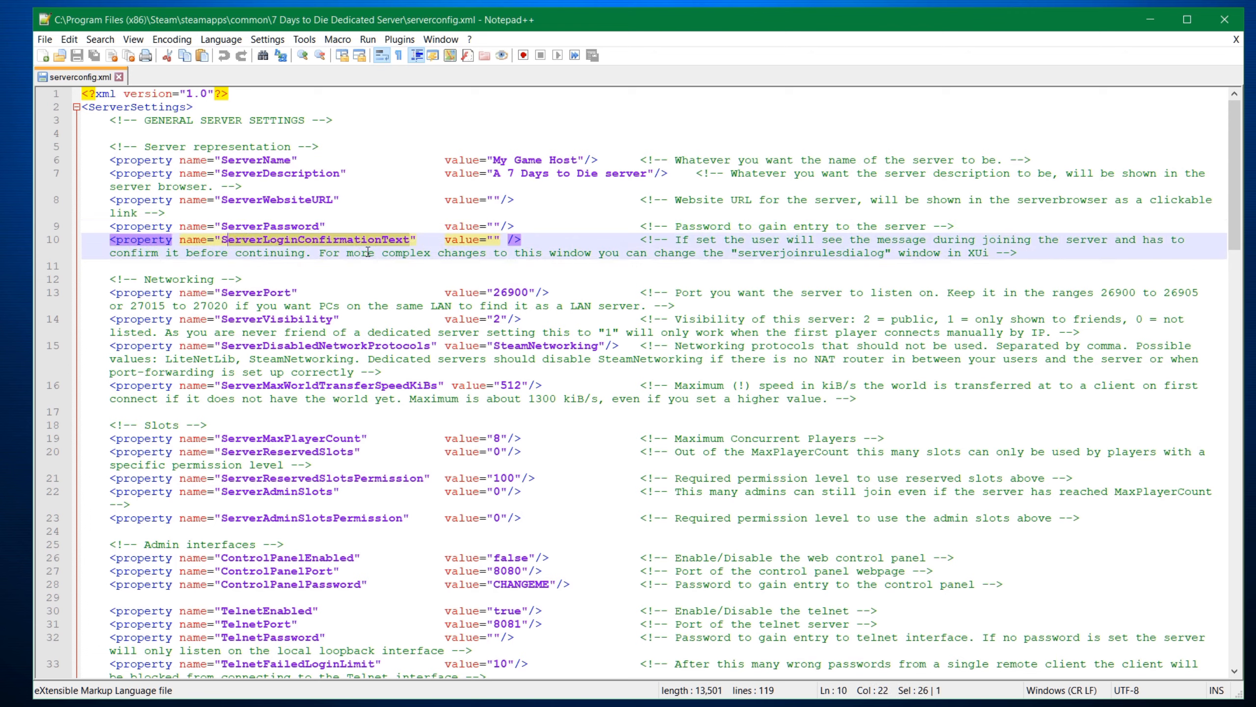
pyautogui.moveTo(334, 268)
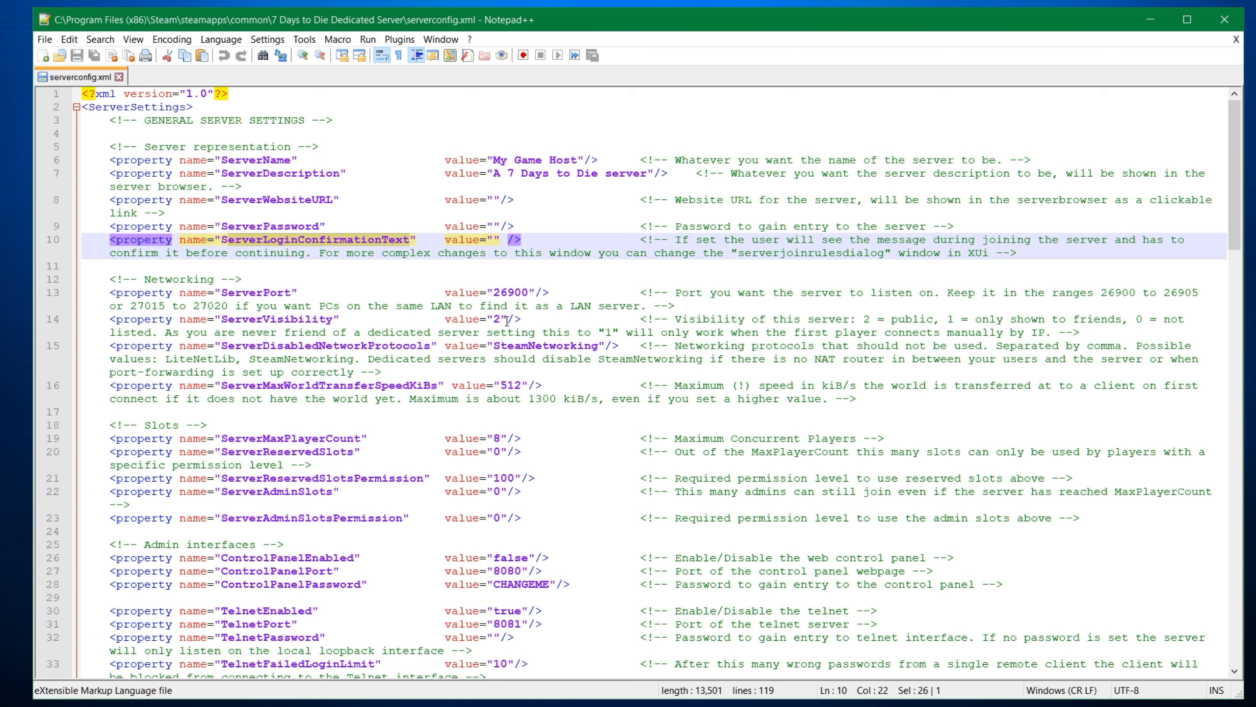
pyautogui.moveTo(861, 330)
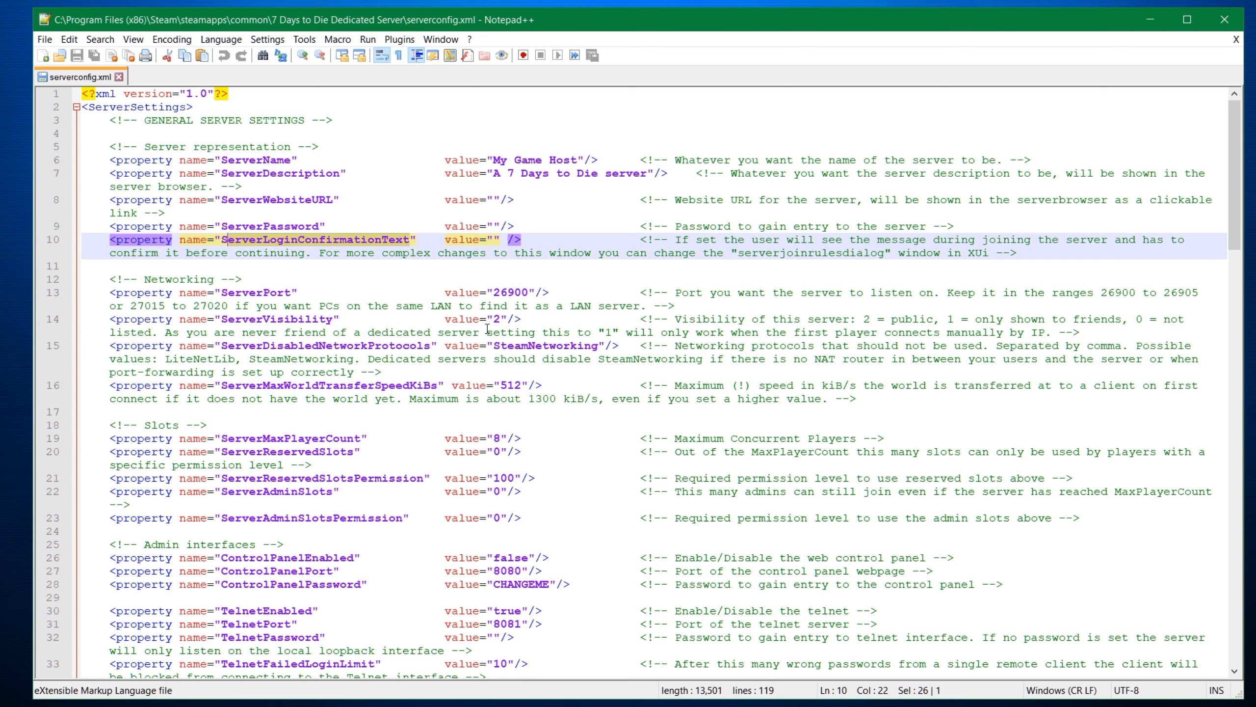
# Step: Change ServerVisibility from 2 to 1, then review the admin, telnet and EACEnabled settings
pyautogui.write('1')
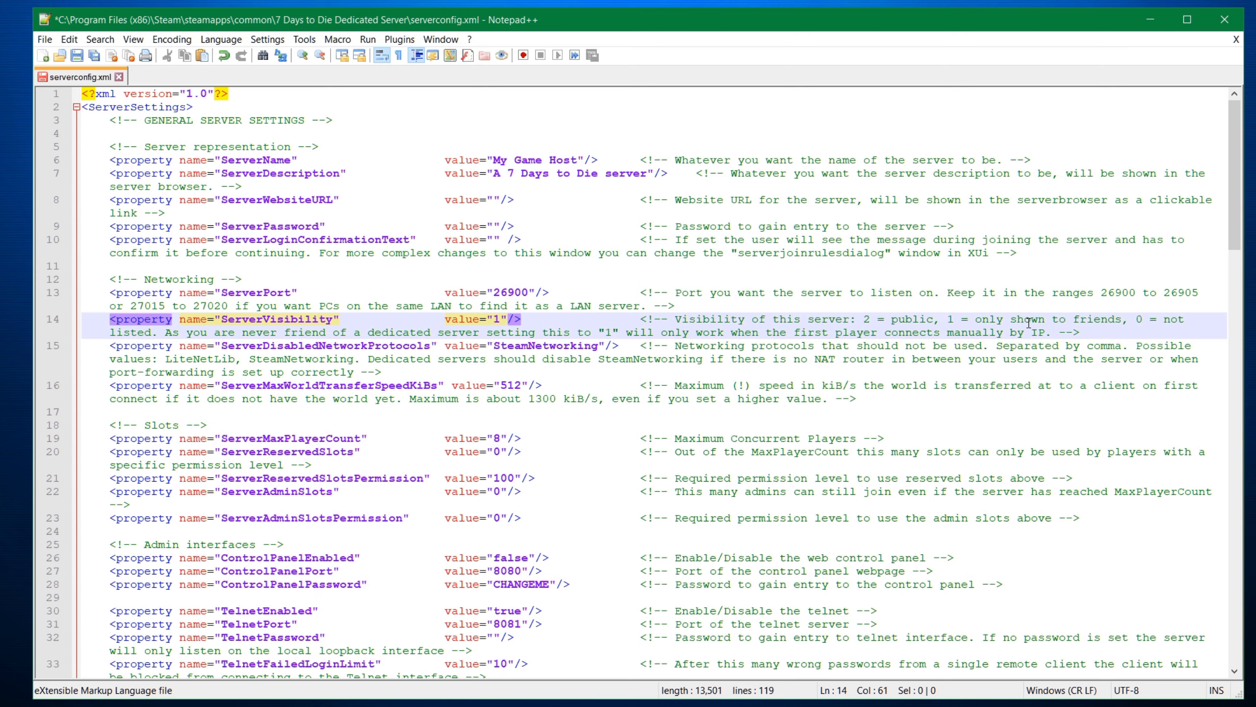
pyautogui.scroll(-3)
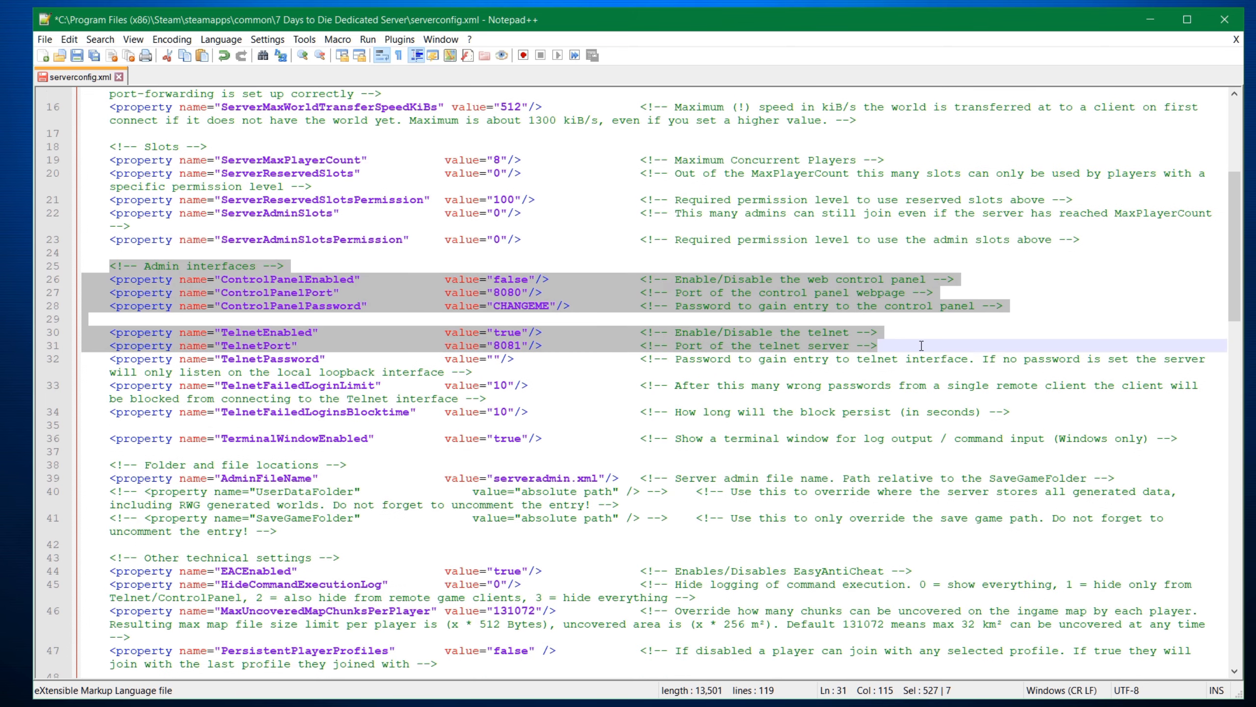
pyautogui.click(932, 358)
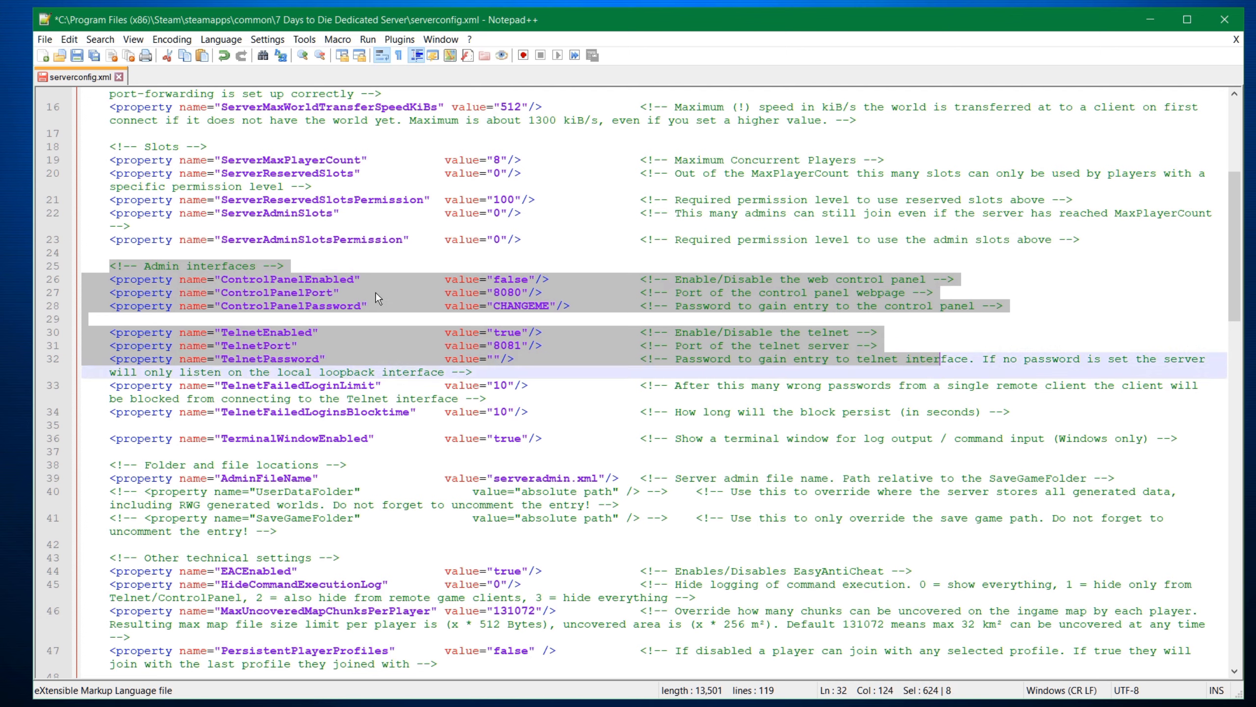
pyautogui.moveTo(306, 345)
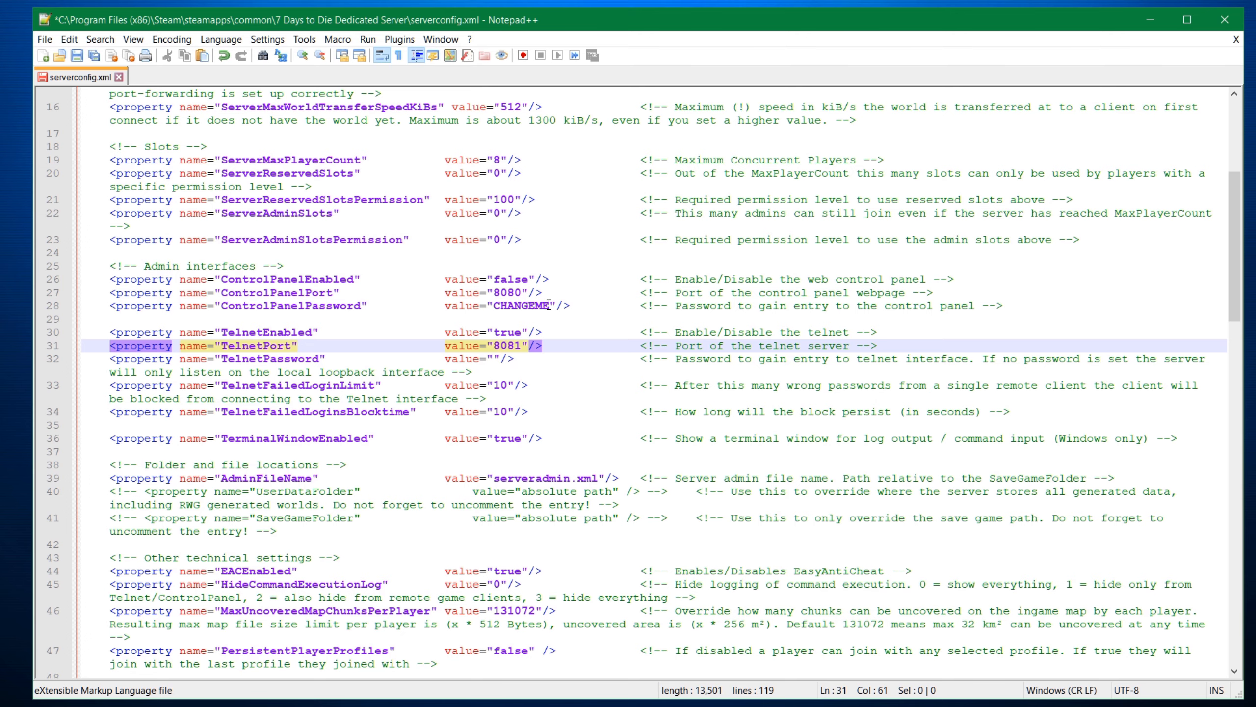
pyautogui.scroll(-3)
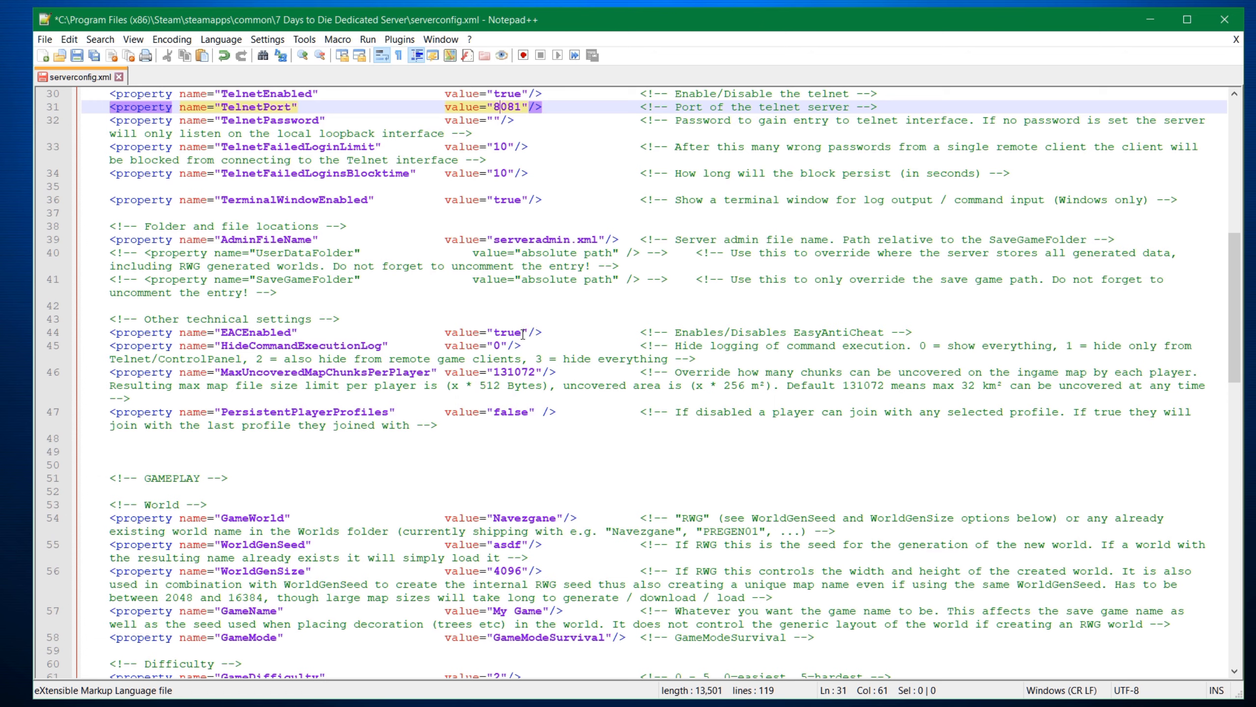
pyautogui.click(521, 332)
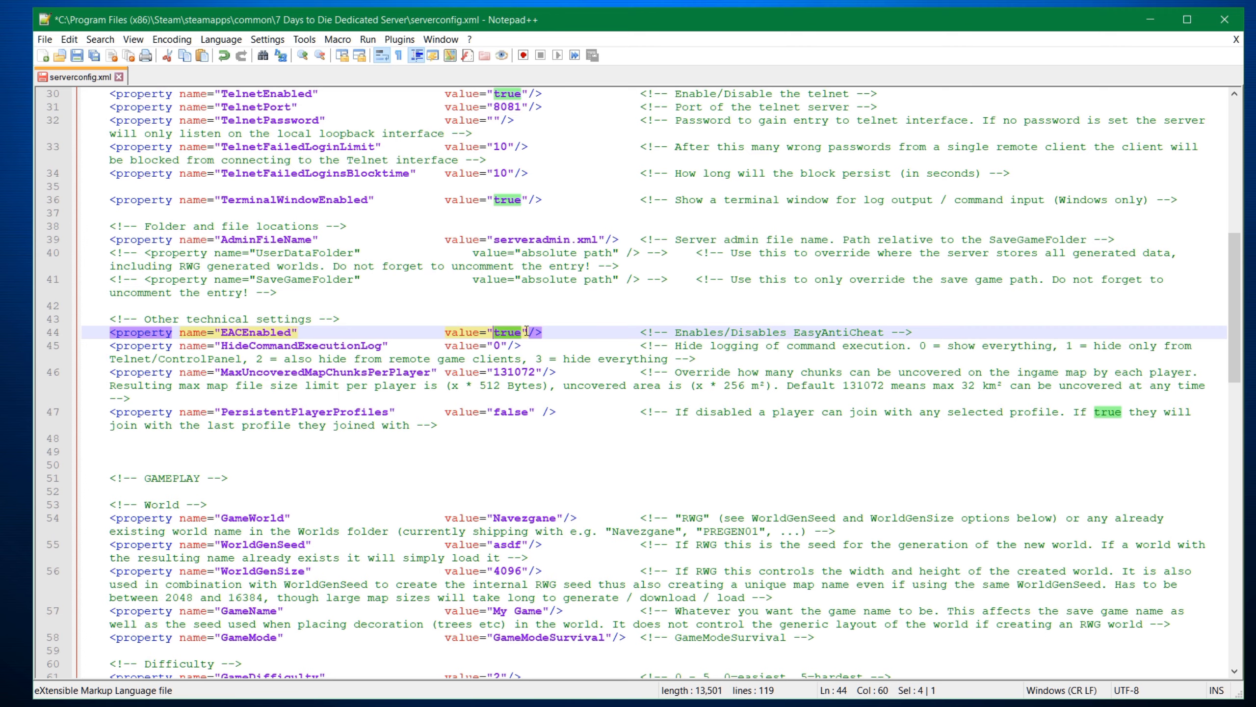
pyautogui.moveTo(538, 358)
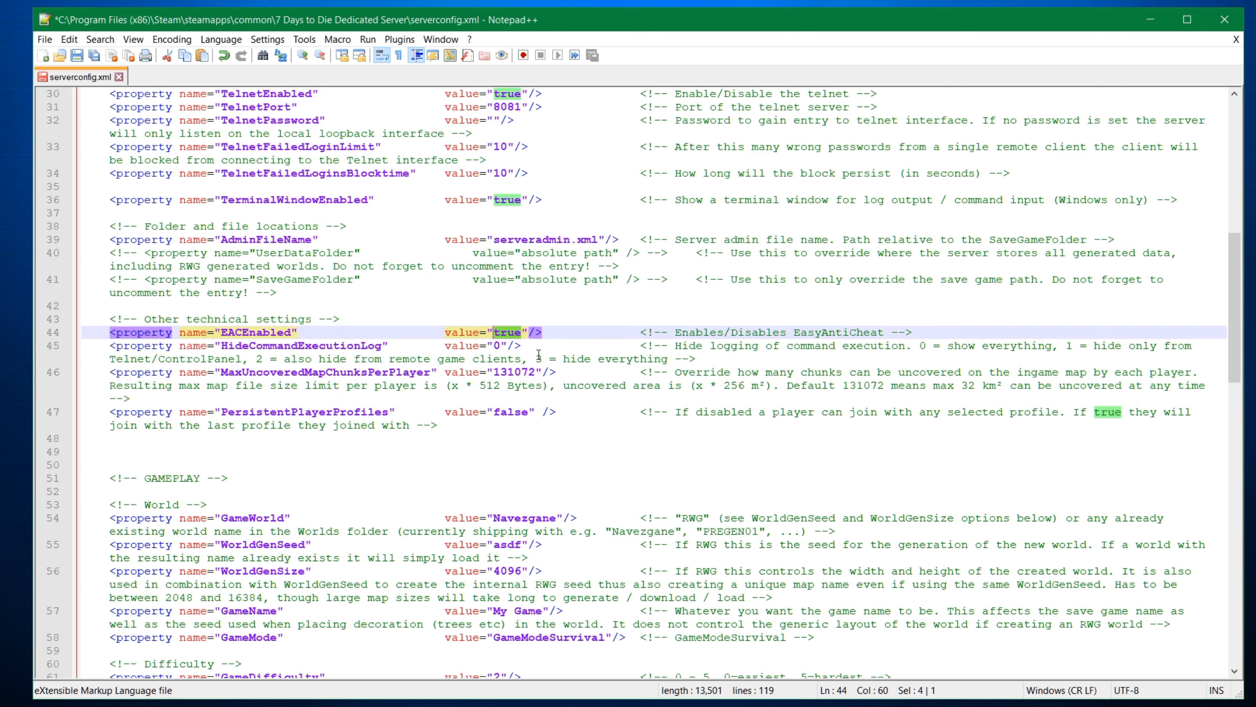
# Step: Replace the WorldGenSeed value asdf with 1, then look over GameWorld and GameName
pyautogui.scroll(-3)
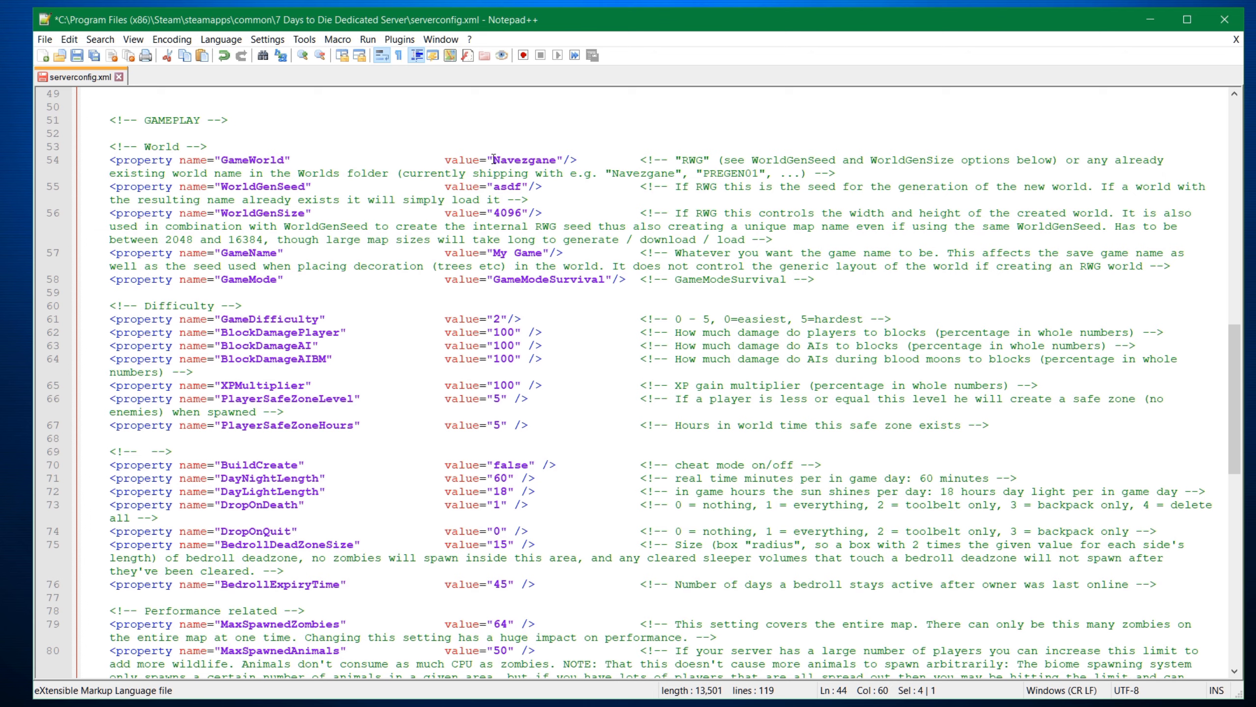
pyautogui.doubleClick(525, 160)
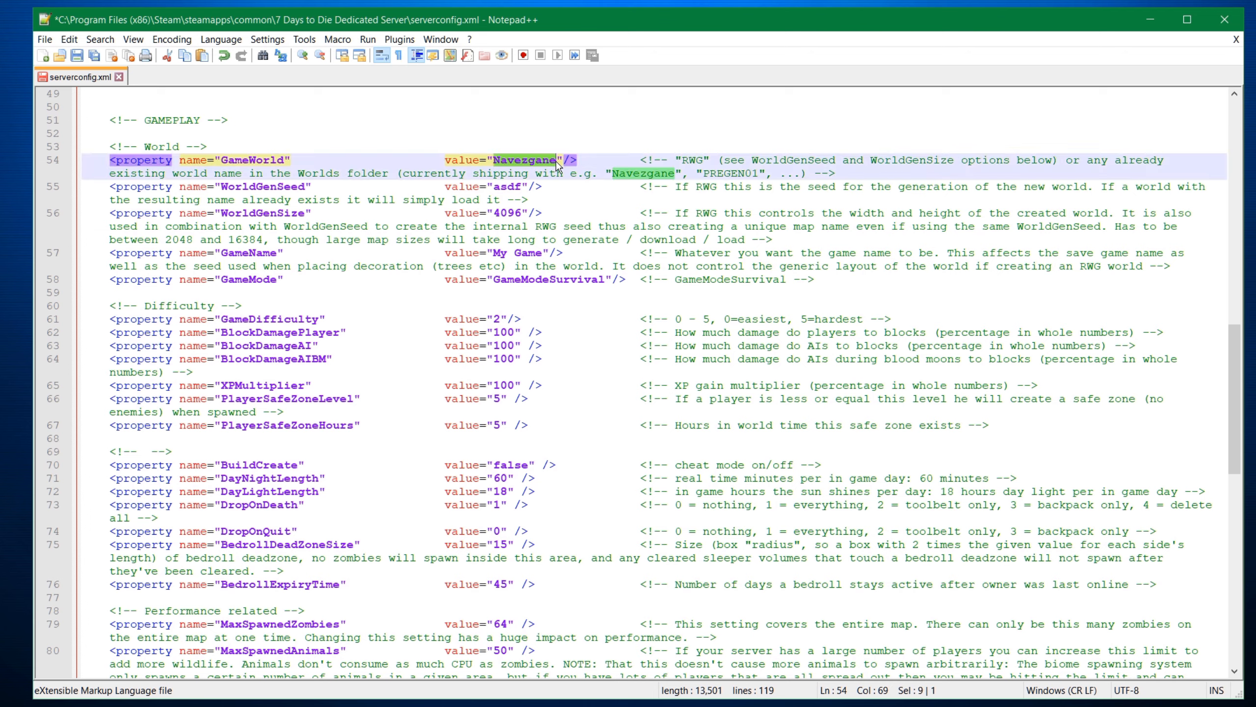
pyautogui.doubleClick(729, 173)
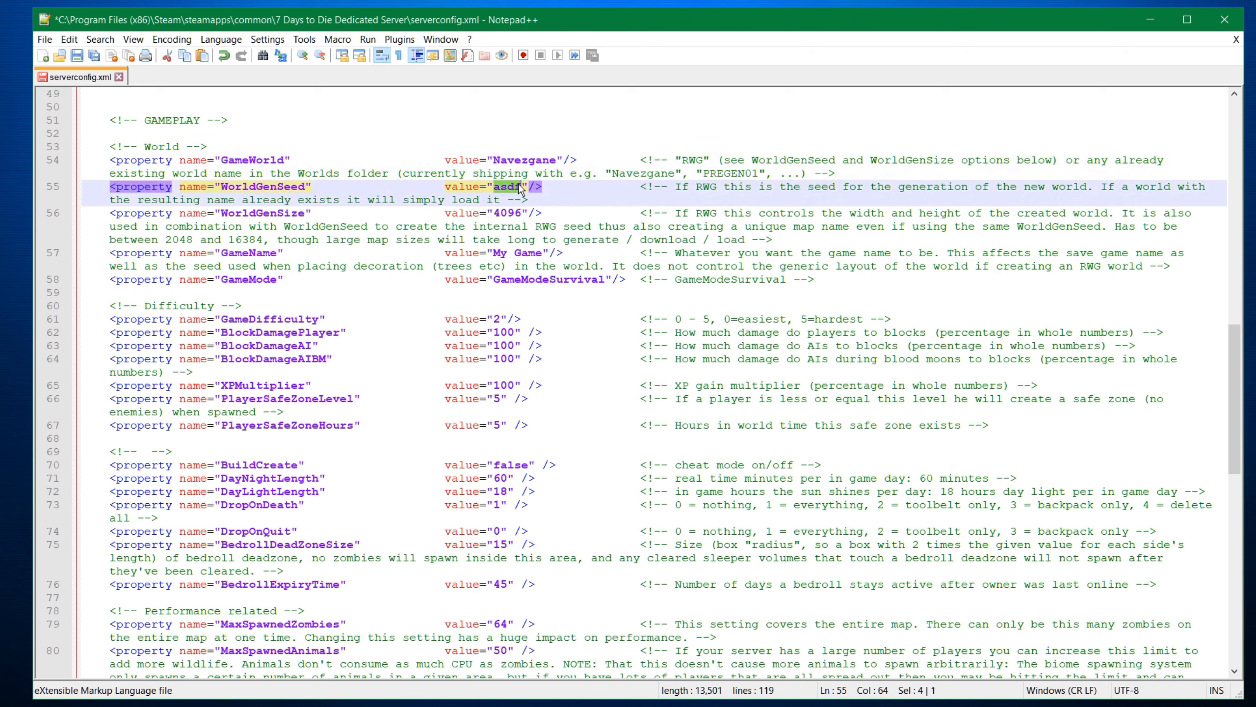
pyautogui.write('sdsd')
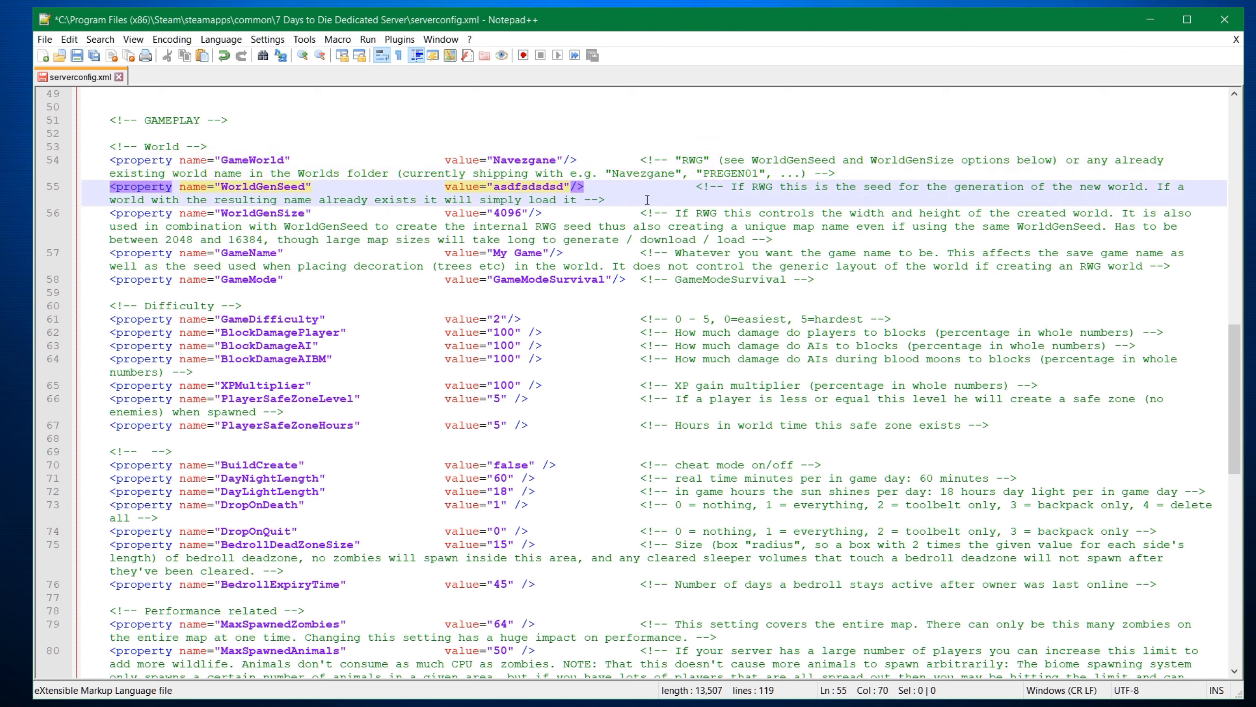
pyautogui.write('sdsss')
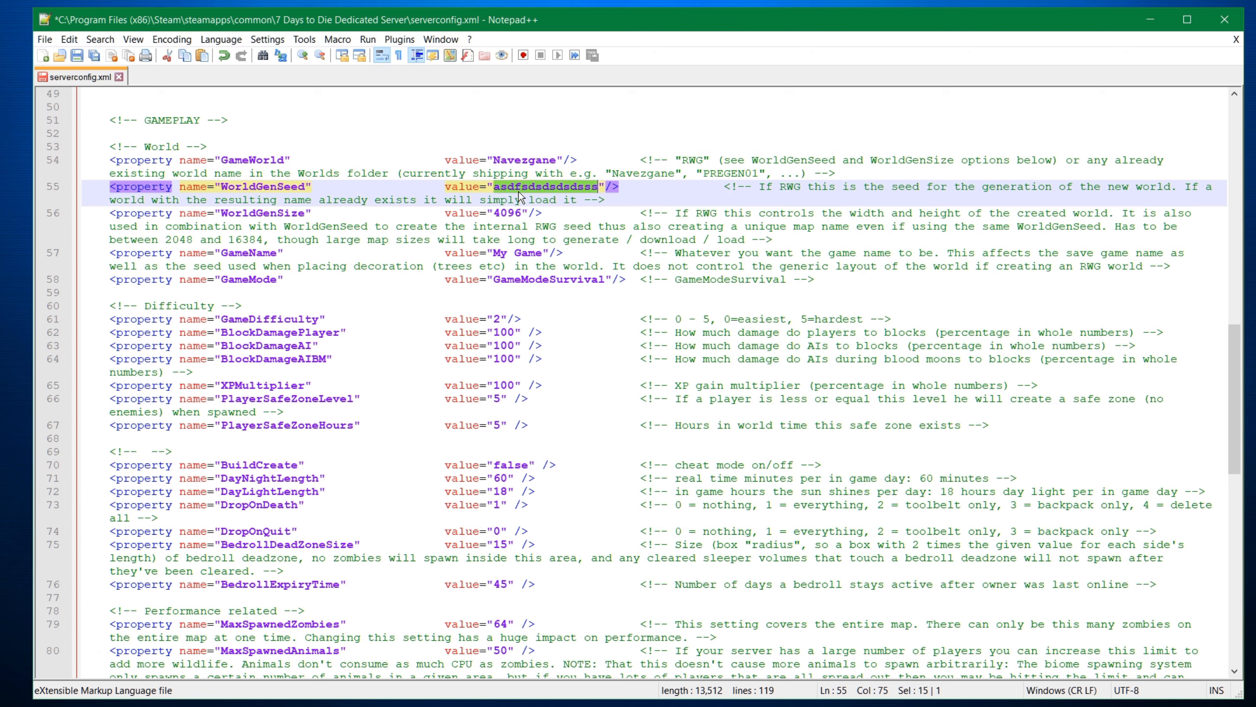
pyautogui.write('1')
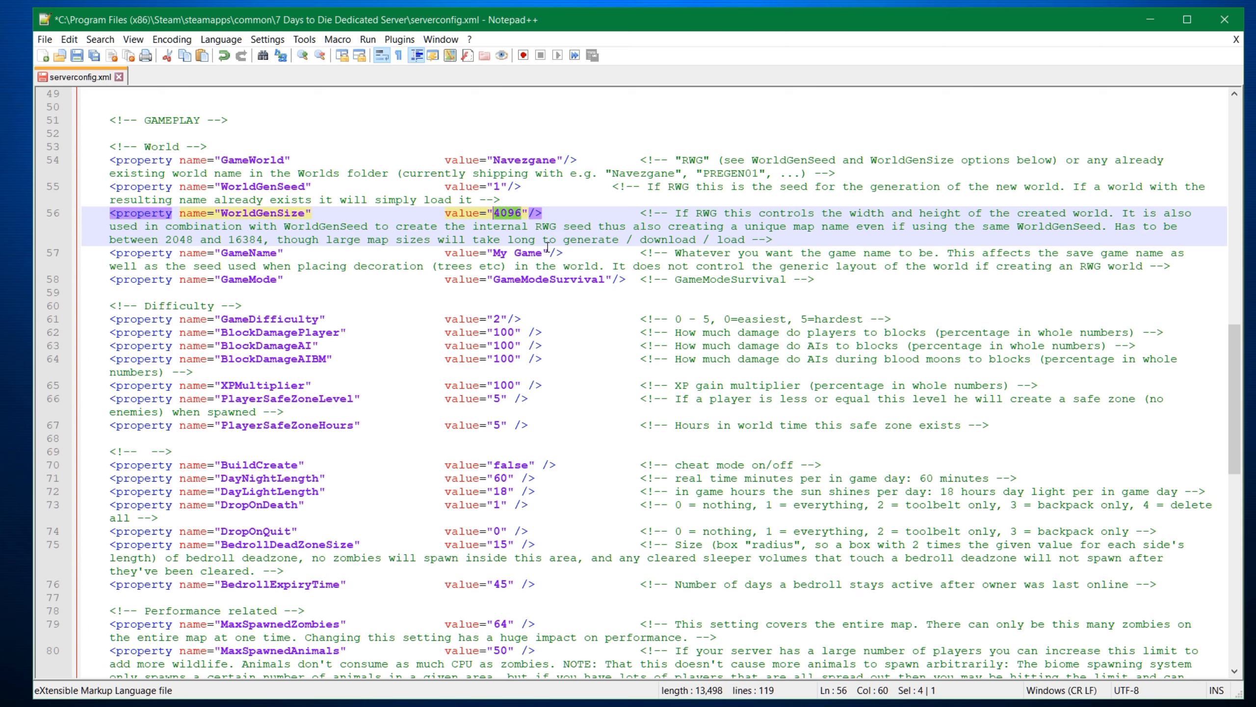
pyautogui.click(524, 252)
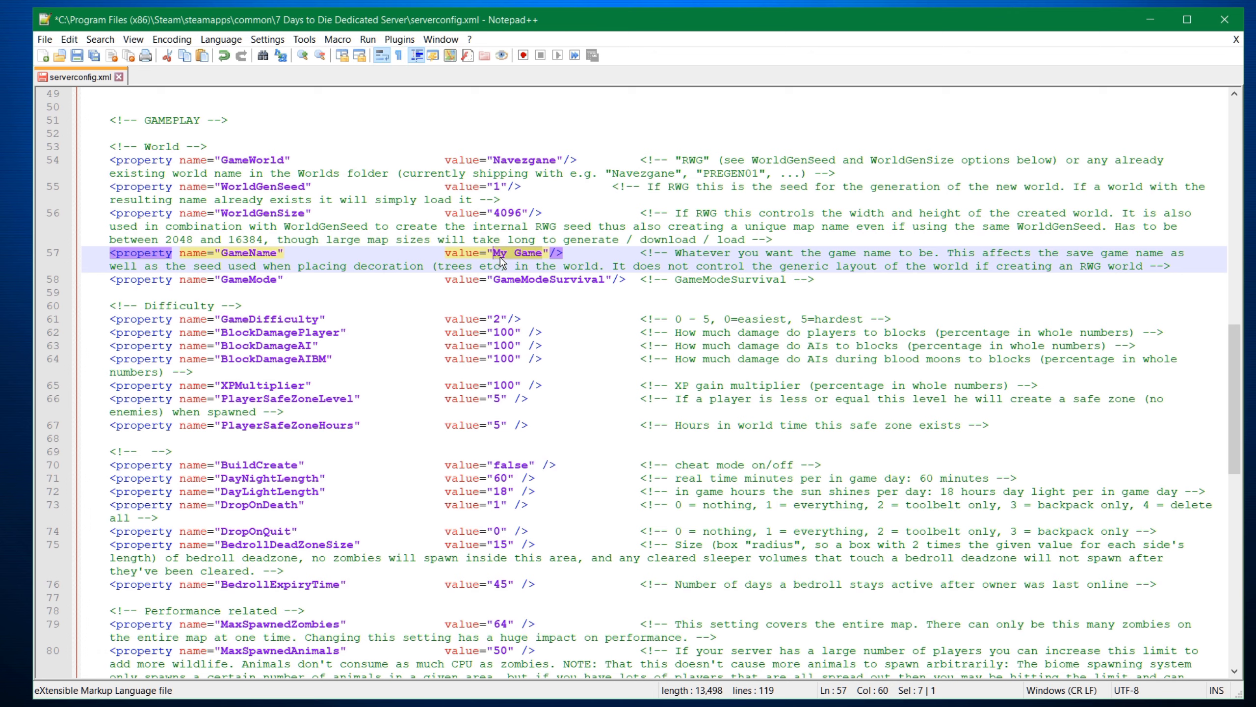
pyautogui.moveTo(529, 258)
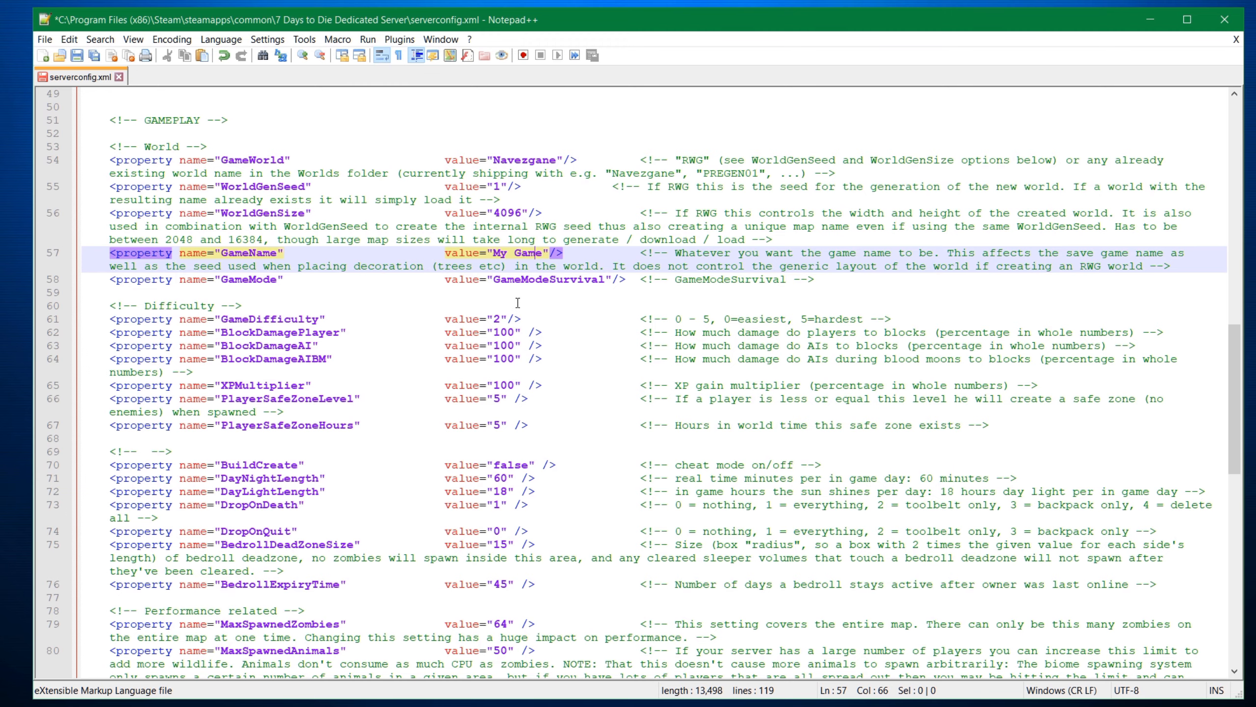
pyautogui.scroll(-3)
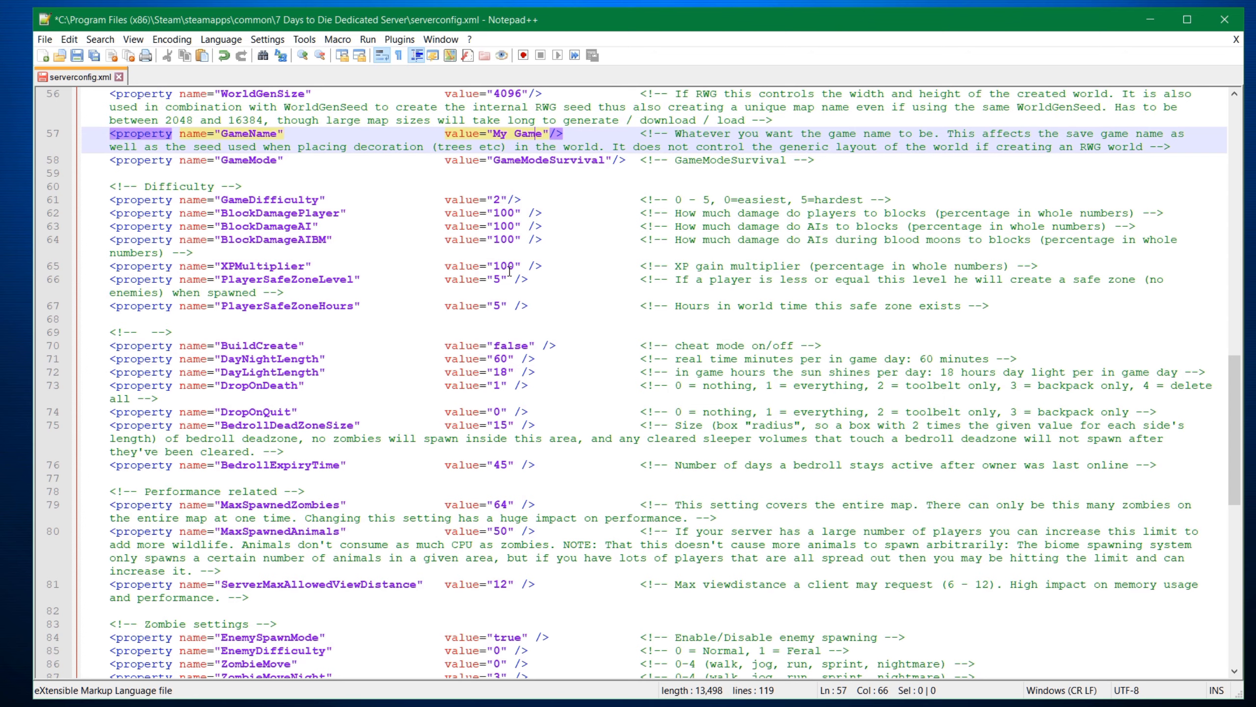
pyautogui.moveTo(750, 208)
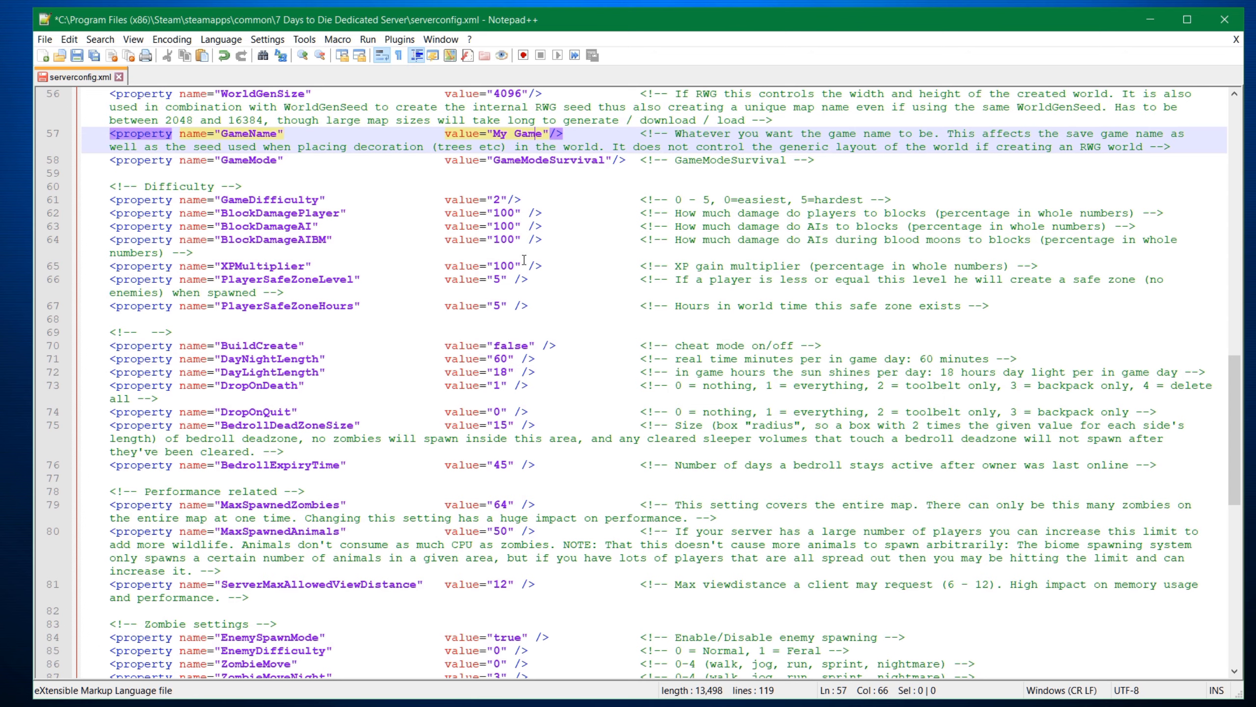
pyautogui.moveTo(532, 342)
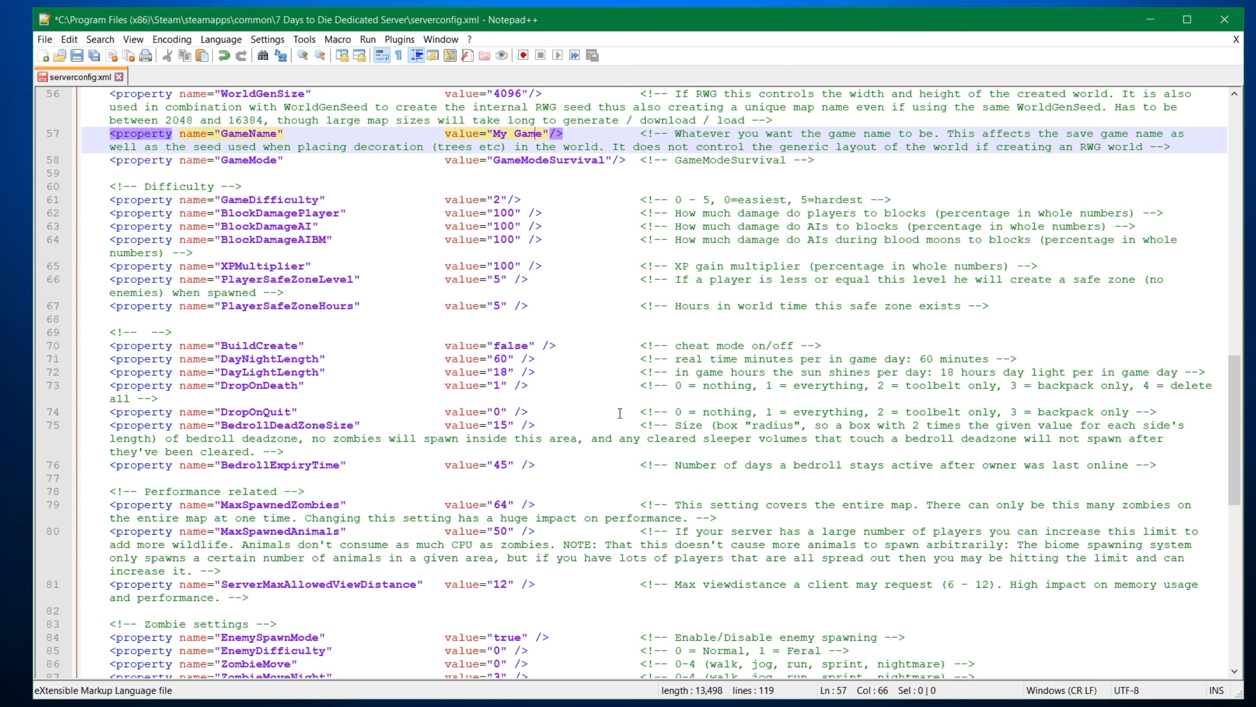
pyautogui.scroll(-3)
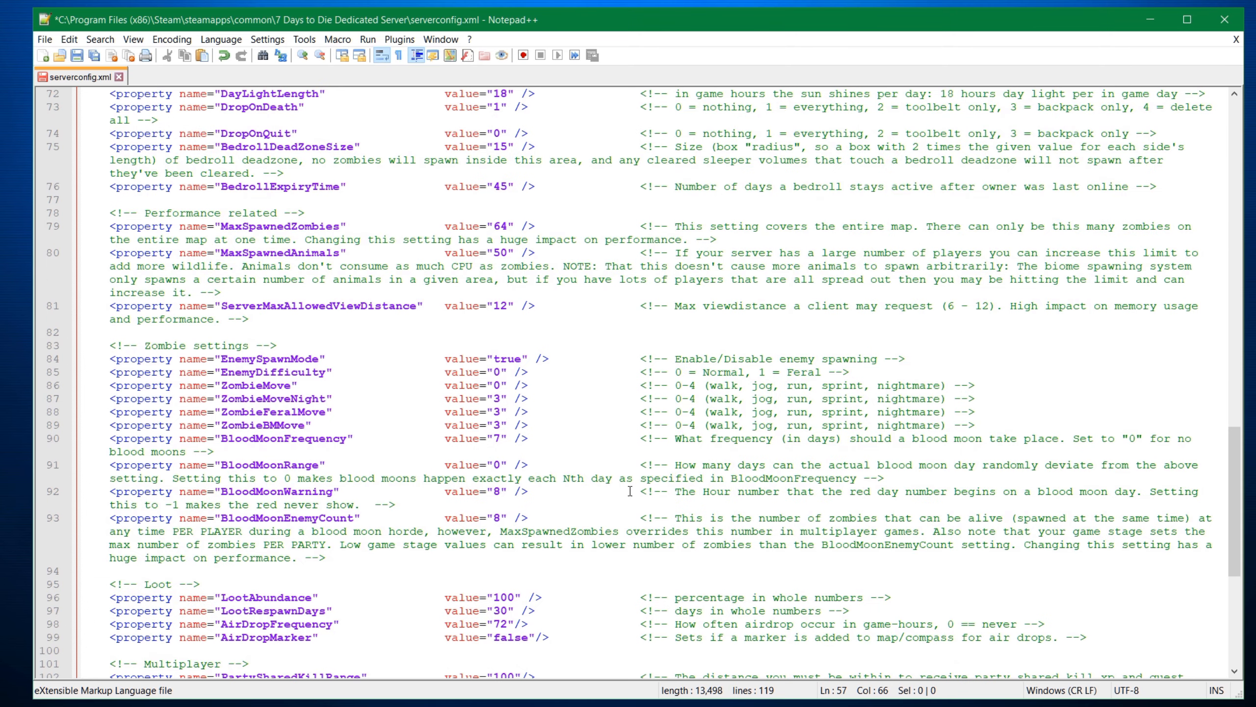
pyautogui.moveTo(633, 439)
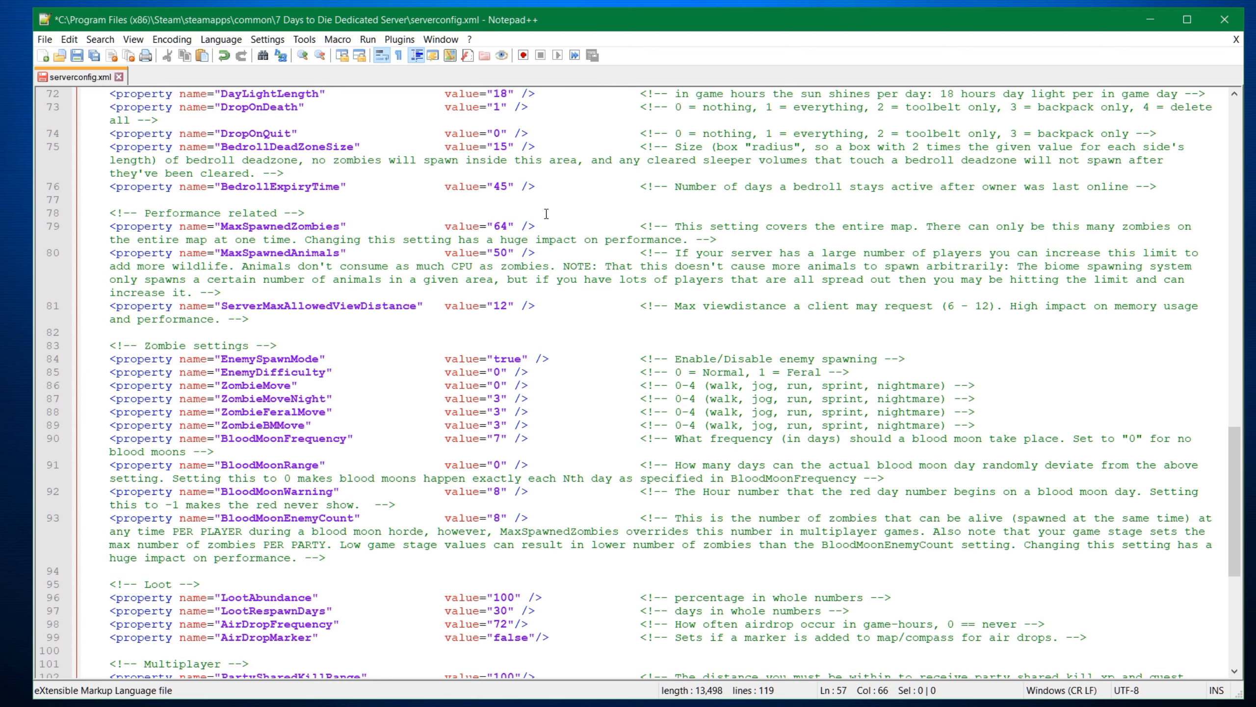
pyautogui.moveTo(529, 553)
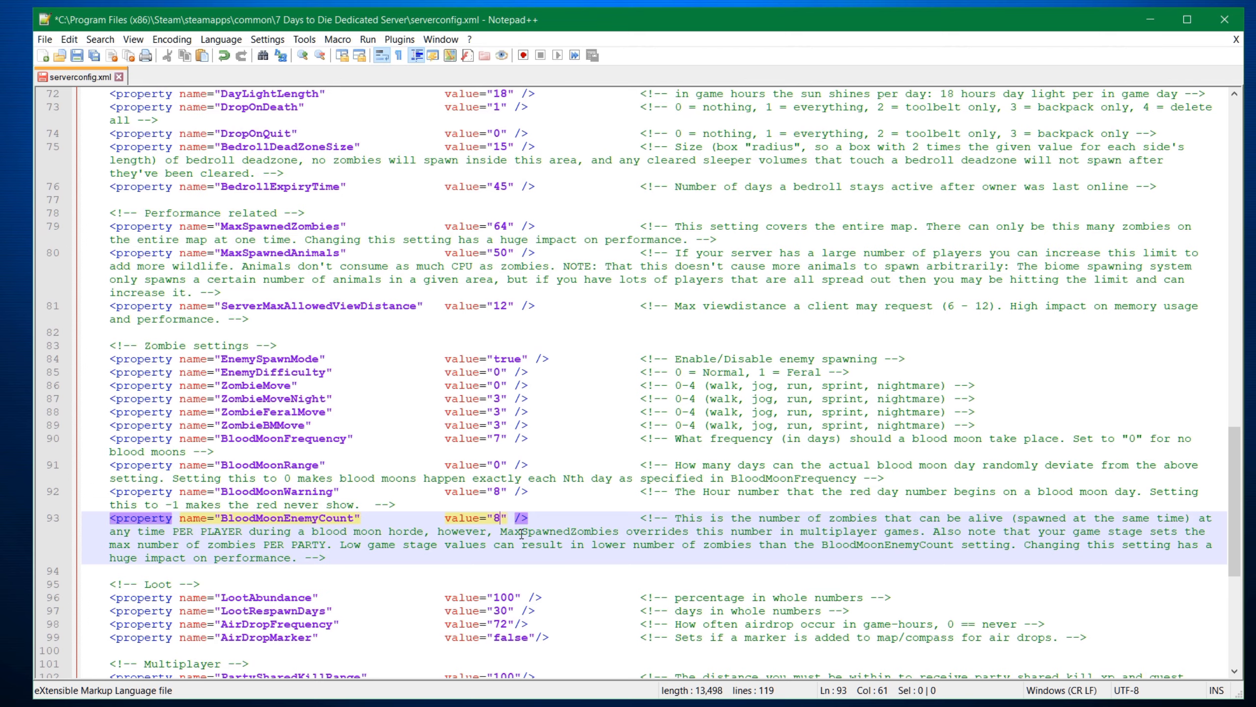
pyautogui.scroll(-3)
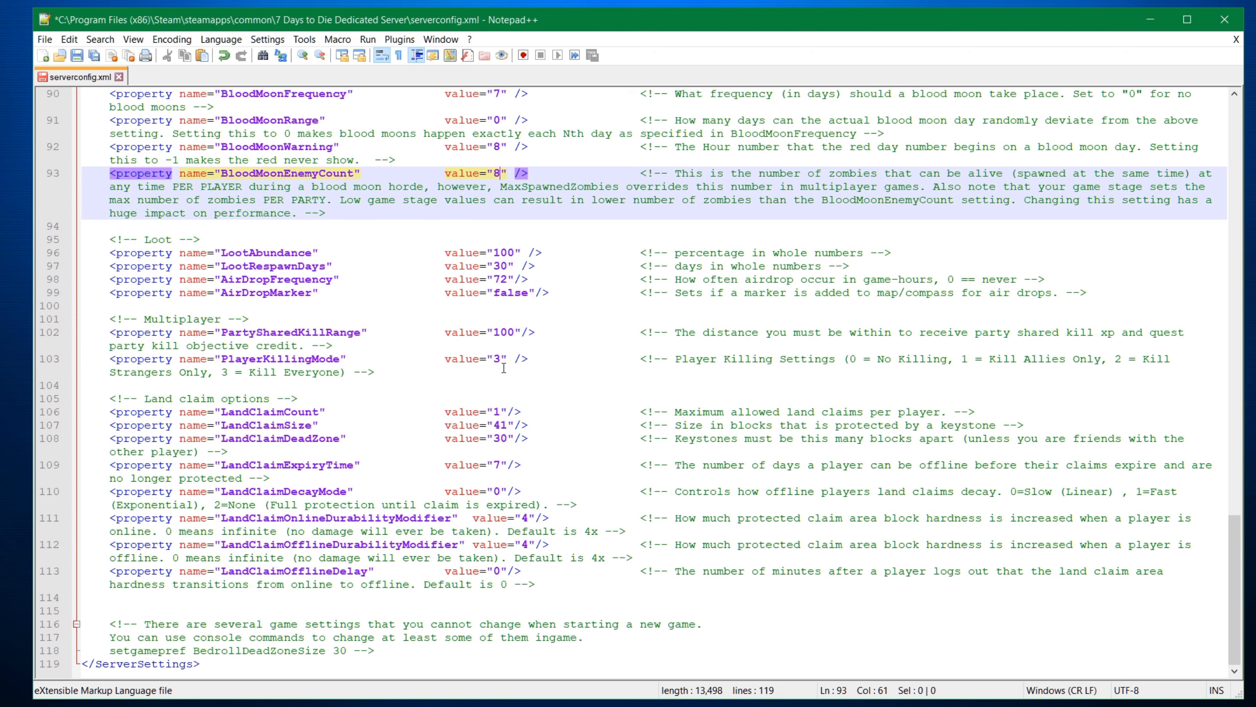
pyautogui.moveTo(421, 377)
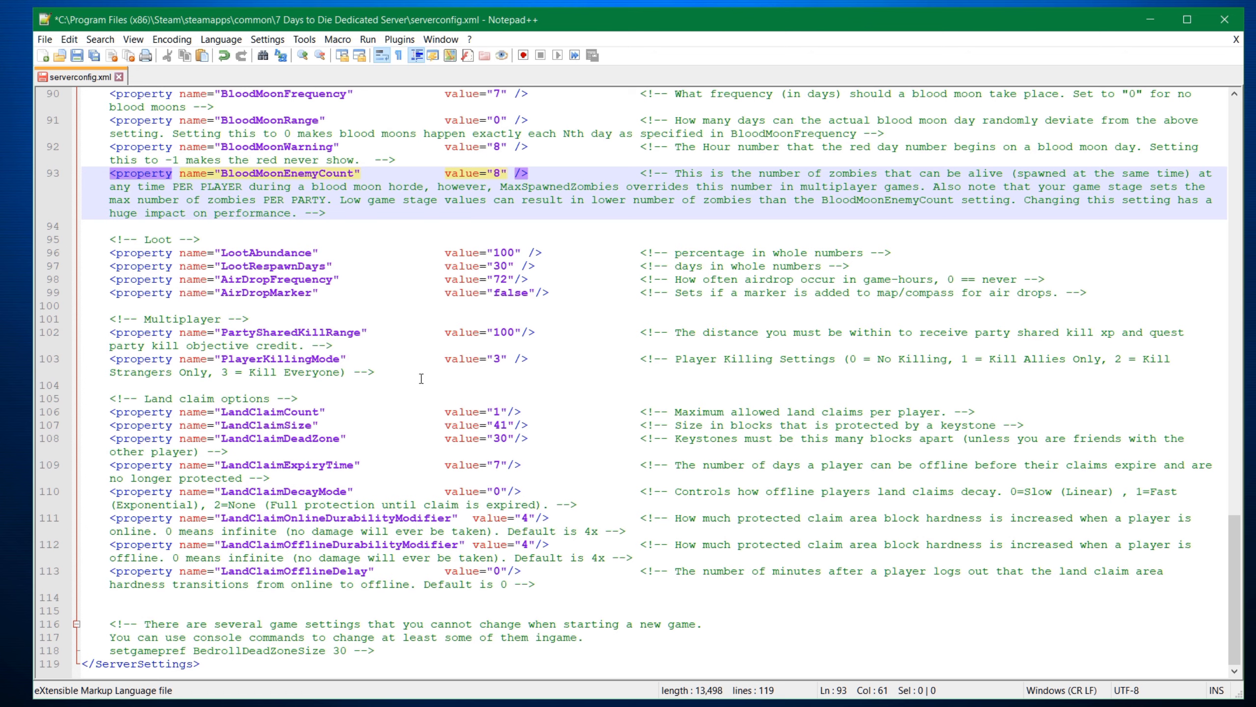
pyautogui.moveTo(512, 387)
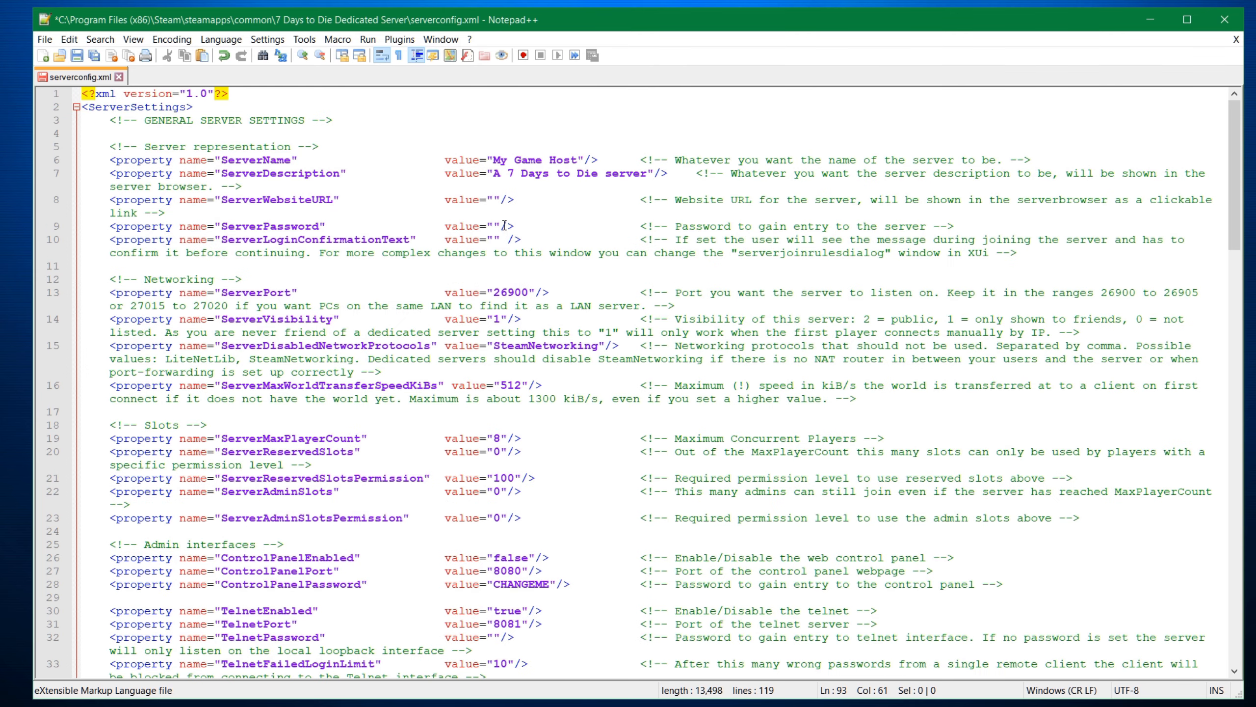
pyautogui.write('te')
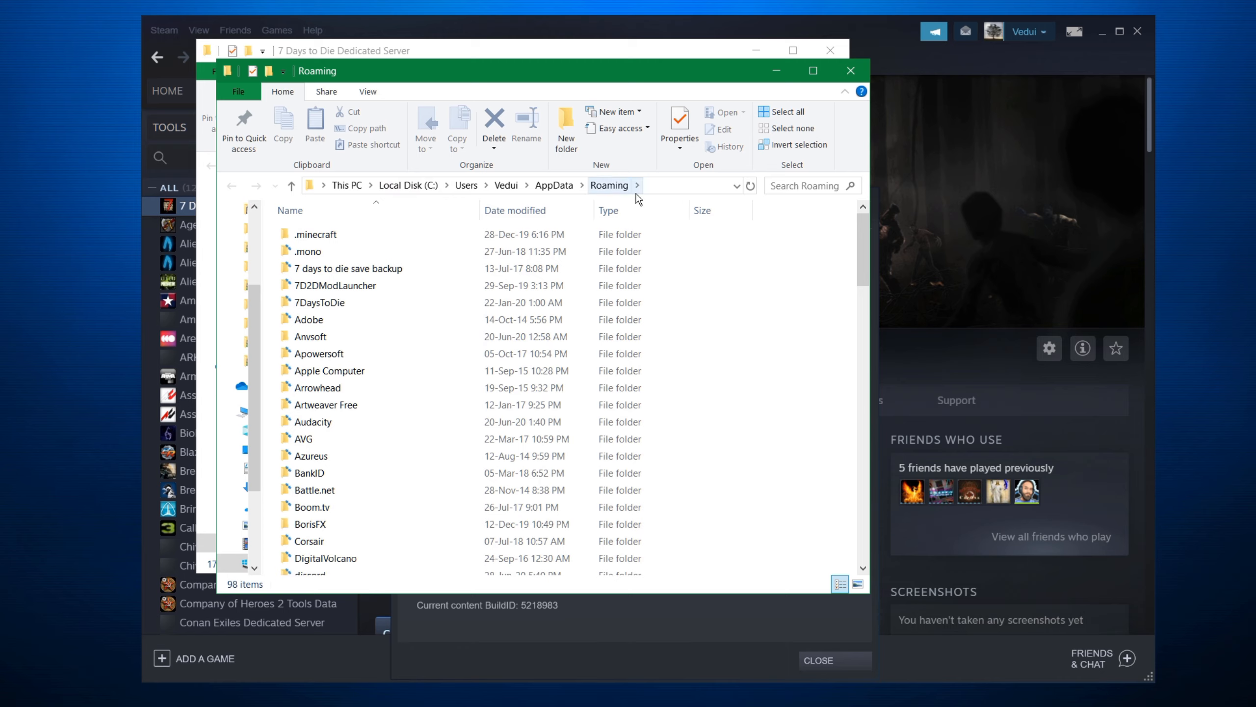
# Step: Open serveradmin.xml from AppData\Roaming\7DaysToDie\Saves in Notepad++
pyautogui.click(324, 302)
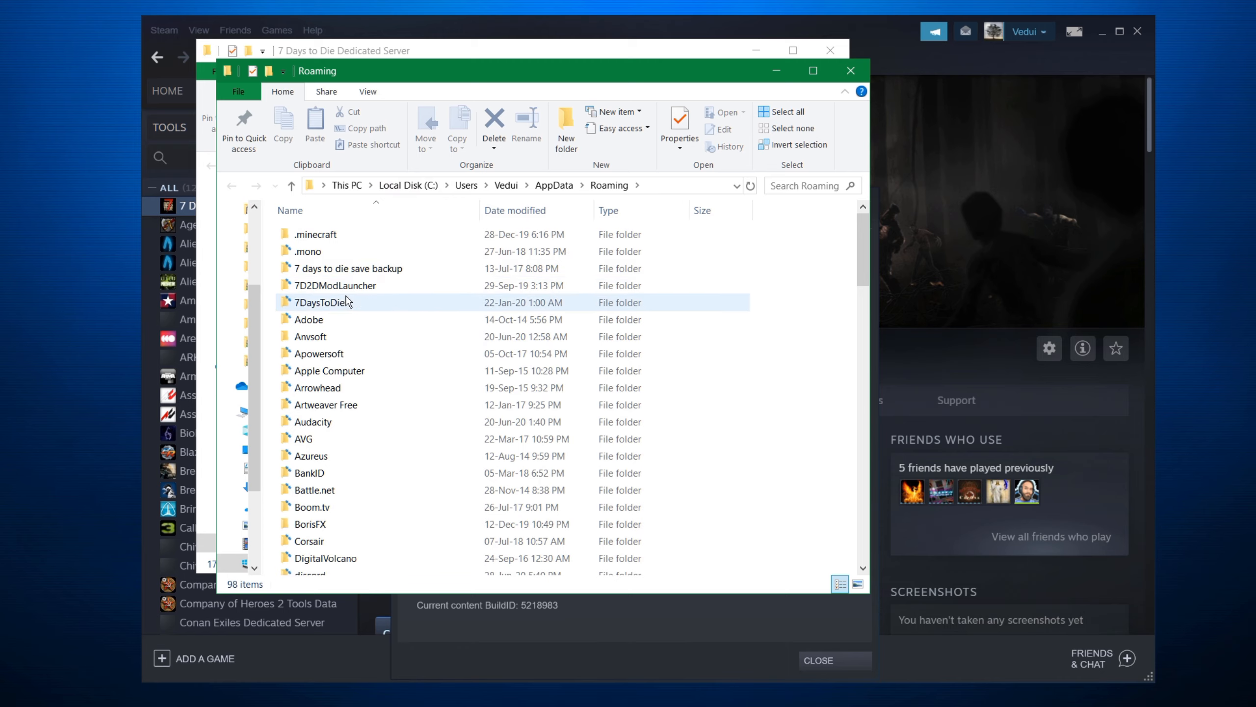
pyautogui.doubleClick(323, 303)
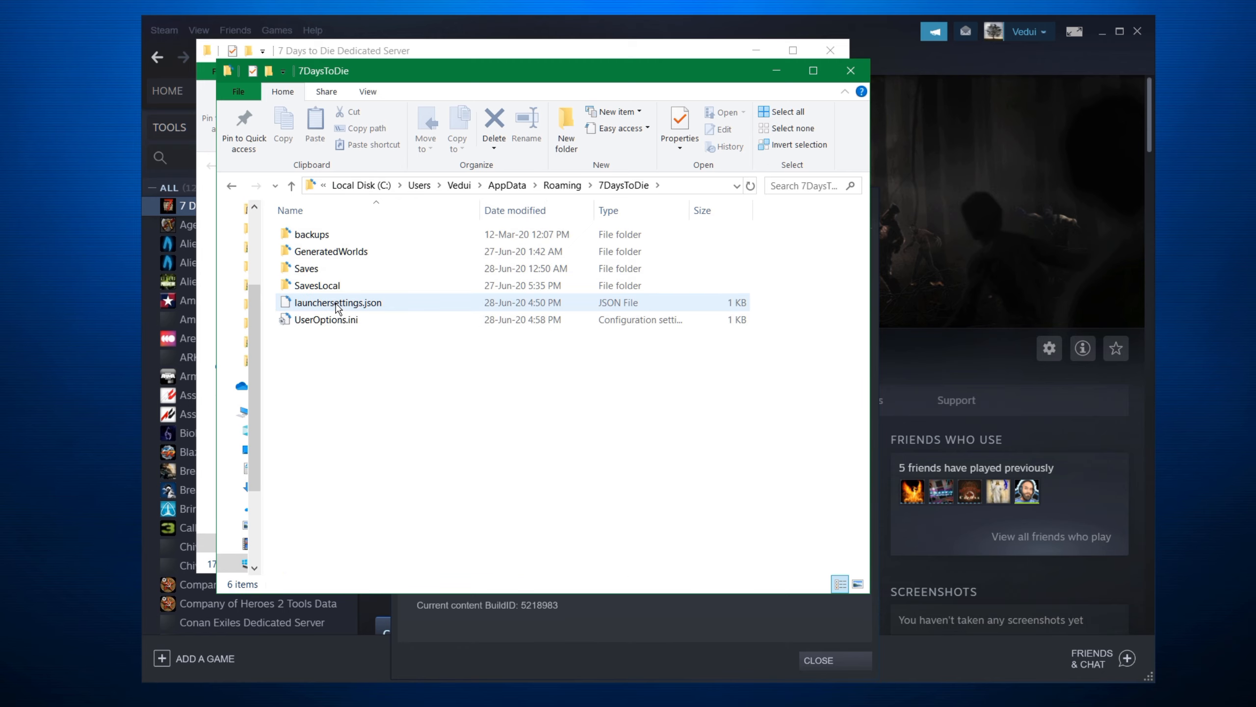
pyautogui.doubleClick(306, 268)
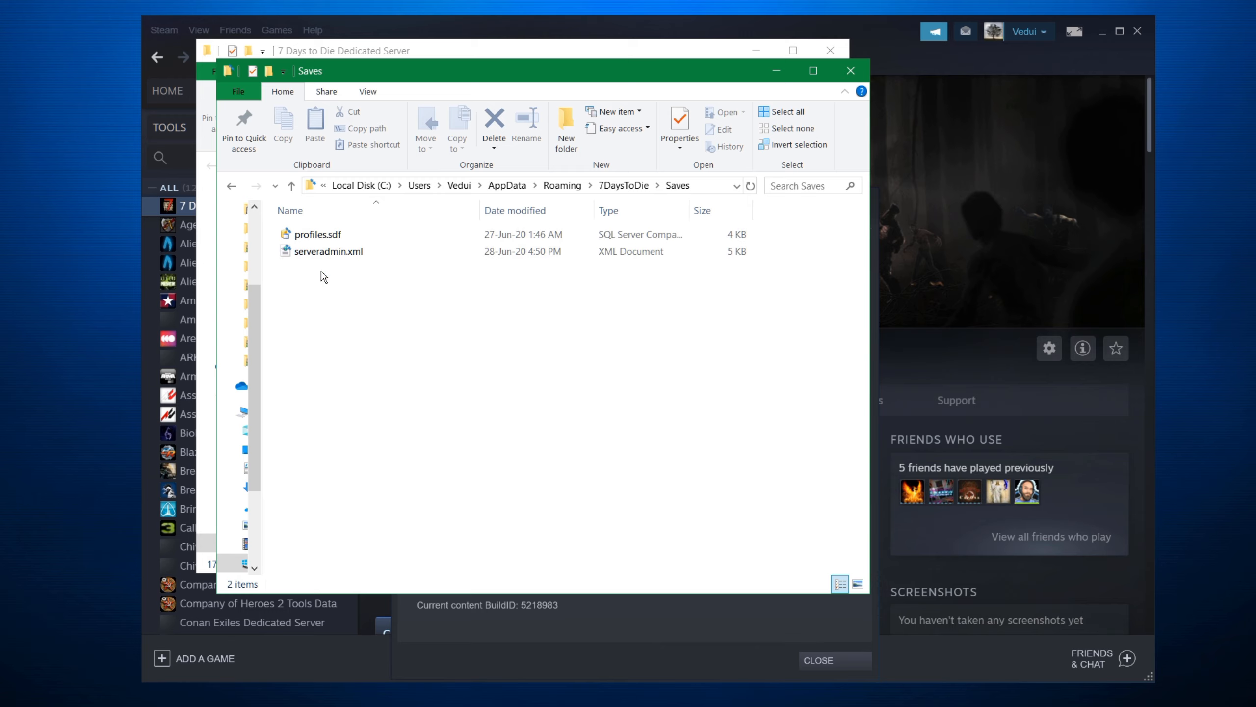
pyautogui.click(328, 251)
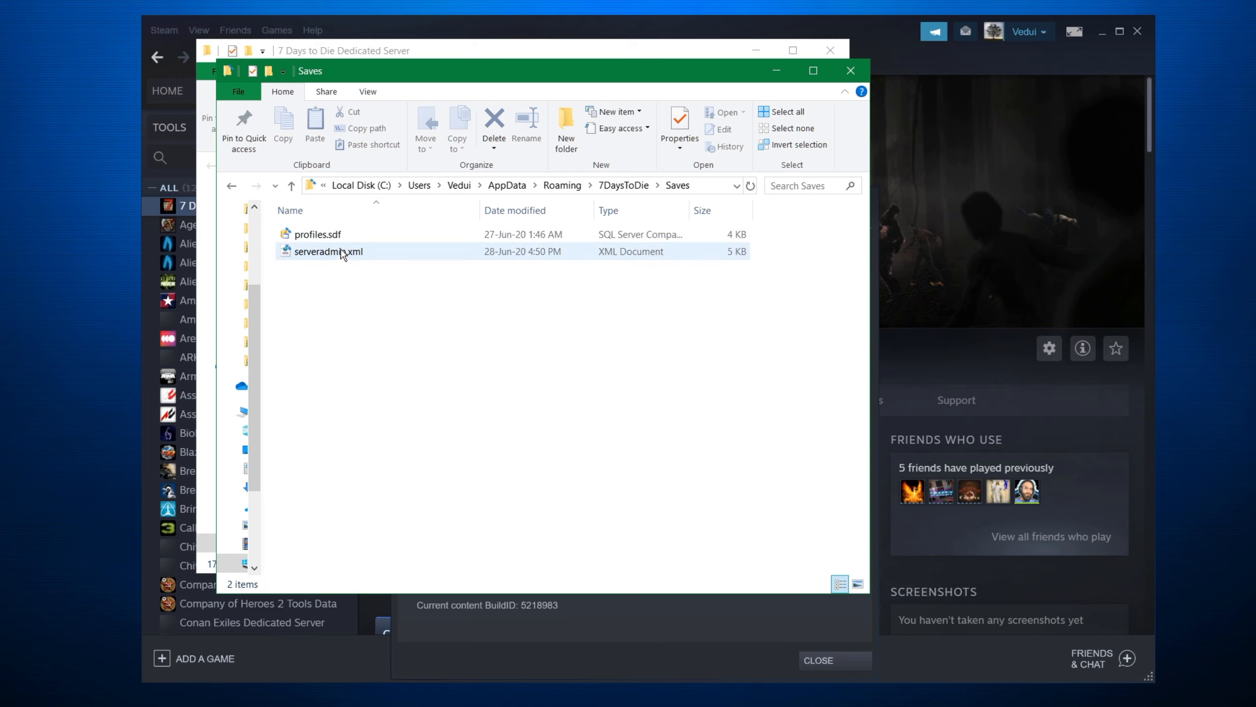
pyautogui.click(328, 251)
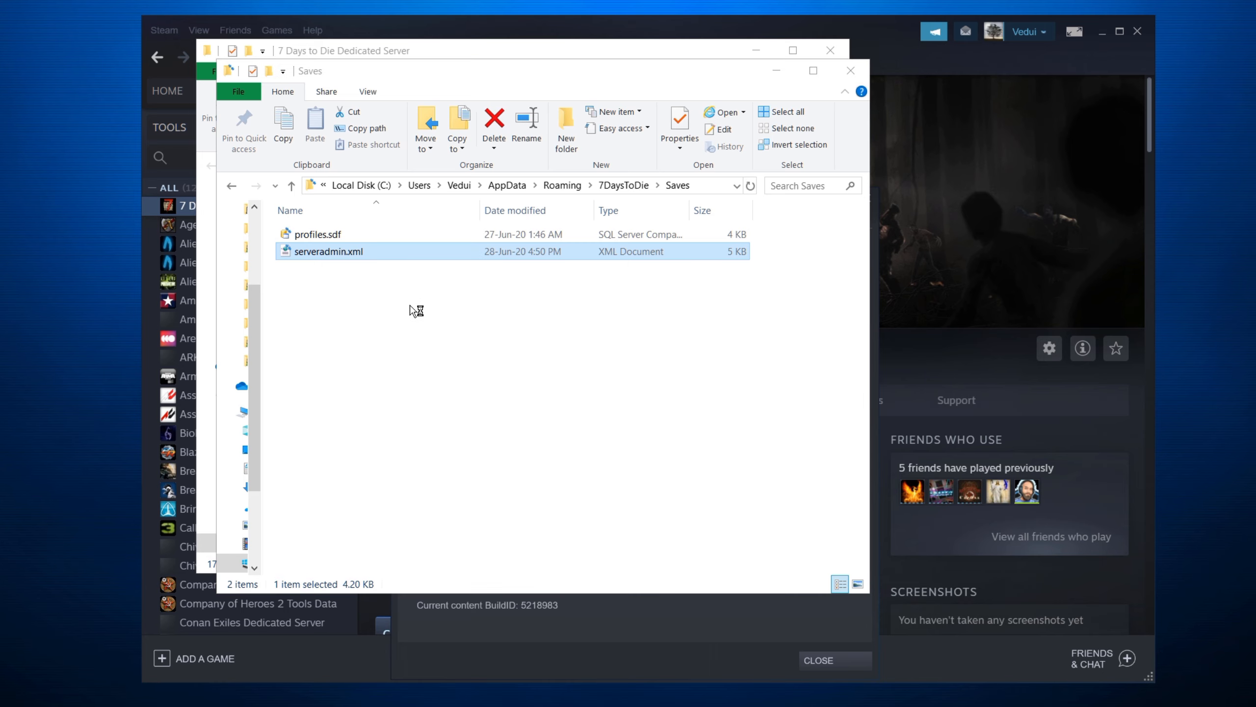
pyautogui.doubleClick(329, 251)
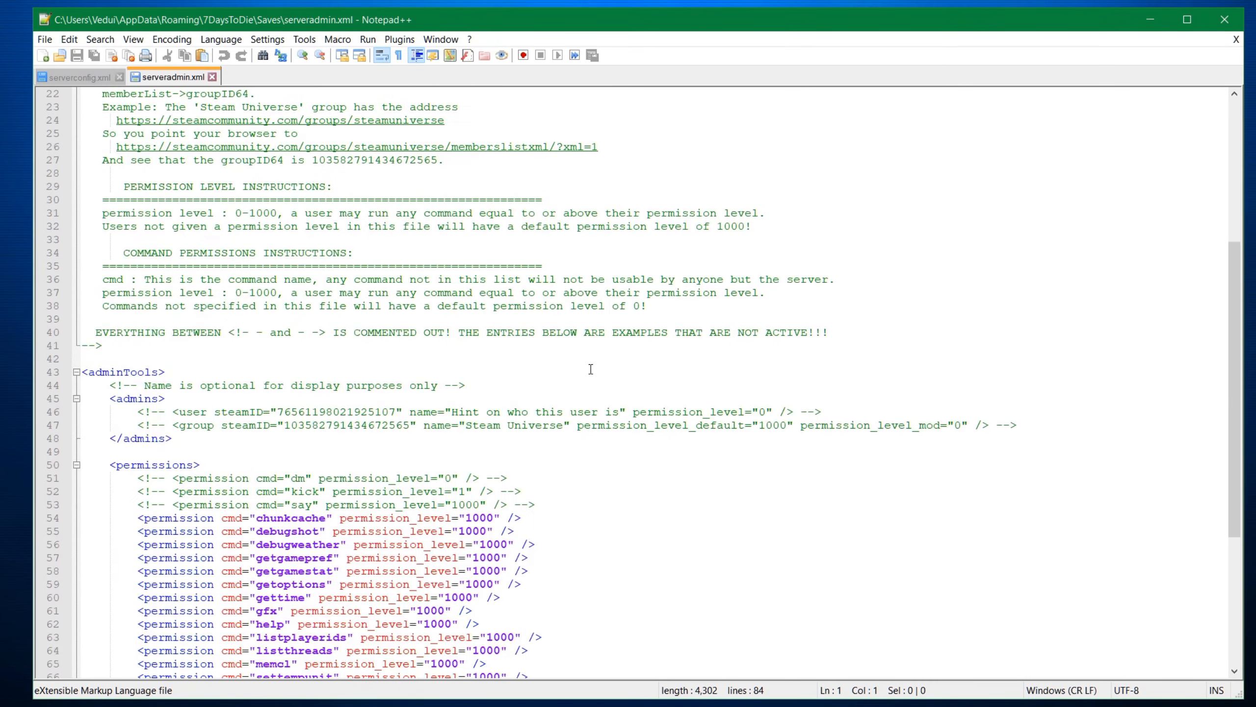
pyautogui.scroll(-3)
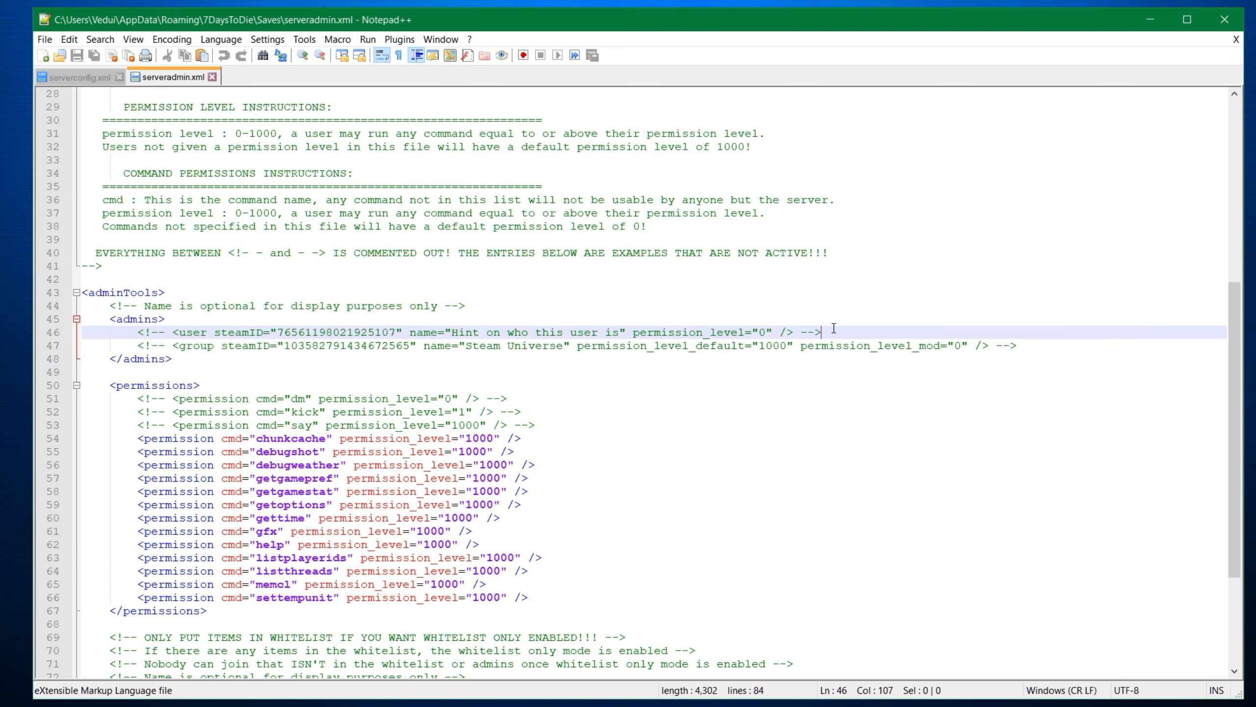
pyautogui.write('<user steamID="76561198021925107" name="Hint on who this user is" permission_level="0" />')
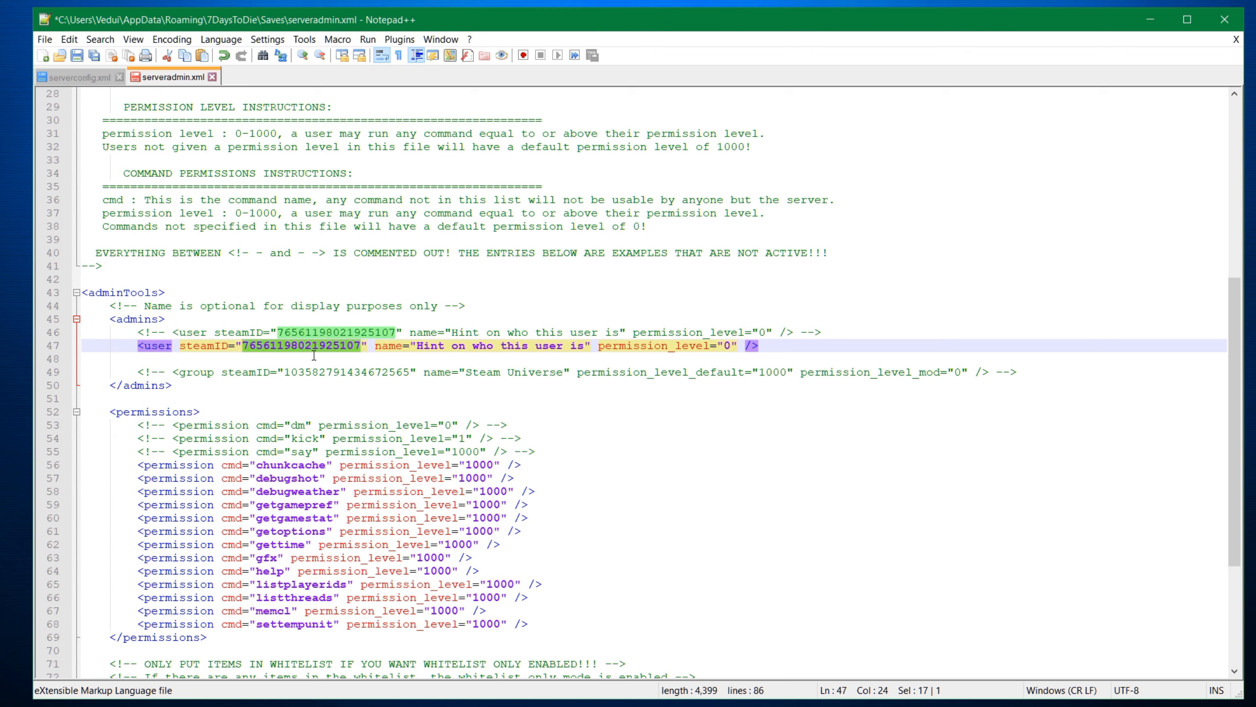
pyautogui.moveTo(422, 330)
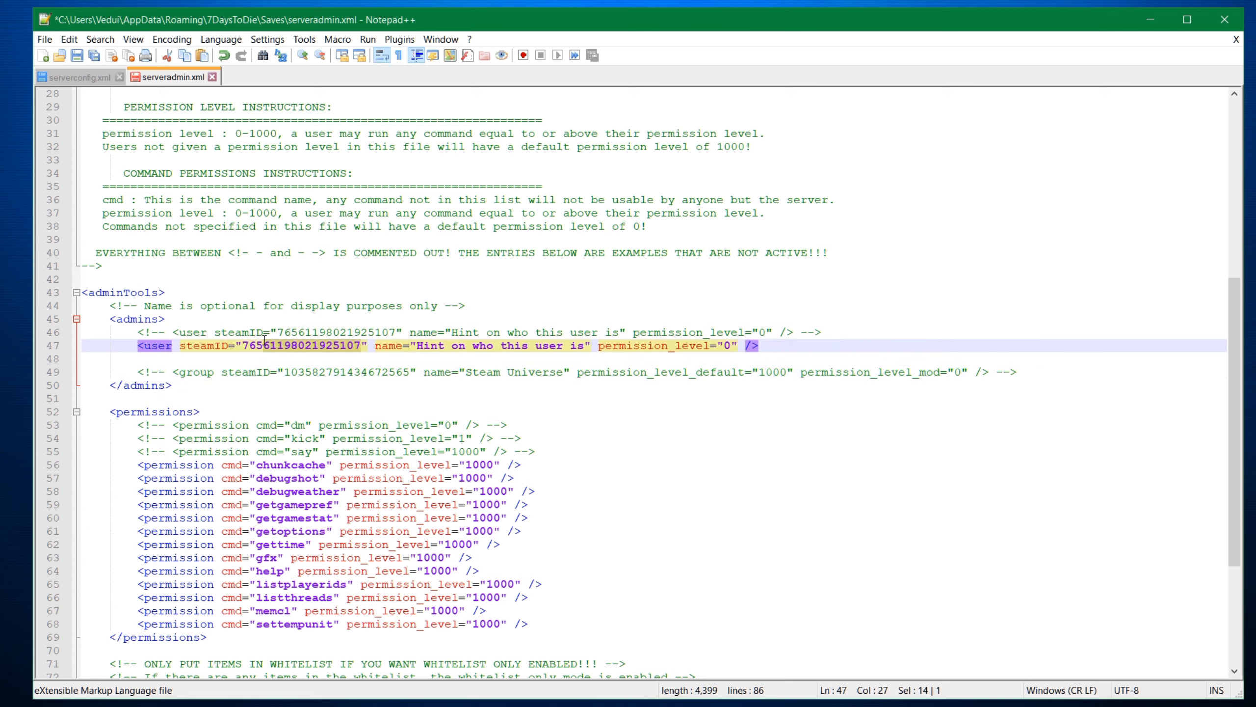
pyautogui.doubleClick(301, 346)
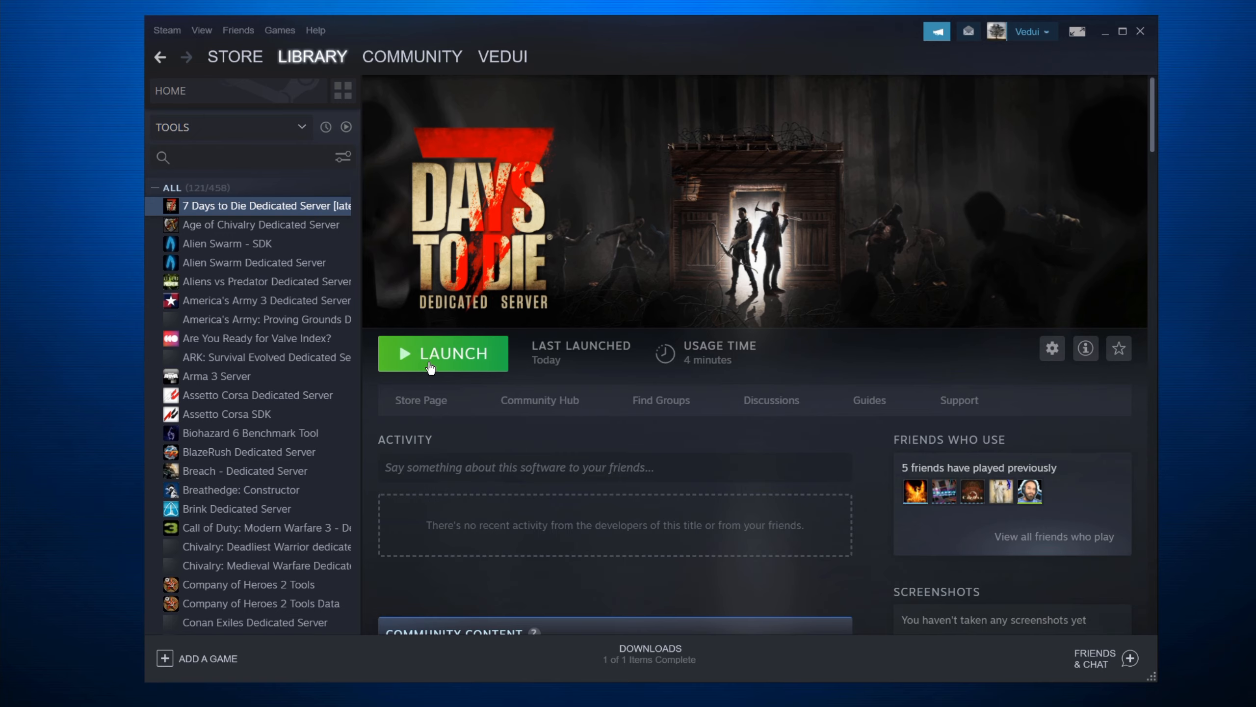
# Step: Launch the dedicated server, run help in its console, then enter shutdown
pyautogui.click(442, 353)
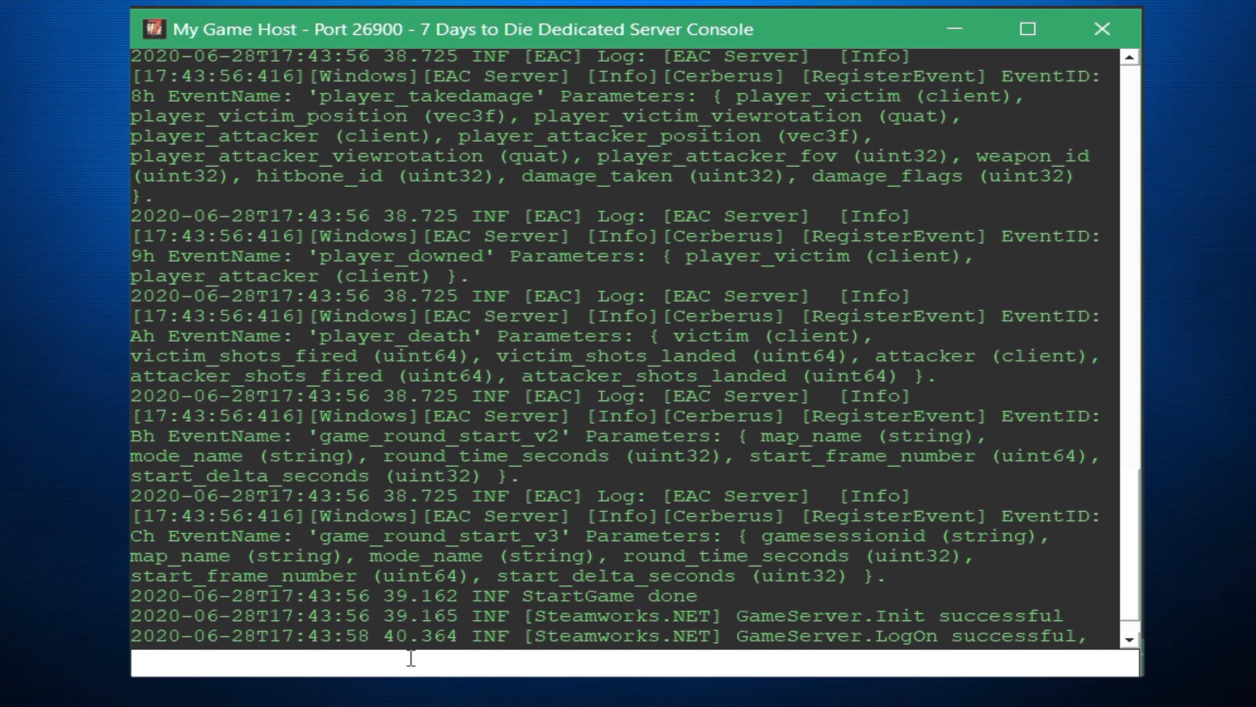
pyautogui.write('a')
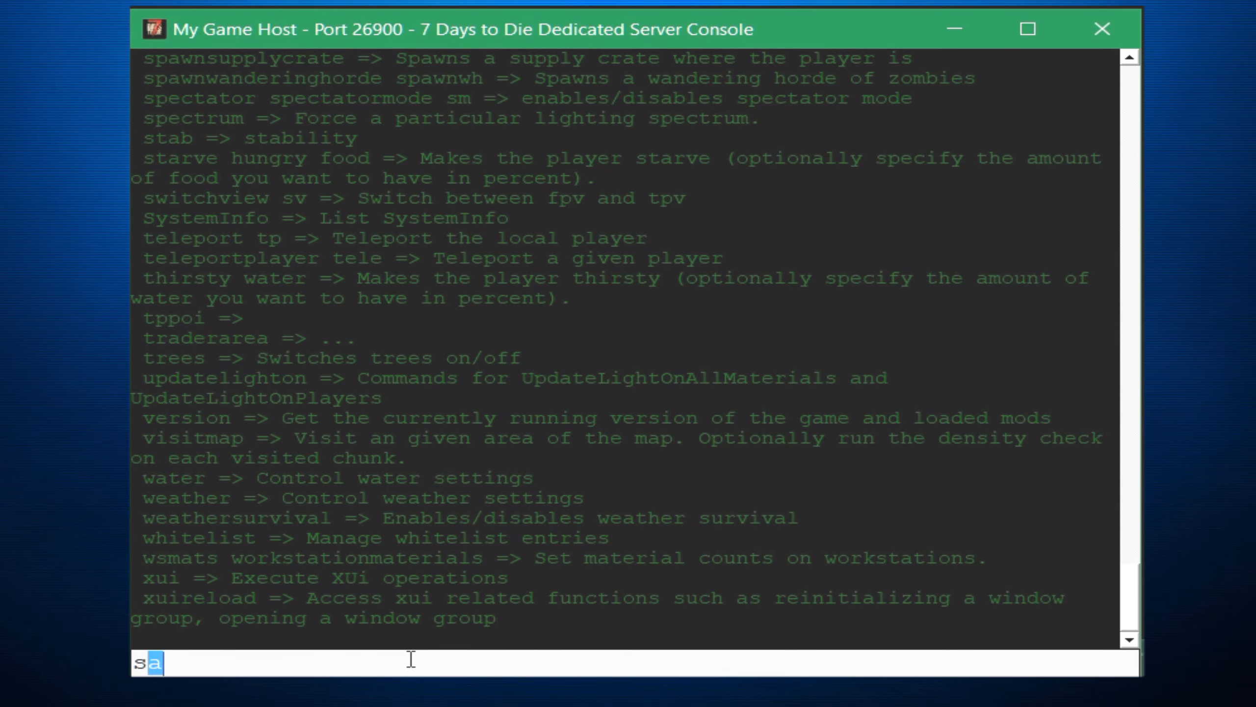
pyautogui.press('enter')
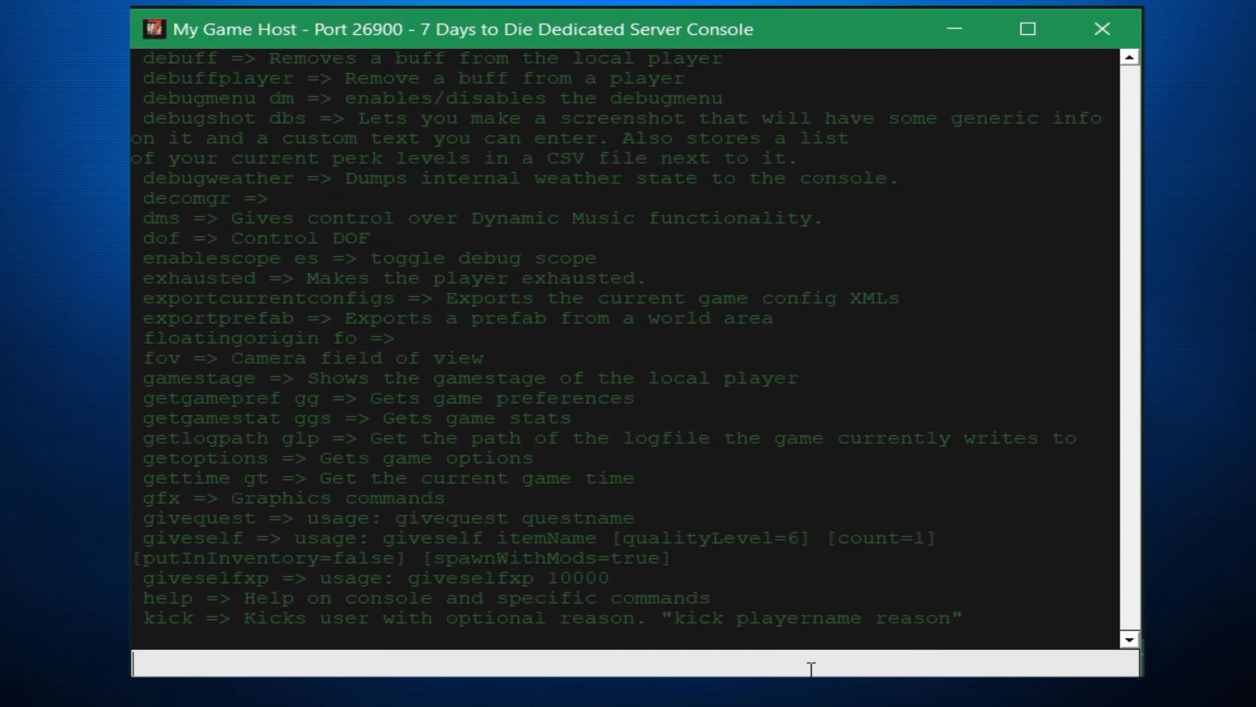
pyautogui.scroll(-3)
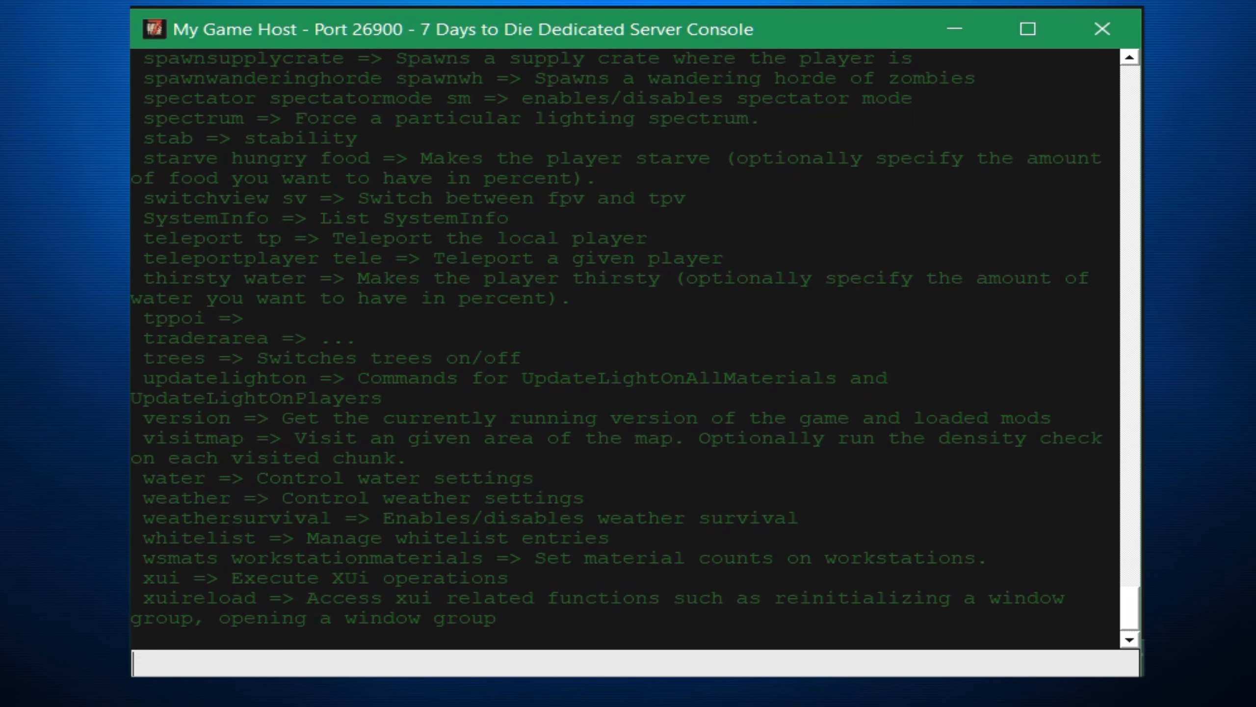
pyautogui.write('shutg')
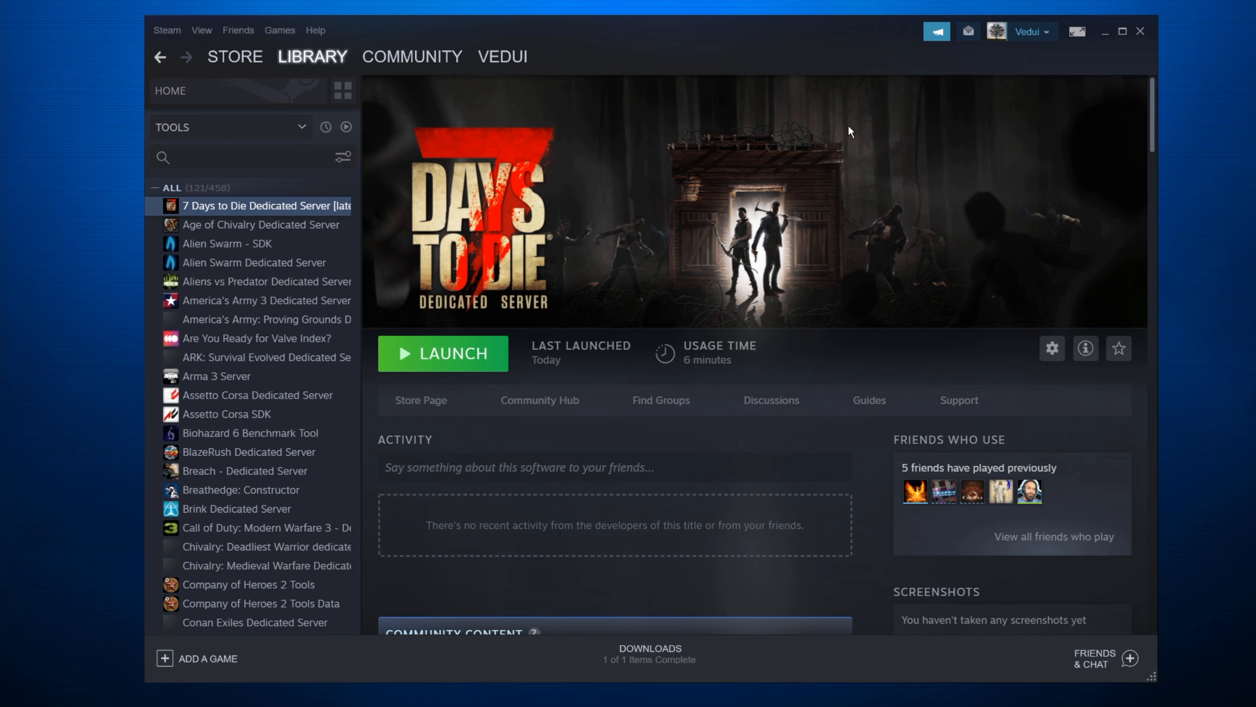
pyautogui.moveTo(846, 160)
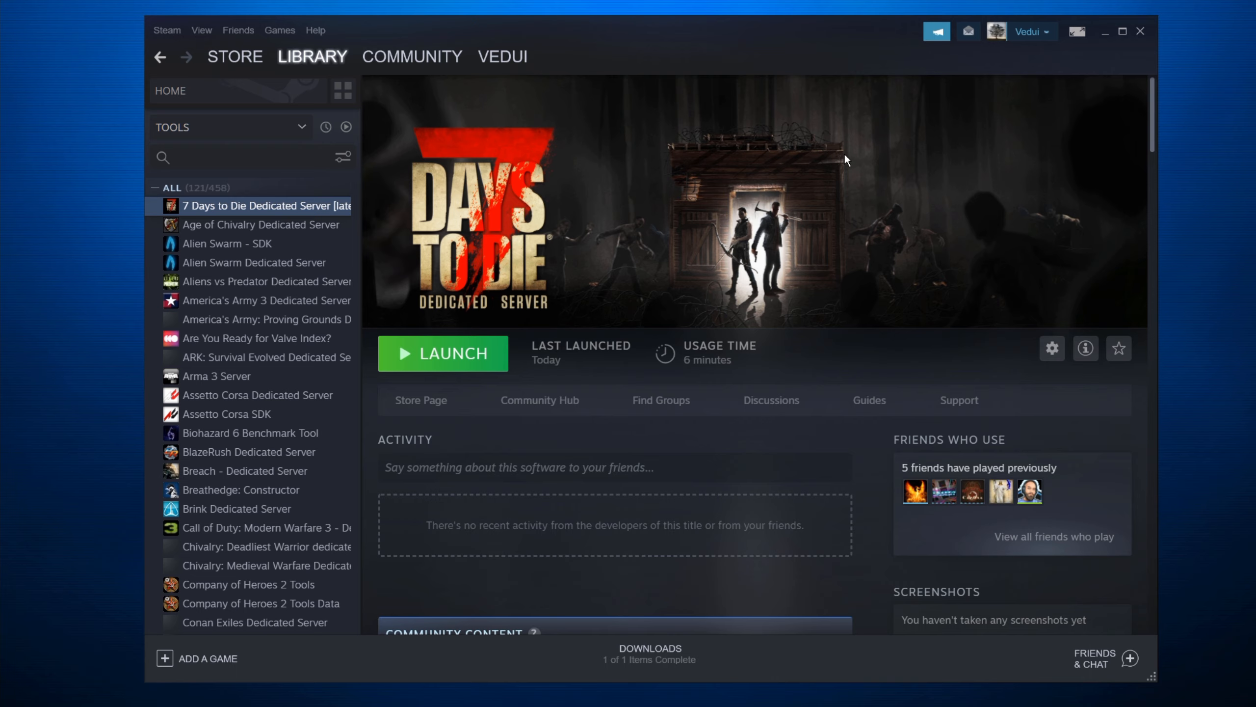
pyautogui.moveTo(875, 218)
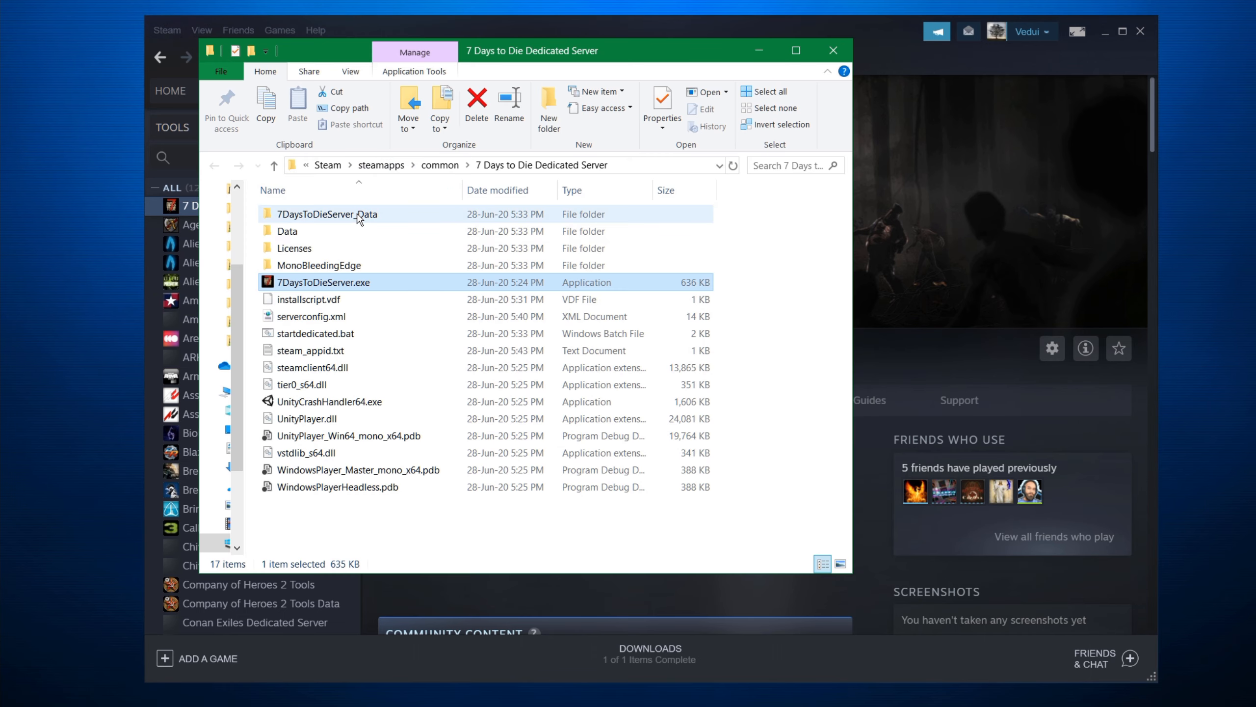
# Step: Open the latest output_log_dedi file inside 7DaysToDieServer_Data
pyautogui.doubleClick(327, 214)
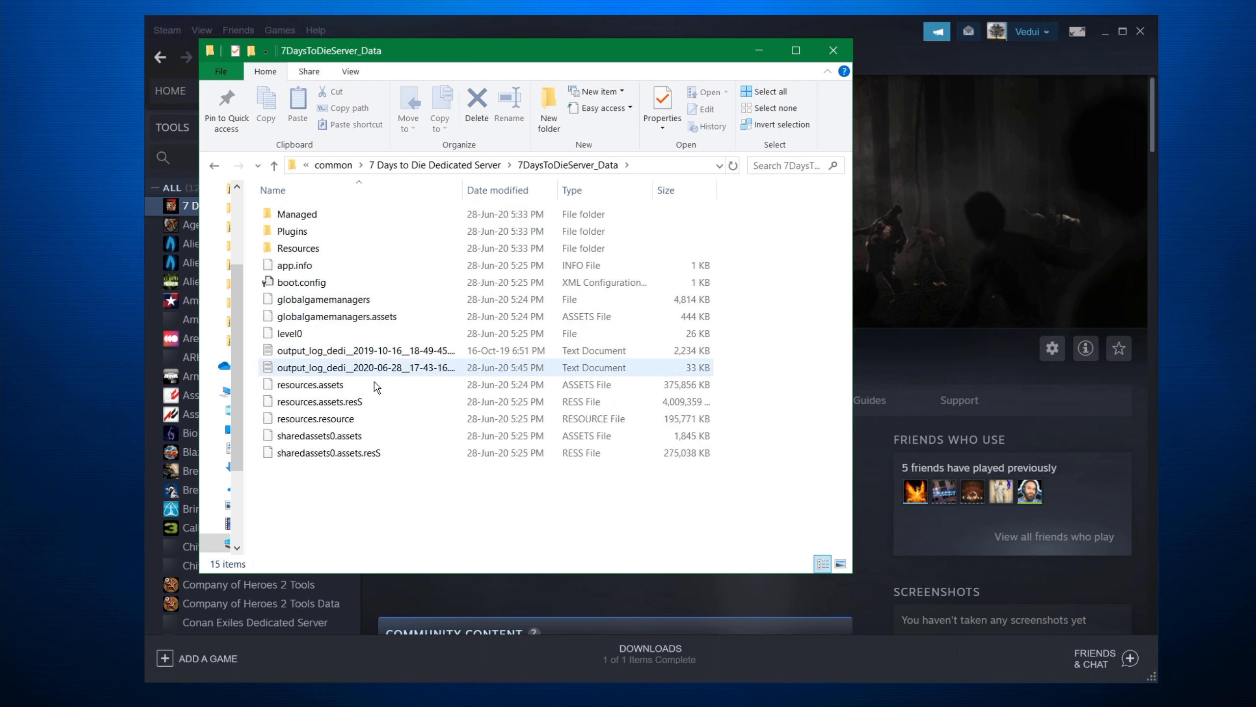
pyautogui.moveTo(385, 378)
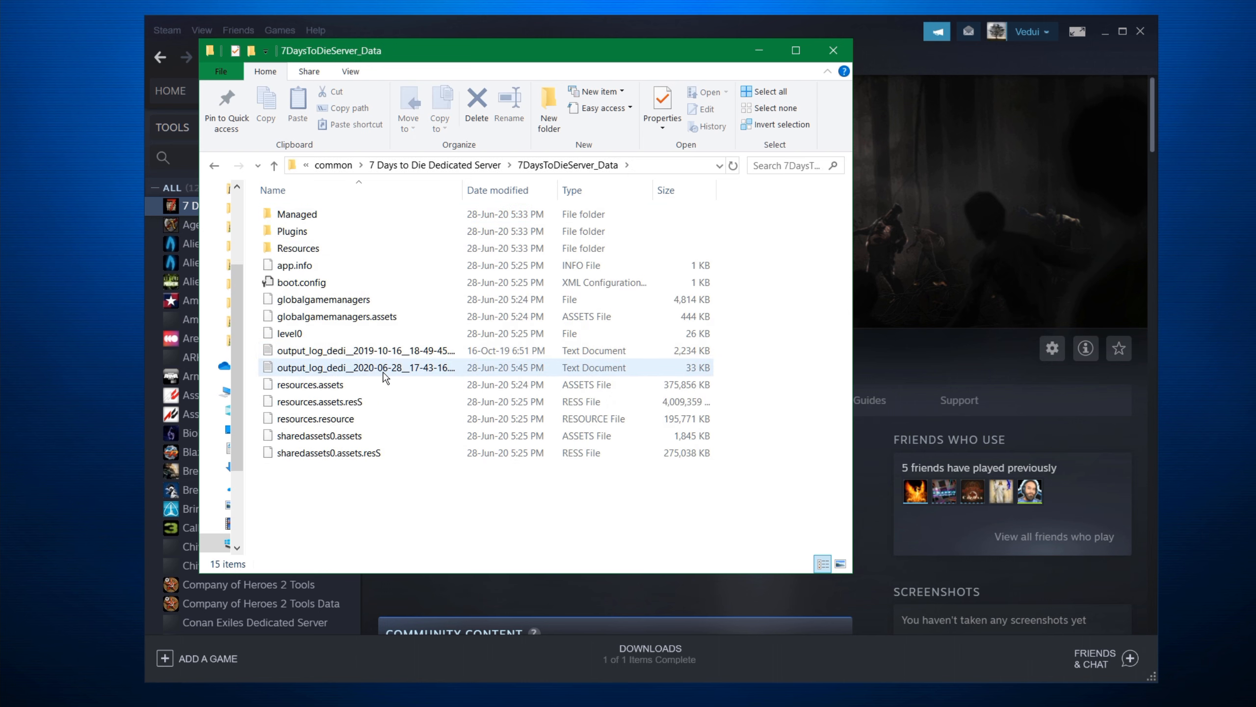
pyautogui.doubleClick(365, 367)
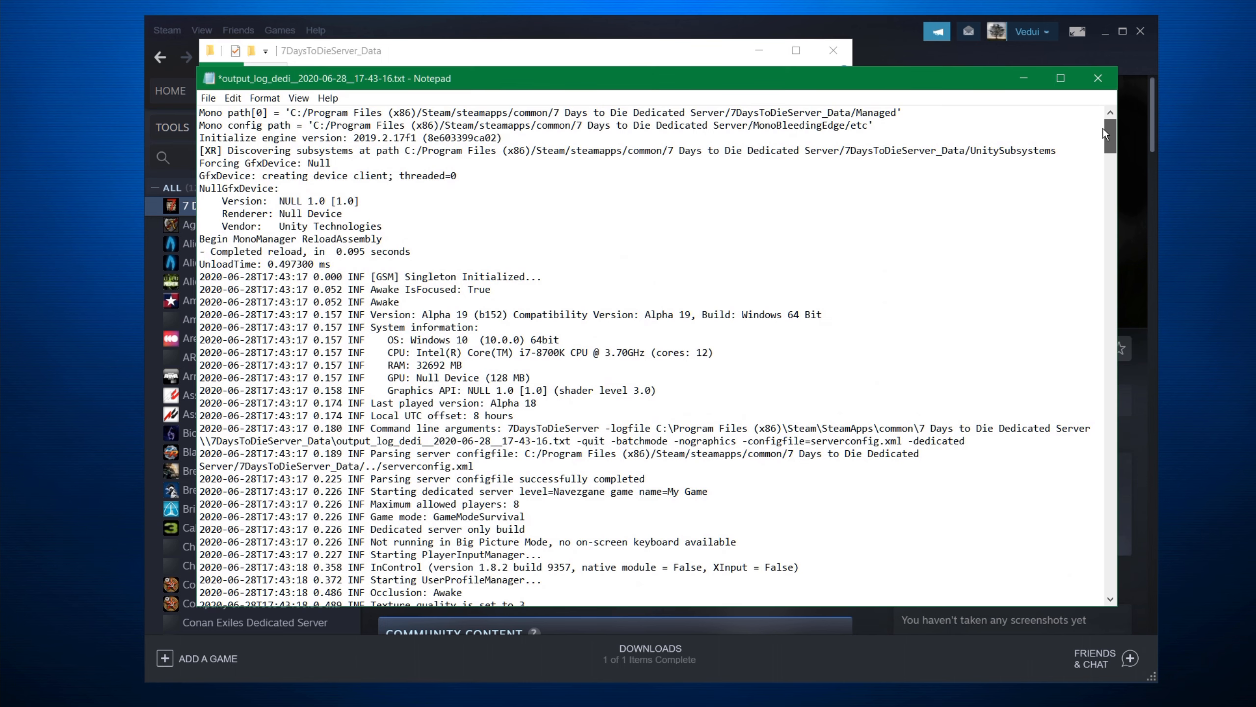
# Step: Read the output log down to its shutdown entries, then close Notepad
pyautogui.scroll(-3)
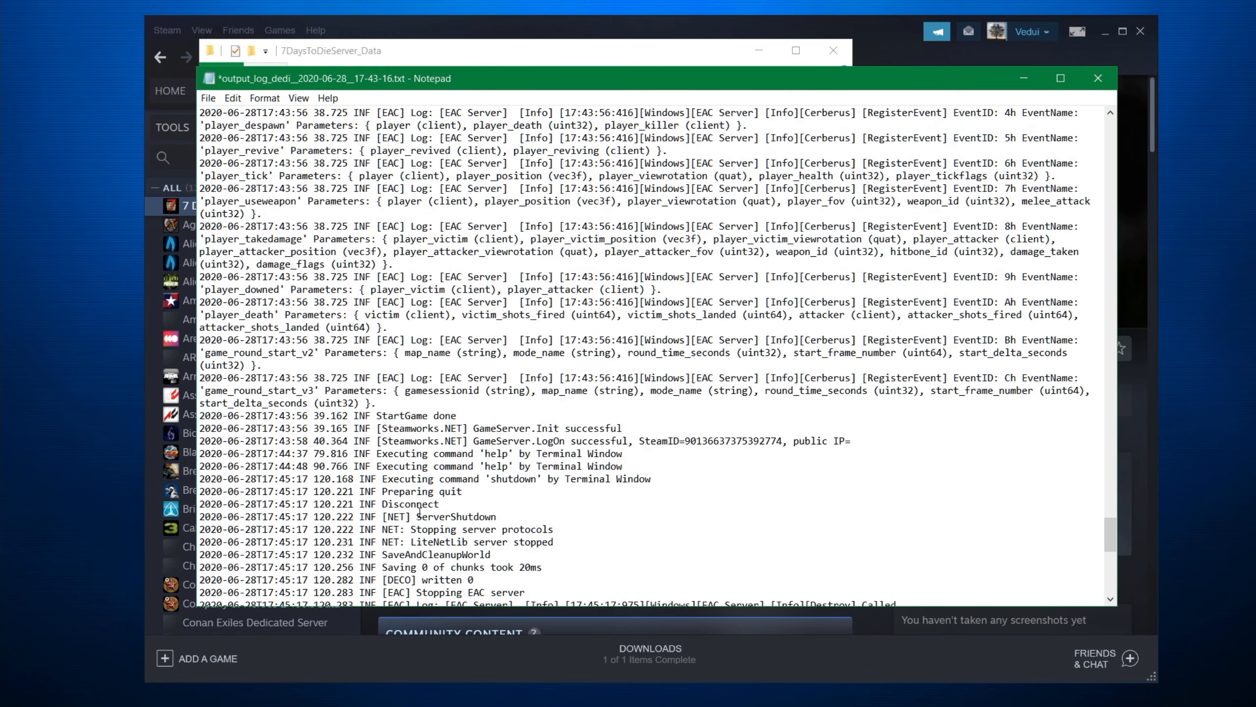
pyautogui.scroll(-3)
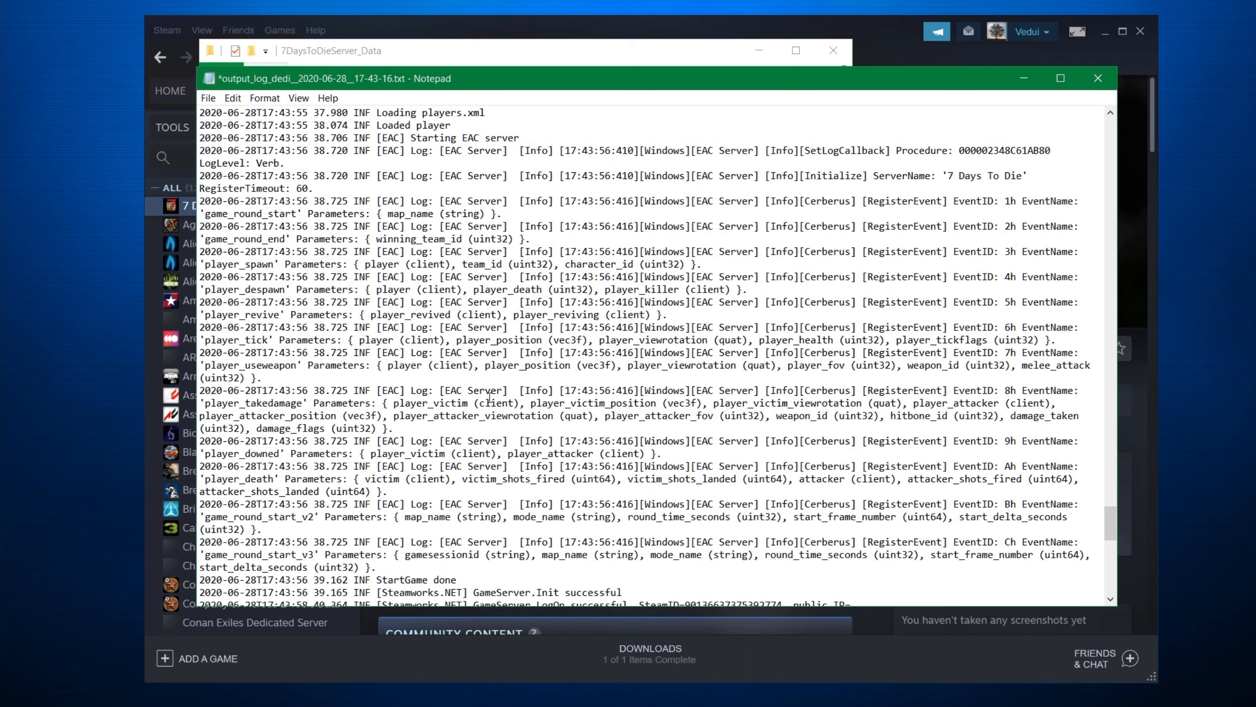
pyautogui.moveTo(570, 418)
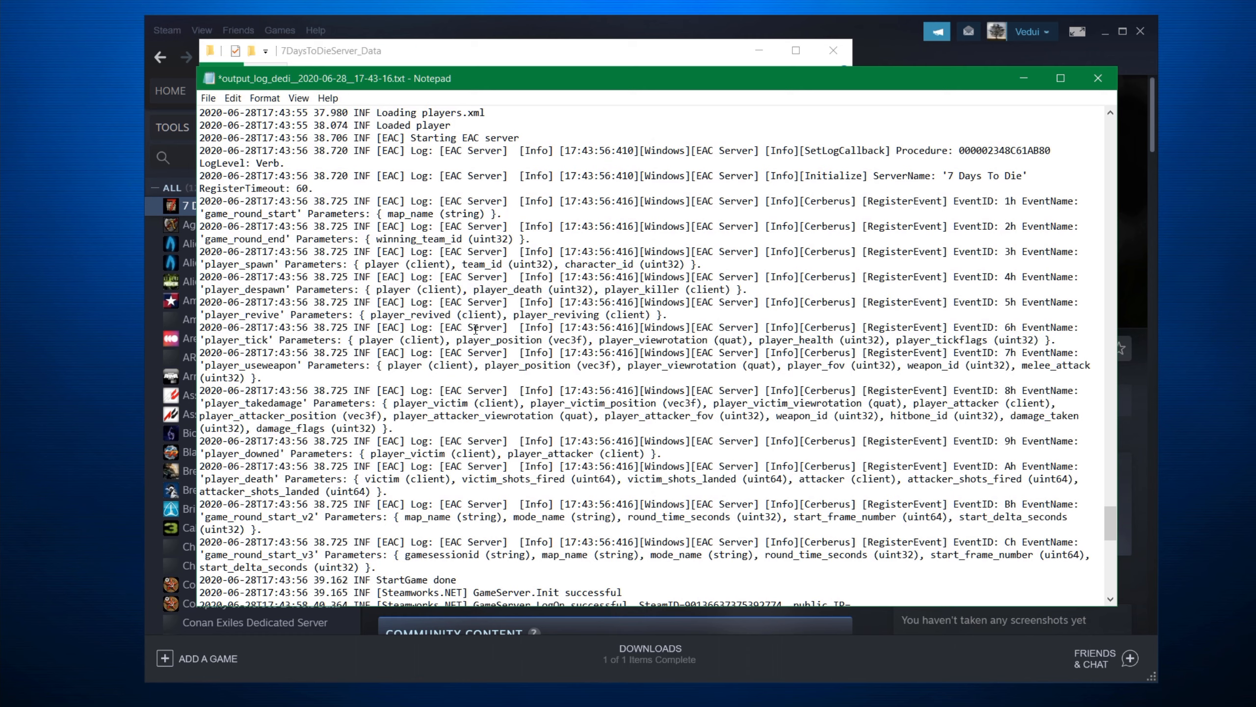
pyautogui.moveTo(531, 297)
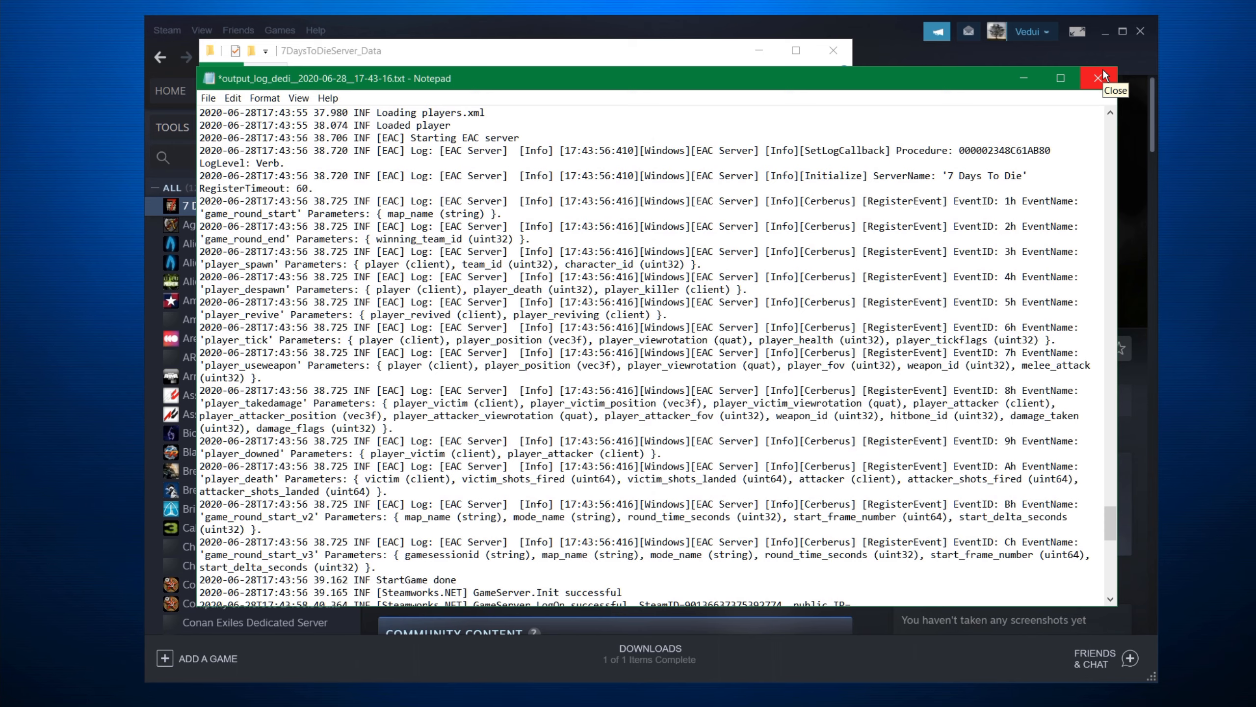
pyautogui.click(1100, 77)
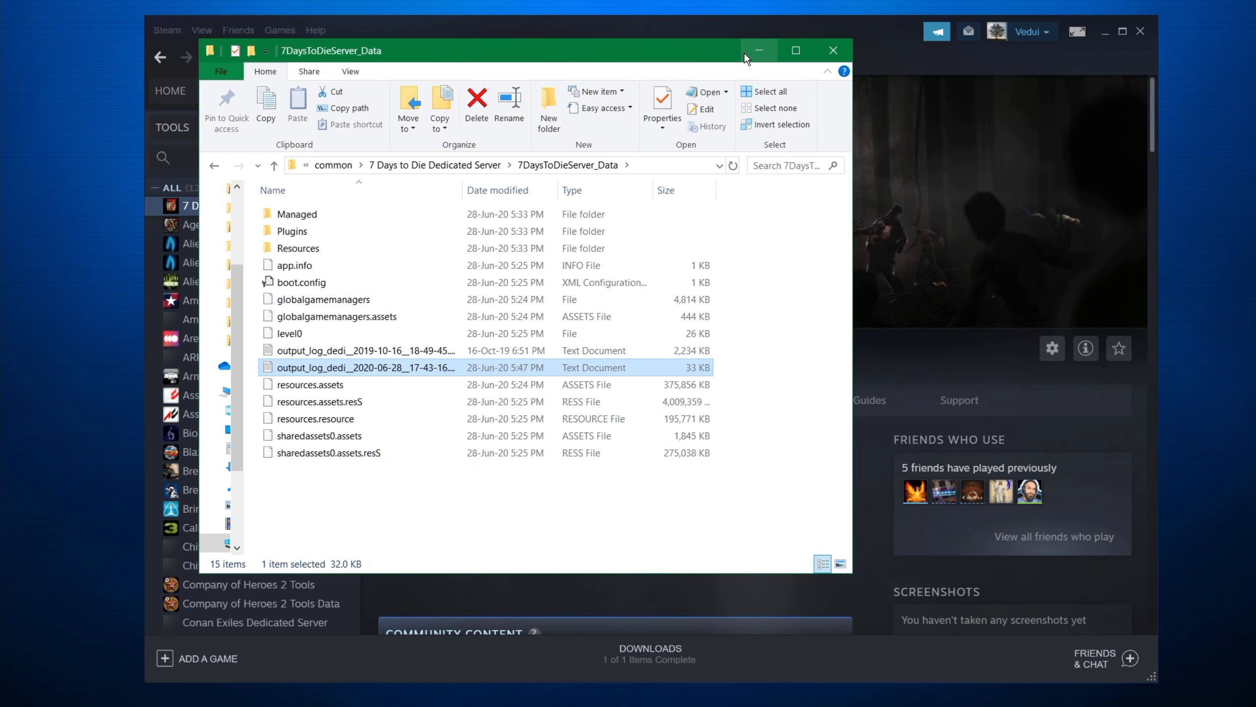
pyautogui.moveTo(757, 50)
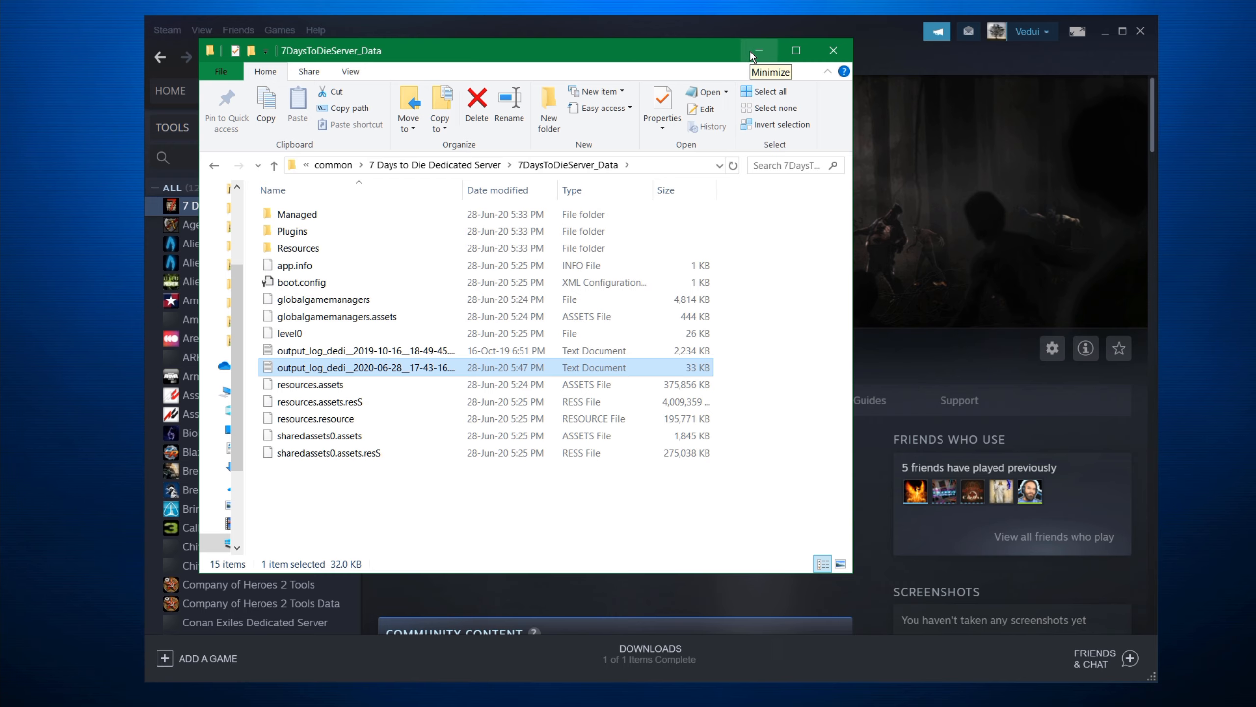
pyautogui.moveTo(757, 58)
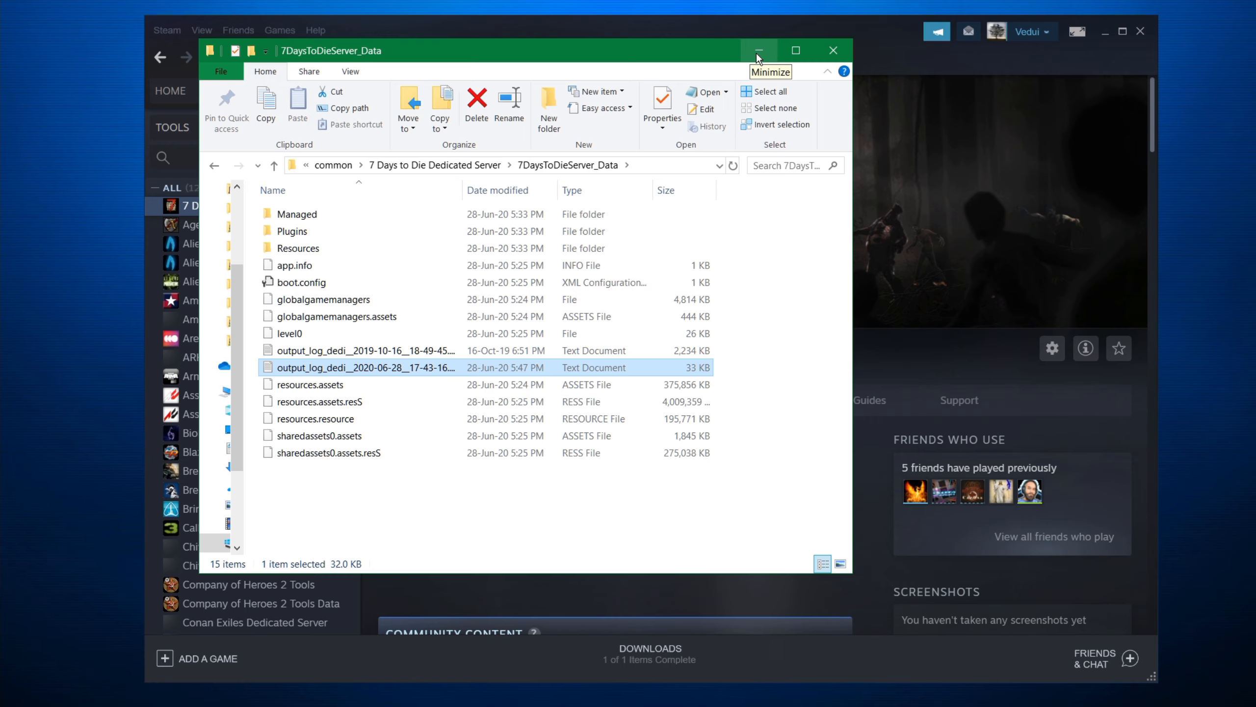
# Step: Minimize the 7DaysToDieServer_Data Explorer window to reveal the Steam library
pyautogui.click(758, 51)
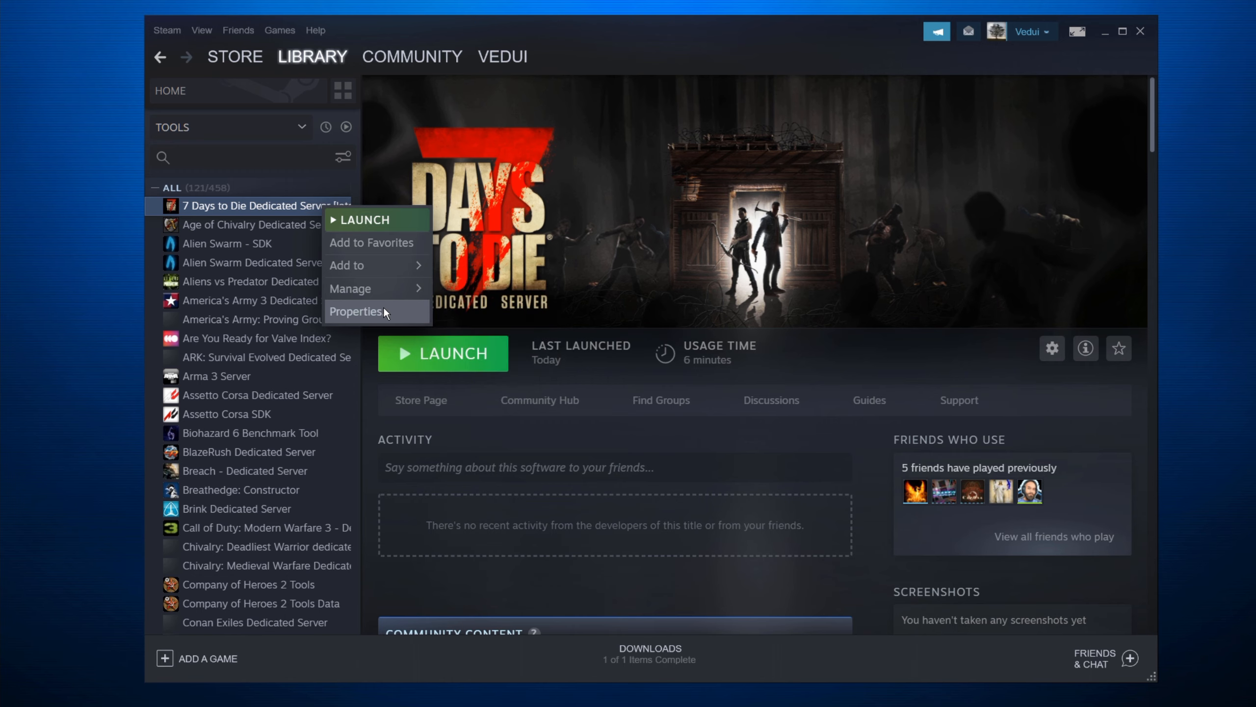
# Step: Browse the dedicated server's local files from its Steam Properties
pyautogui.click(357, 311)
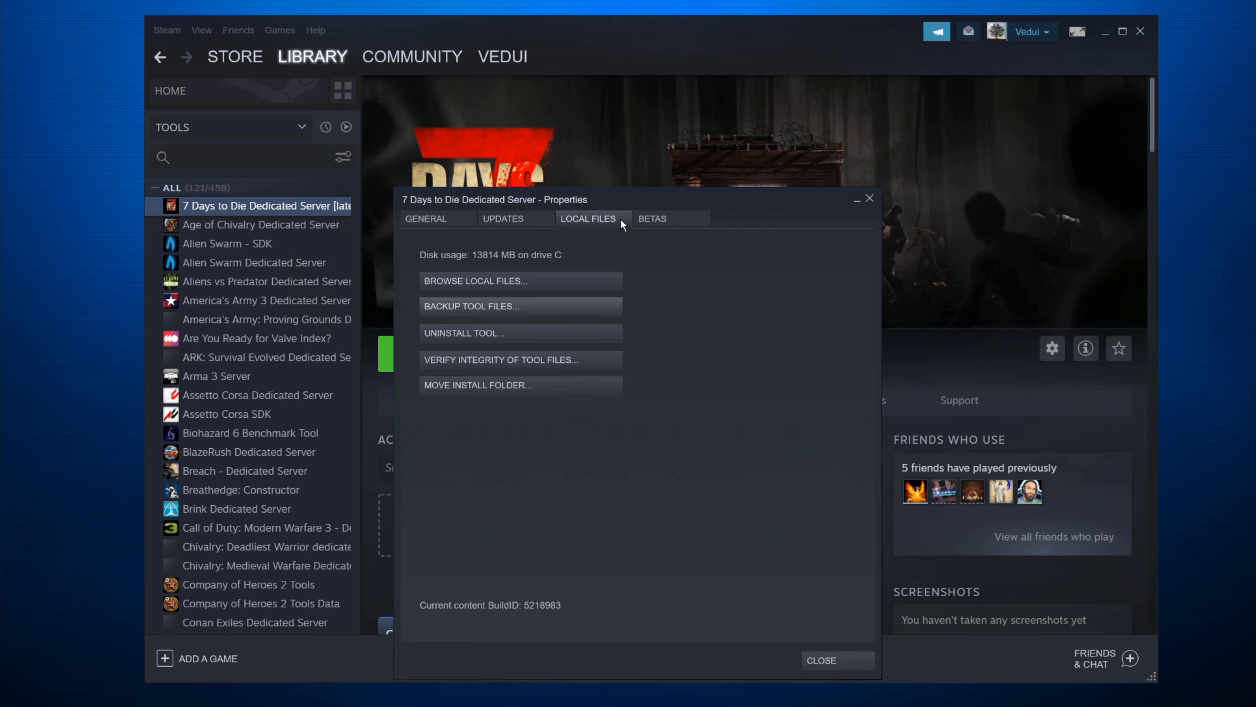
pyautogui.moveTo(505, 360)
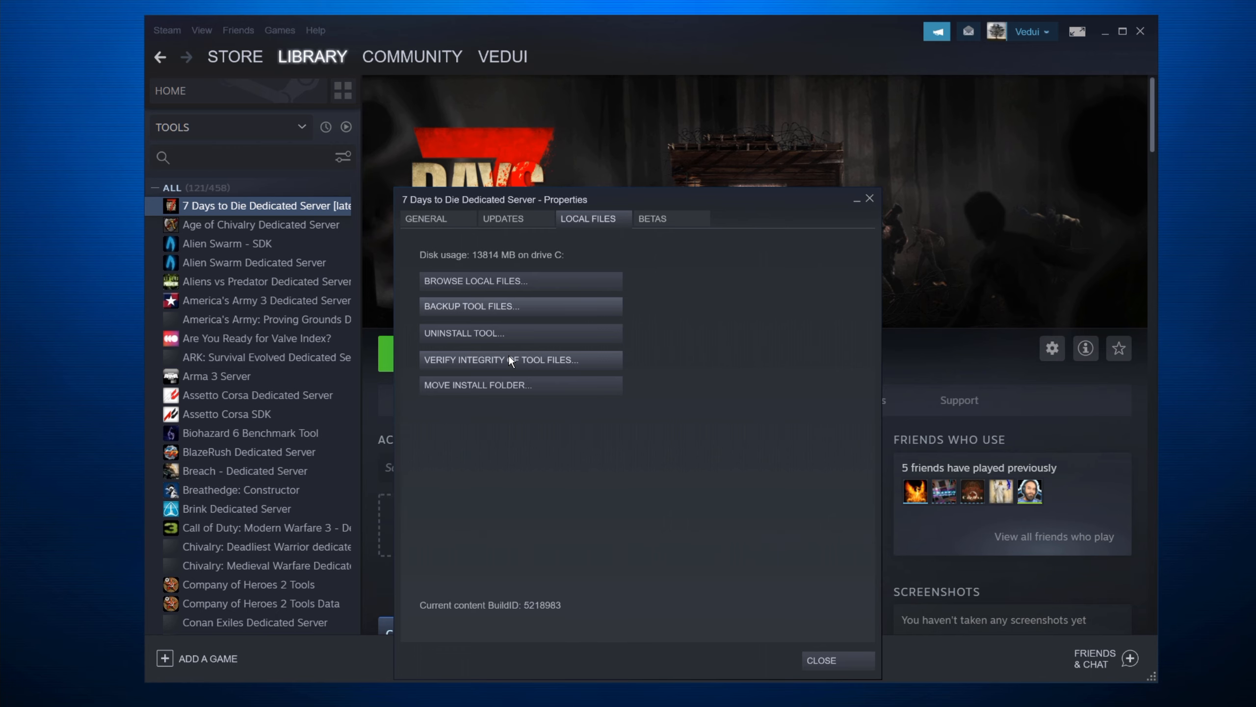
pyautogui.click(475, 280)
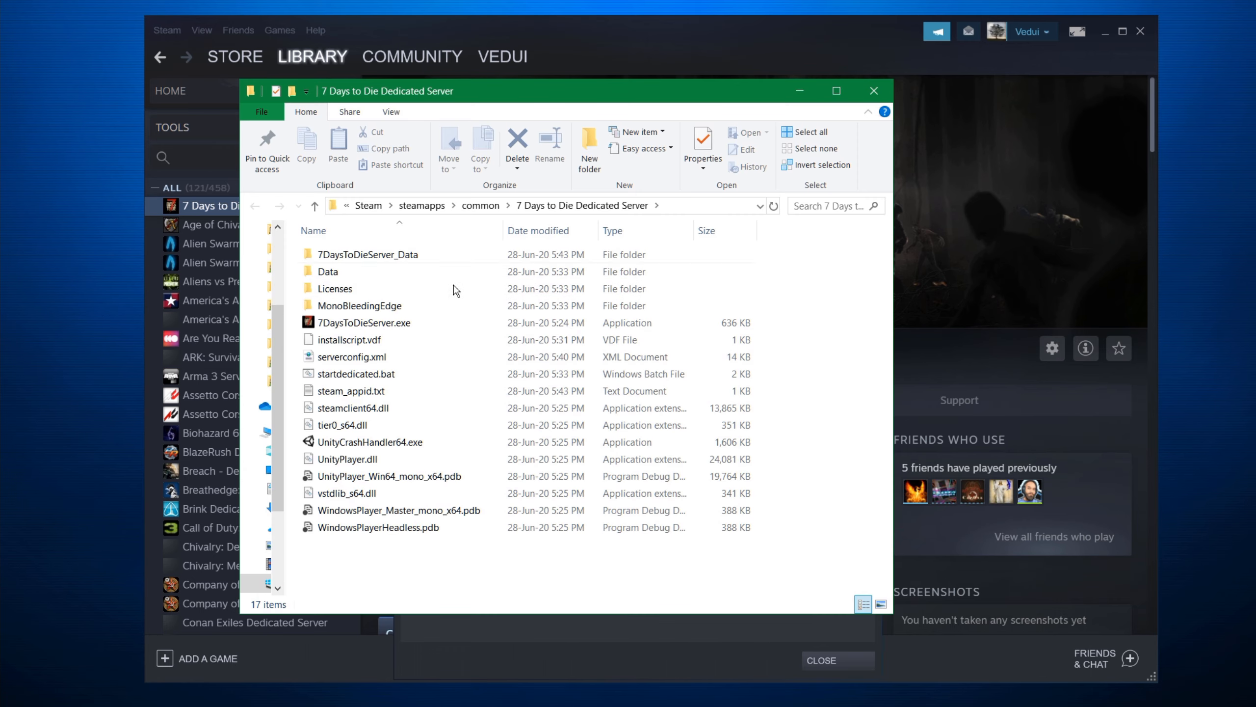
# Step: Duplicate serverconfig.xml as 'serverconfig - Copy.xml', keeping the copy's default name
pyautogui.click(347, 460)
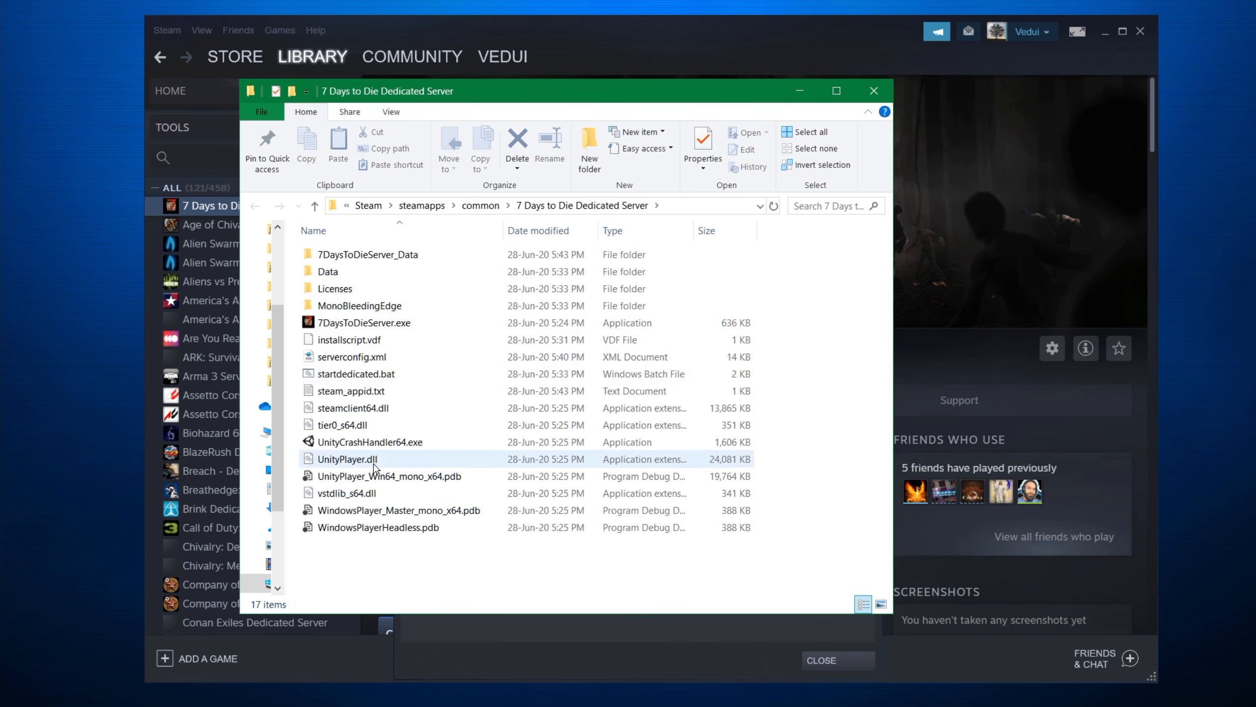
pyautogui.click(352, 356)
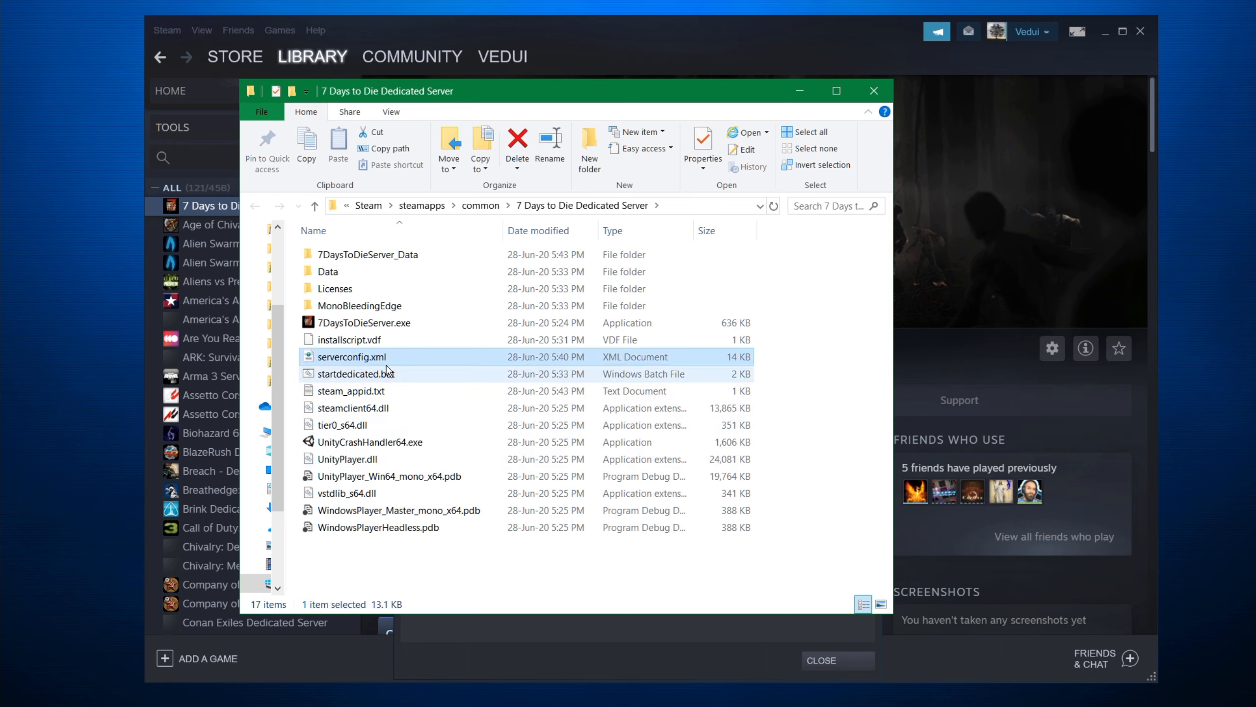
pyautogui.moveTo(369, 363)
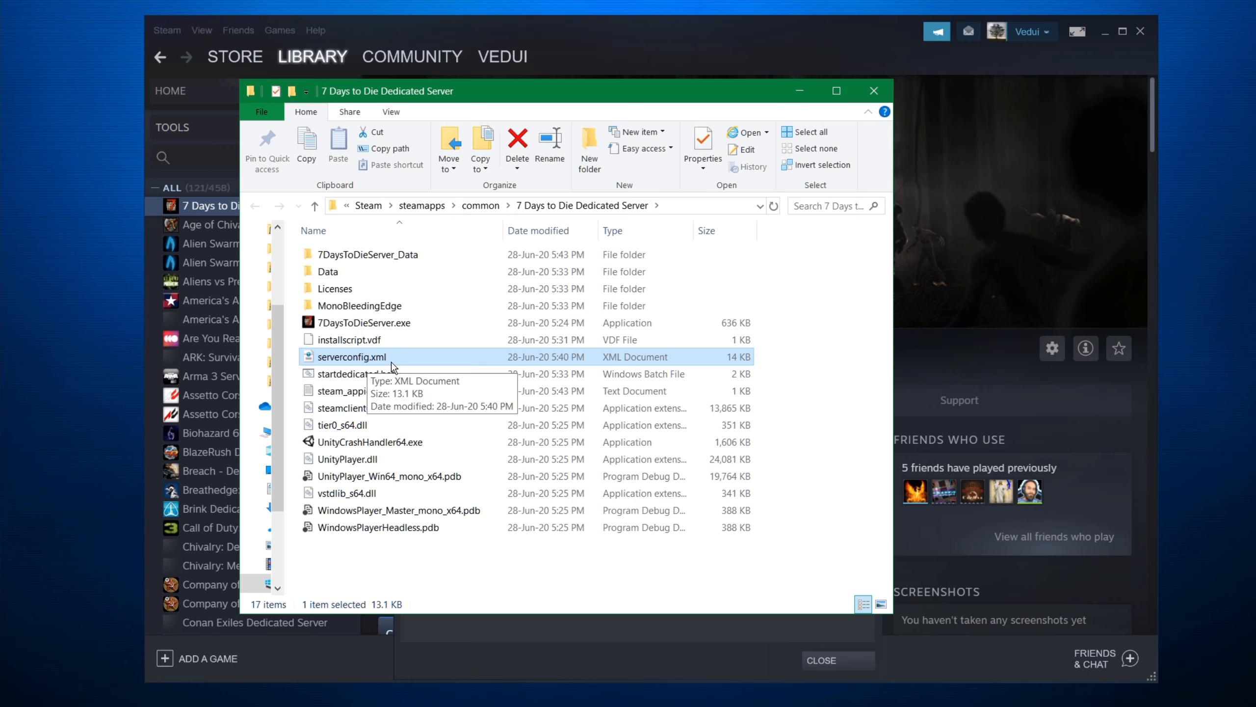
pyautogui.moveTo(371, 358)
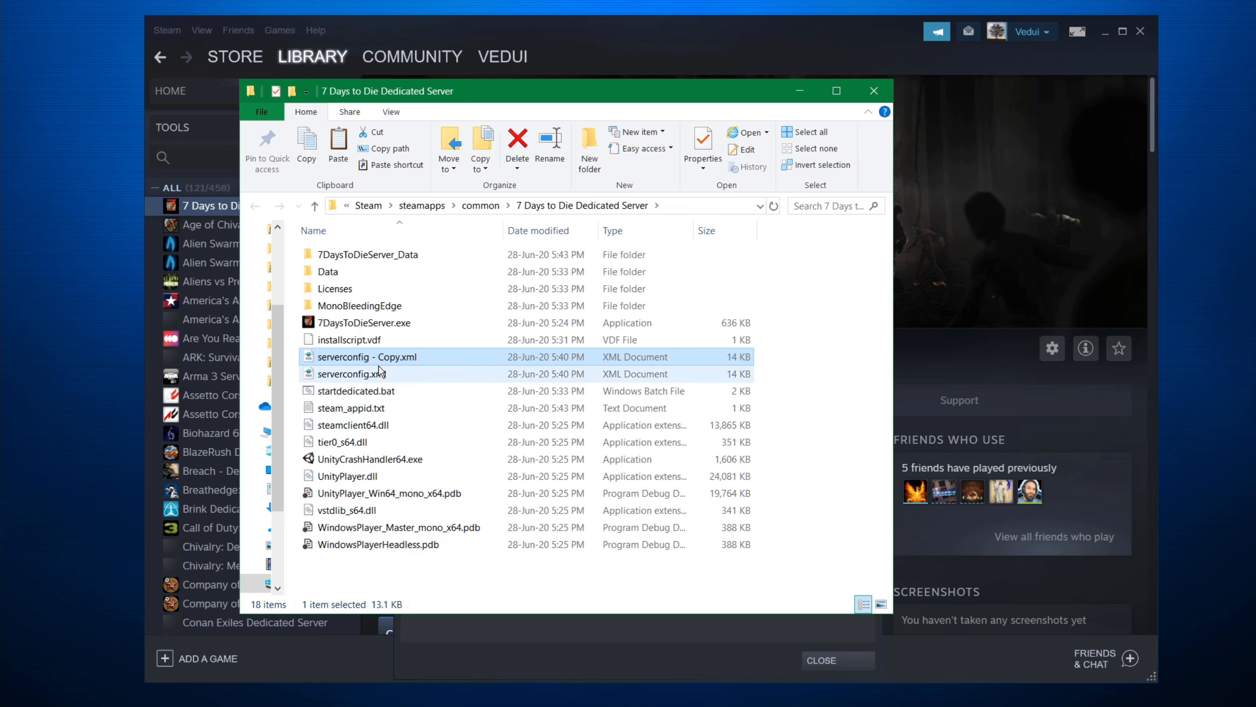
pyautogui.moveTo(351, 374)
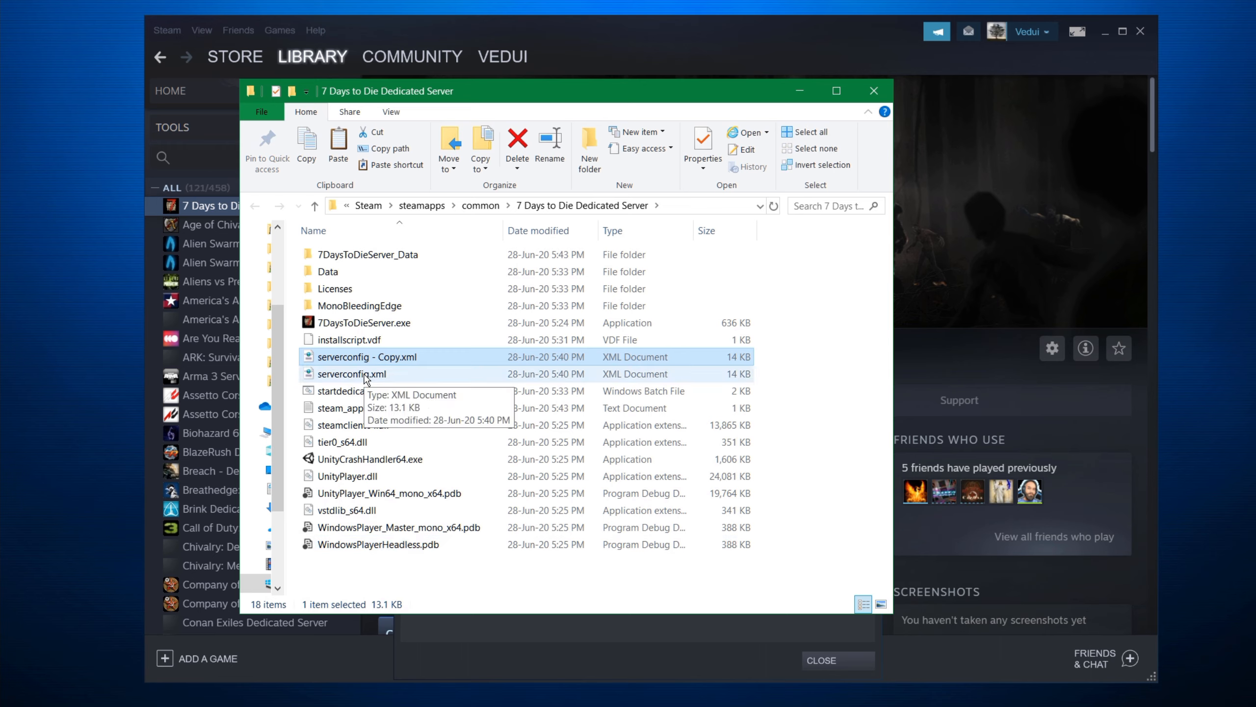
pyautogui.click(368, 357)
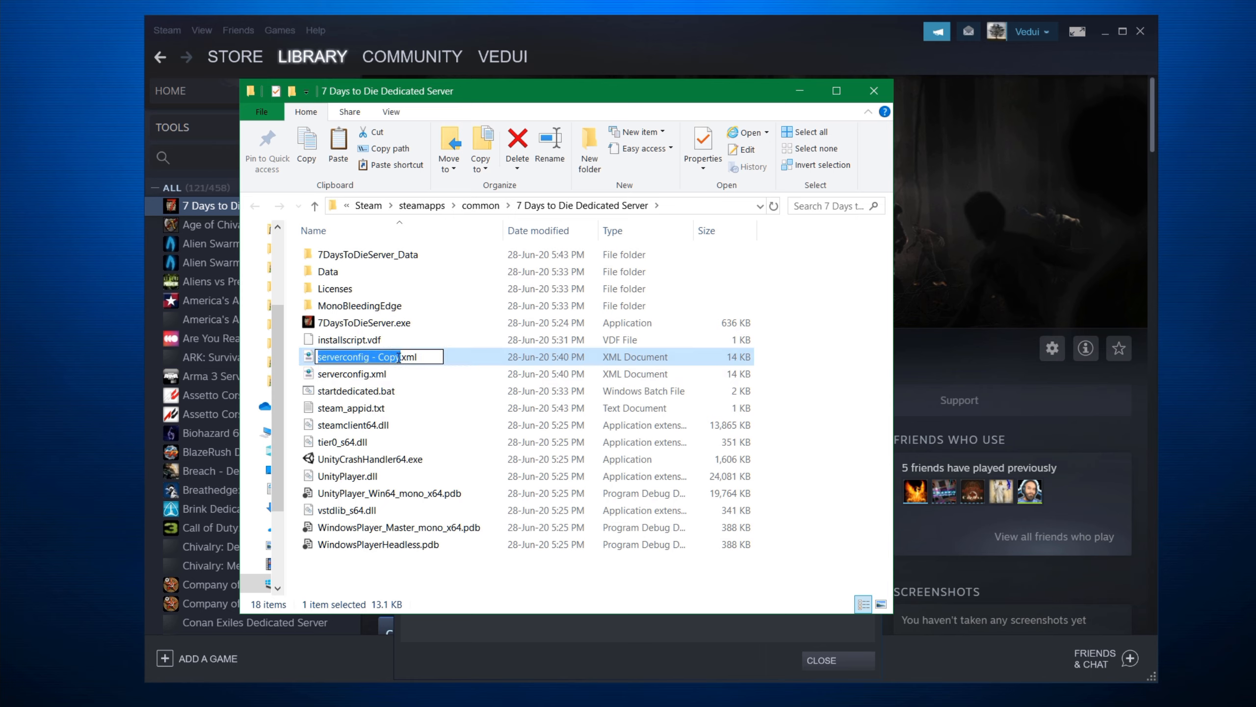
pyautogui.click(393, 357)
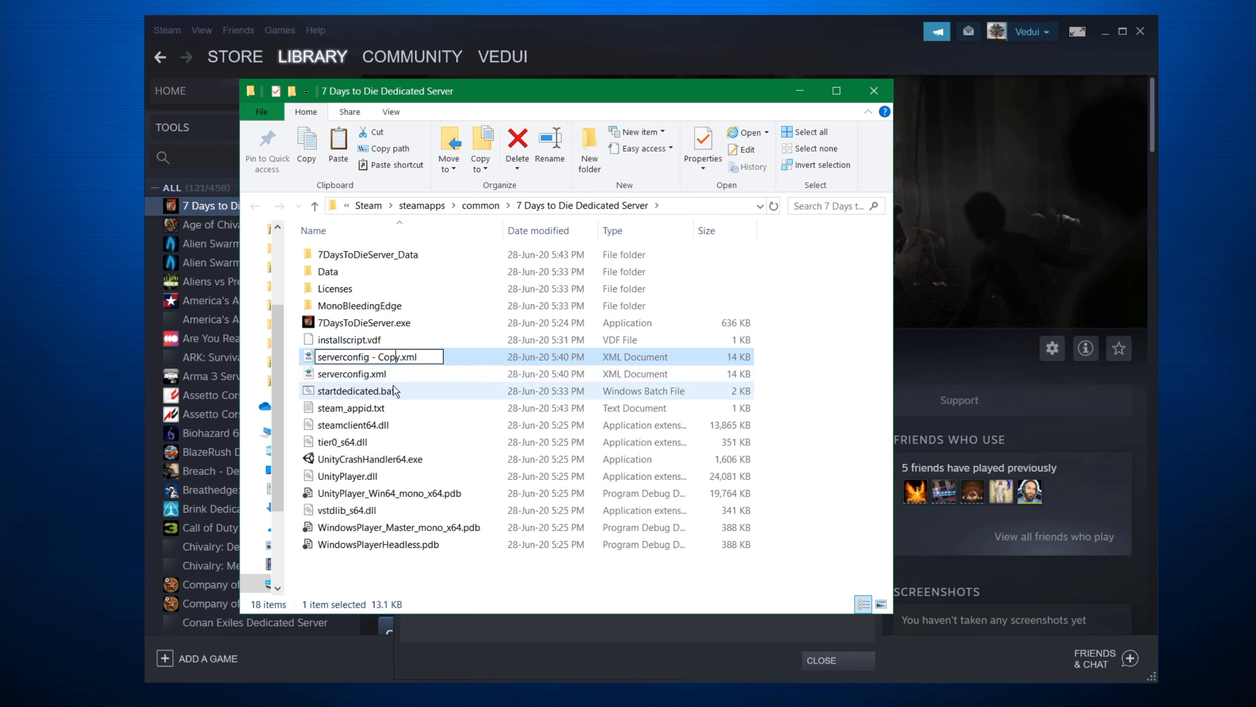
pyautogui.click(357, 391)
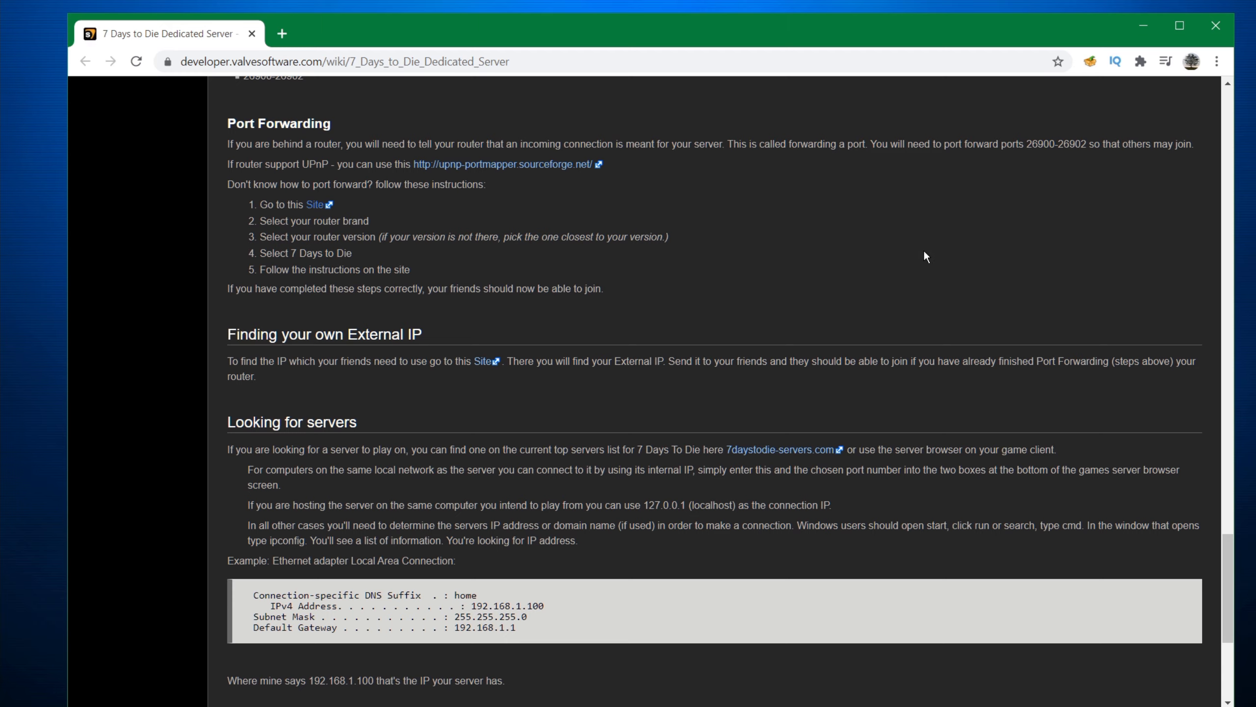
pyautogui.moveTo(901, 270)
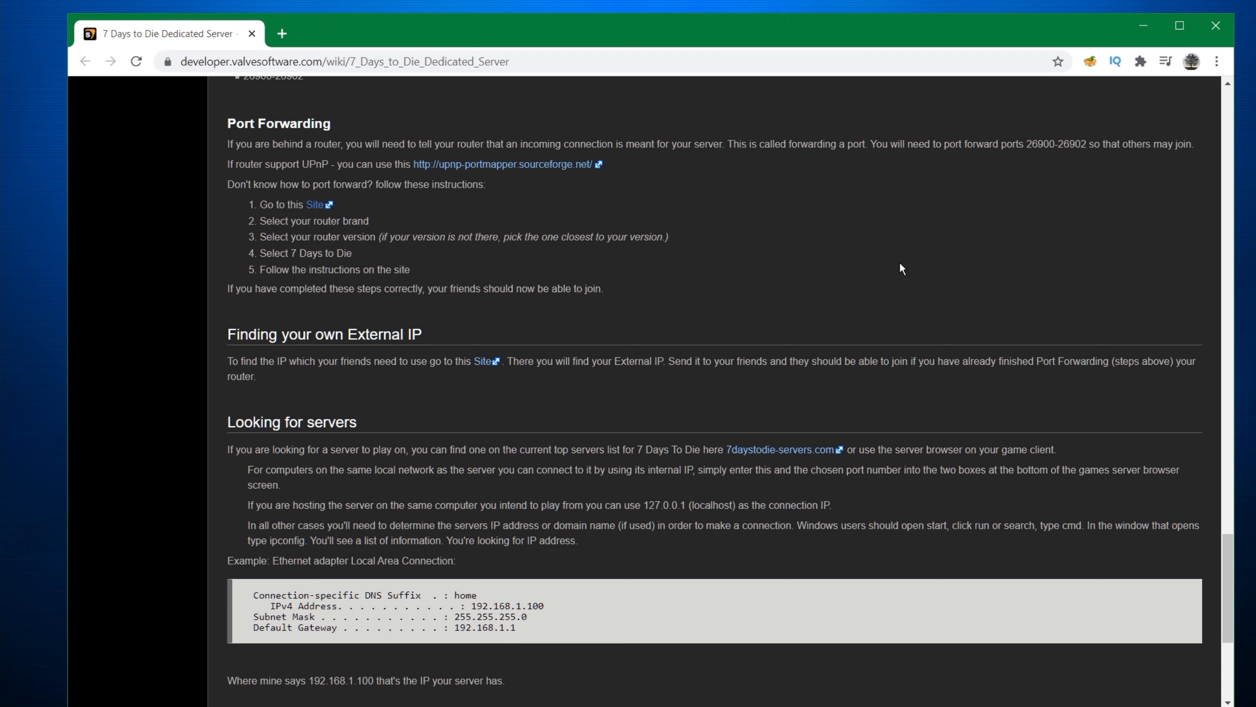
pyautogui.moveTo(851, 256)
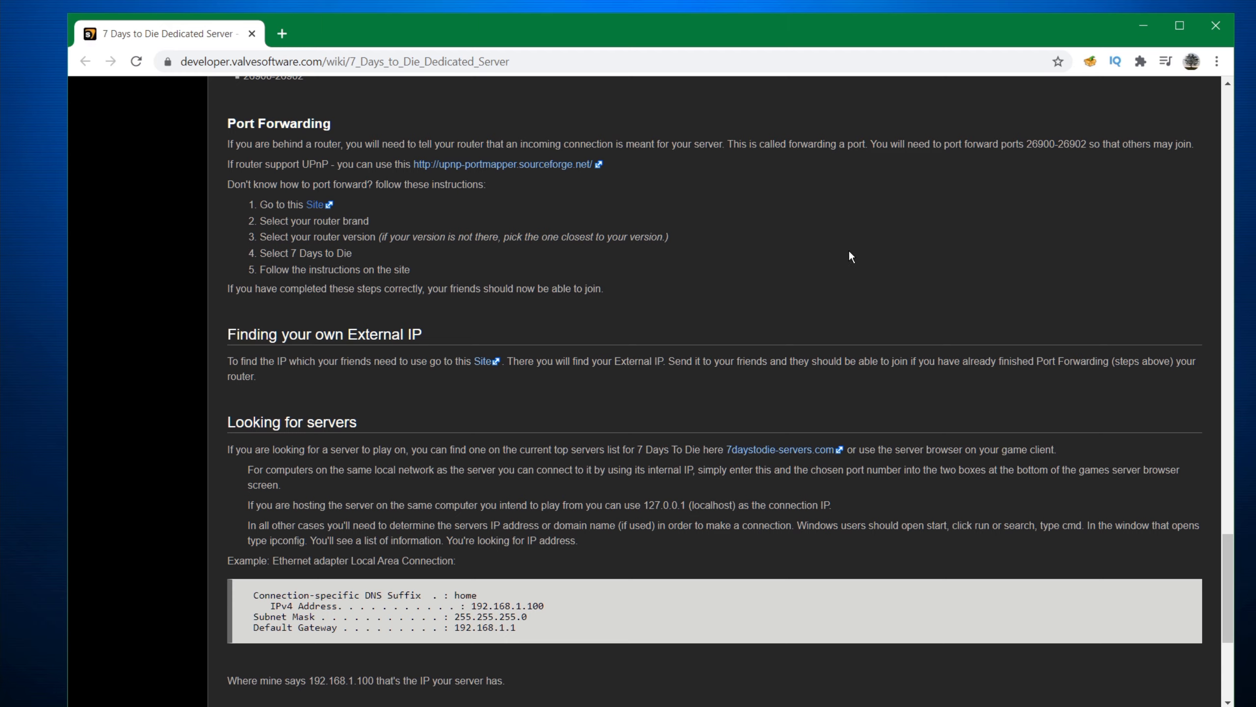
pyautogui.moveTo(819, 271)
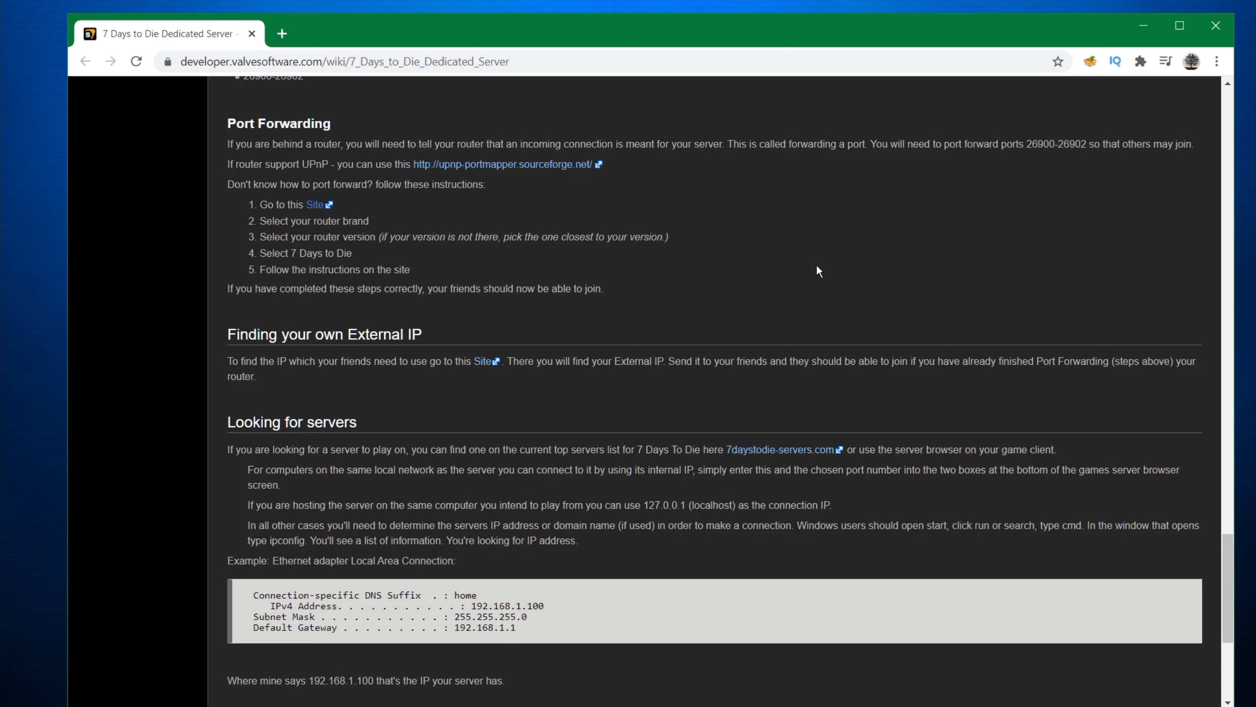
pyautogui.moveTo(748, 285)
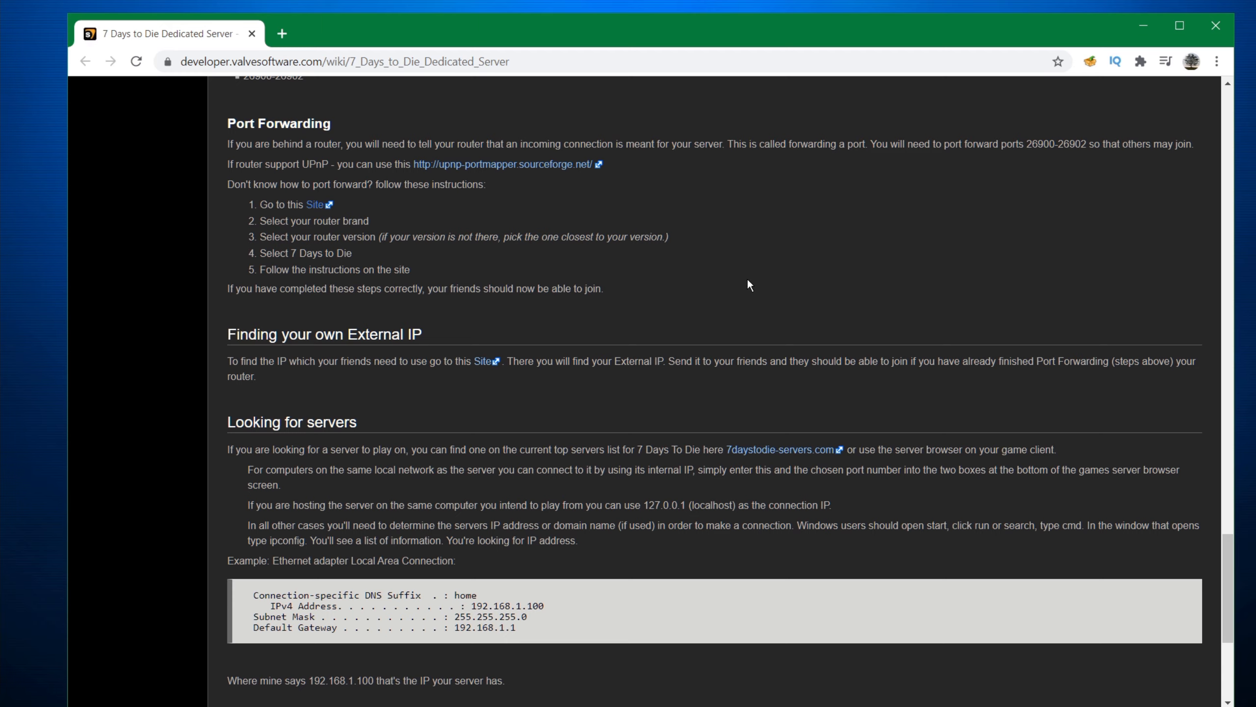
pyautogui.moveTo(338, 127)
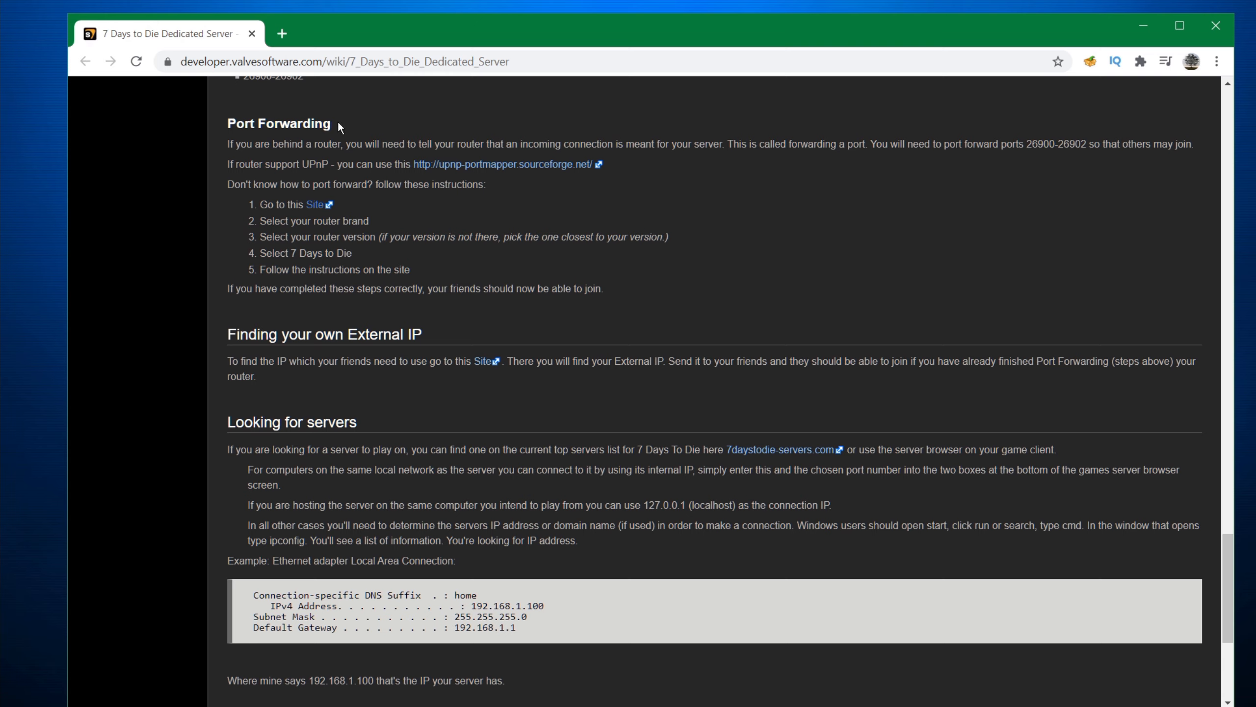
pyautogui.moveTo(380, 156)
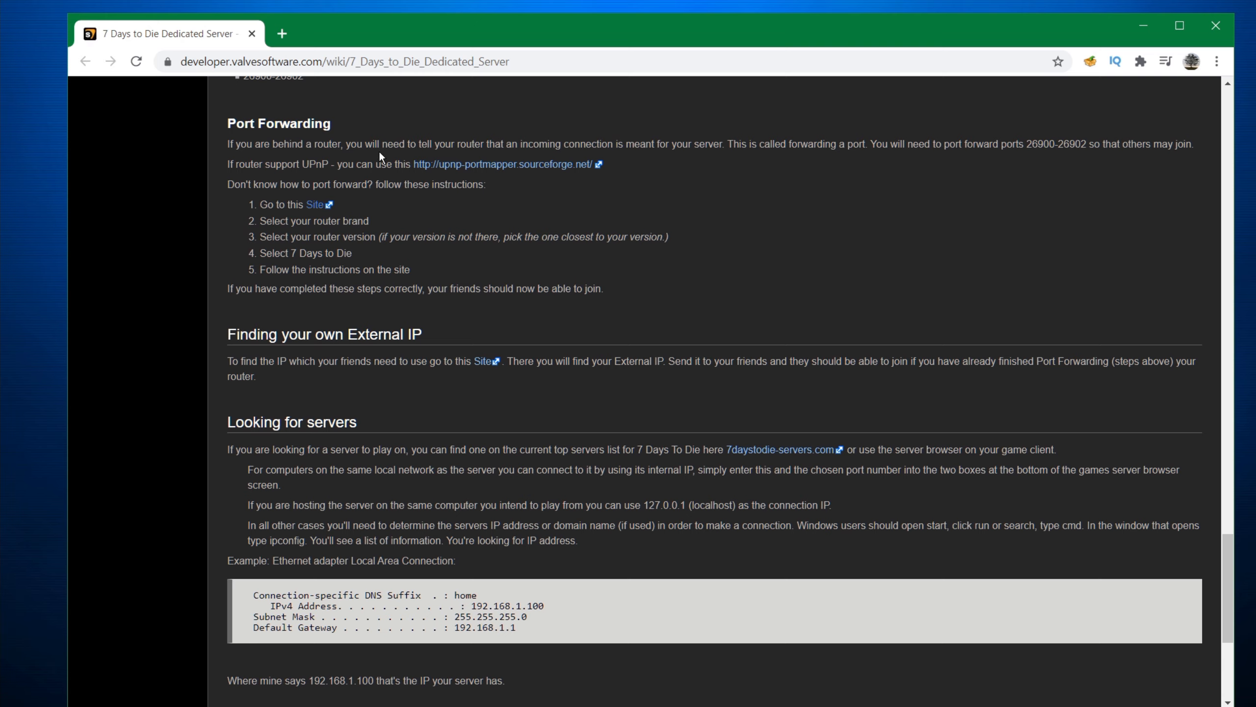
pyautogui.moveTo(482, 254)
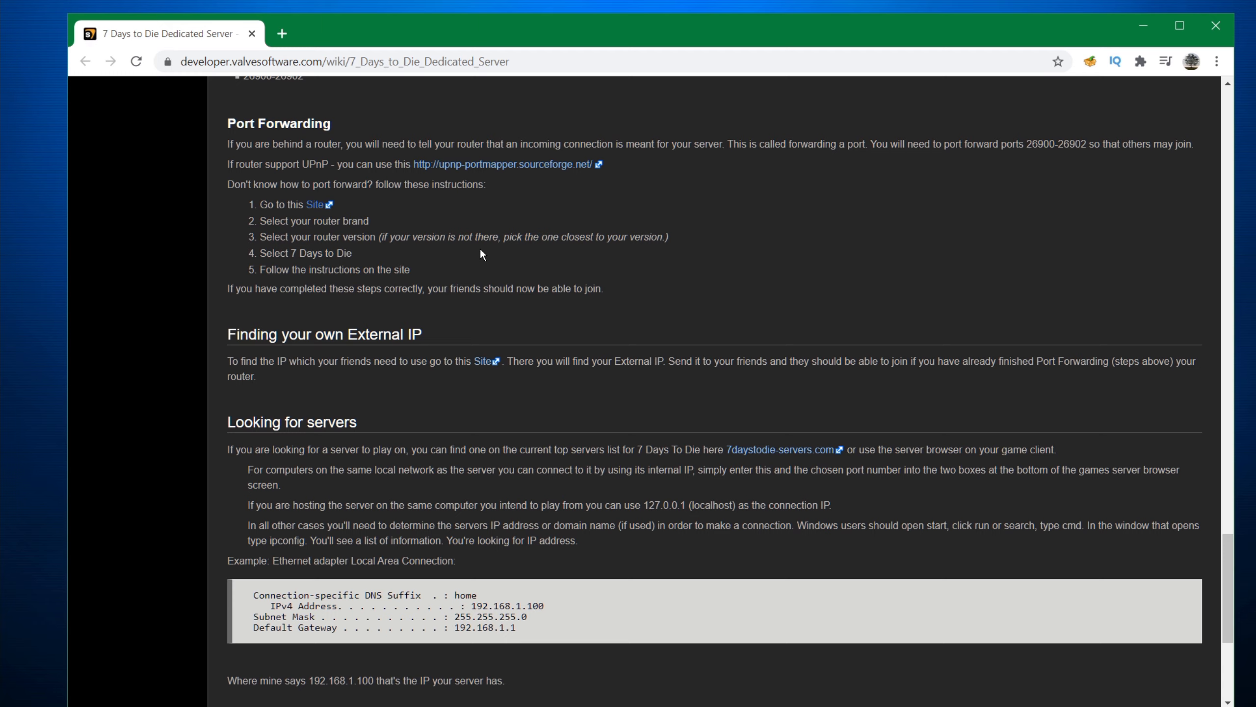
pyautogui.moveTo(542, 324)
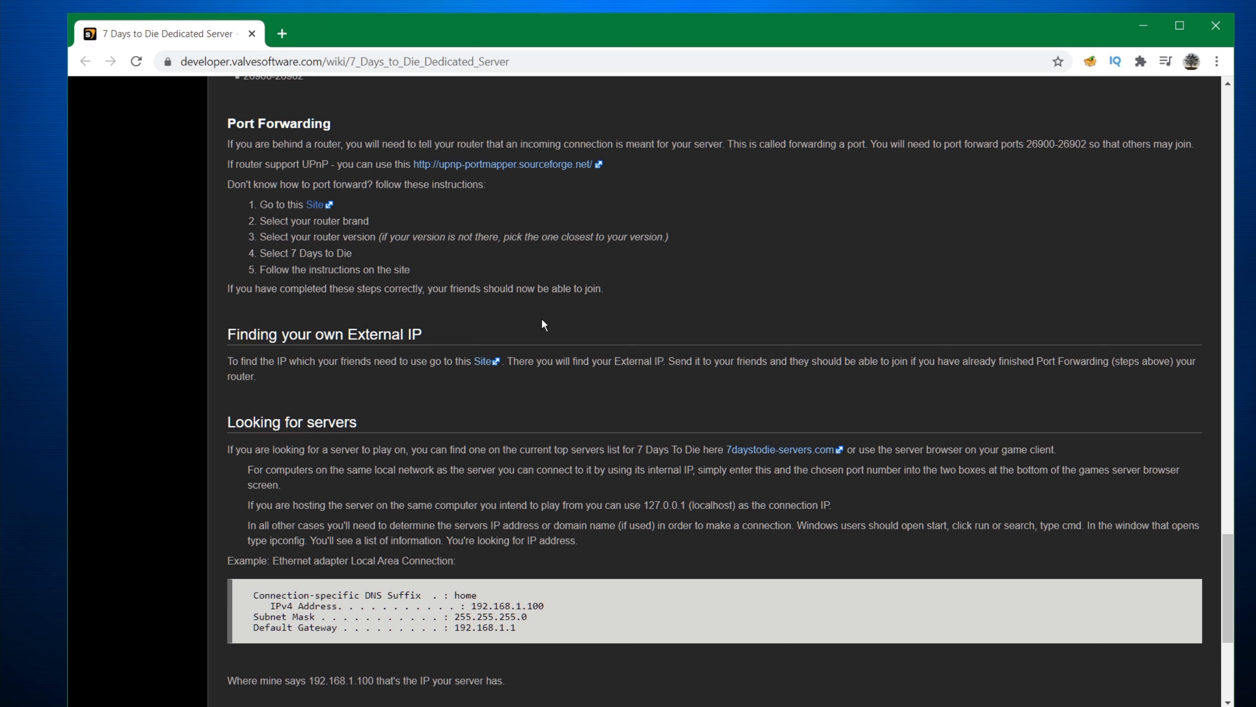
pyautogui.moveTo(418, 194)
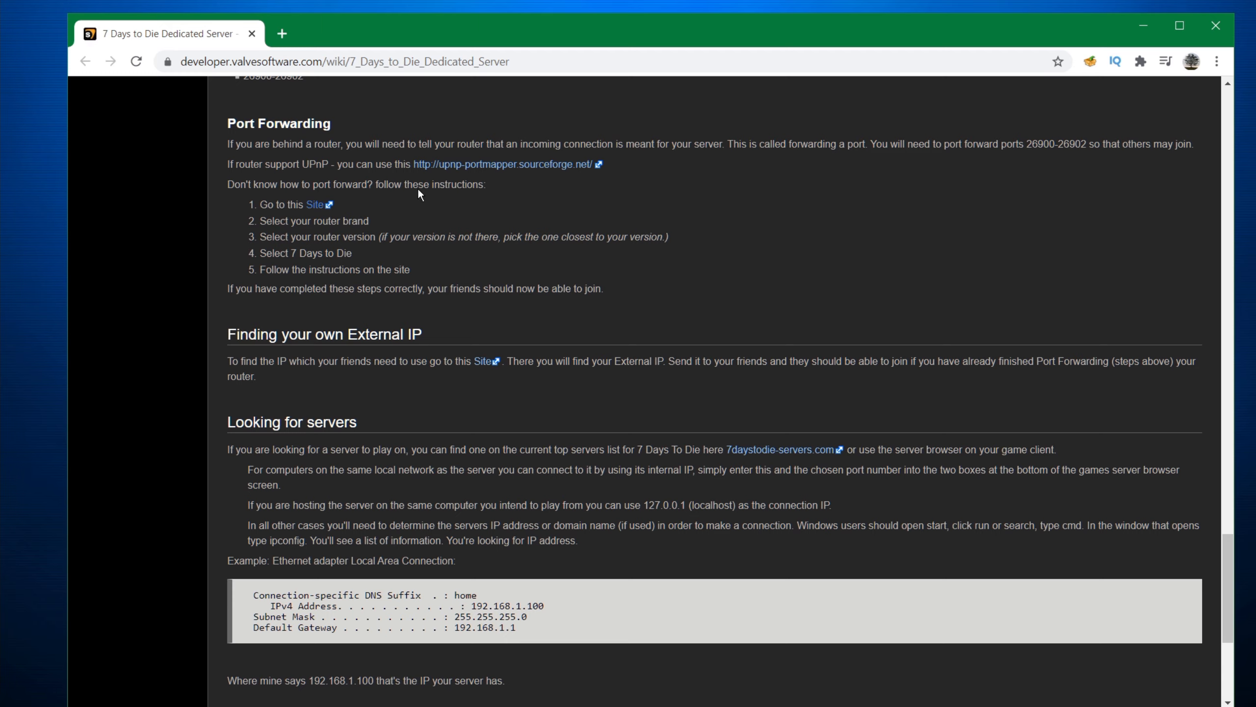
pyautogui.moveTo(209, 108)
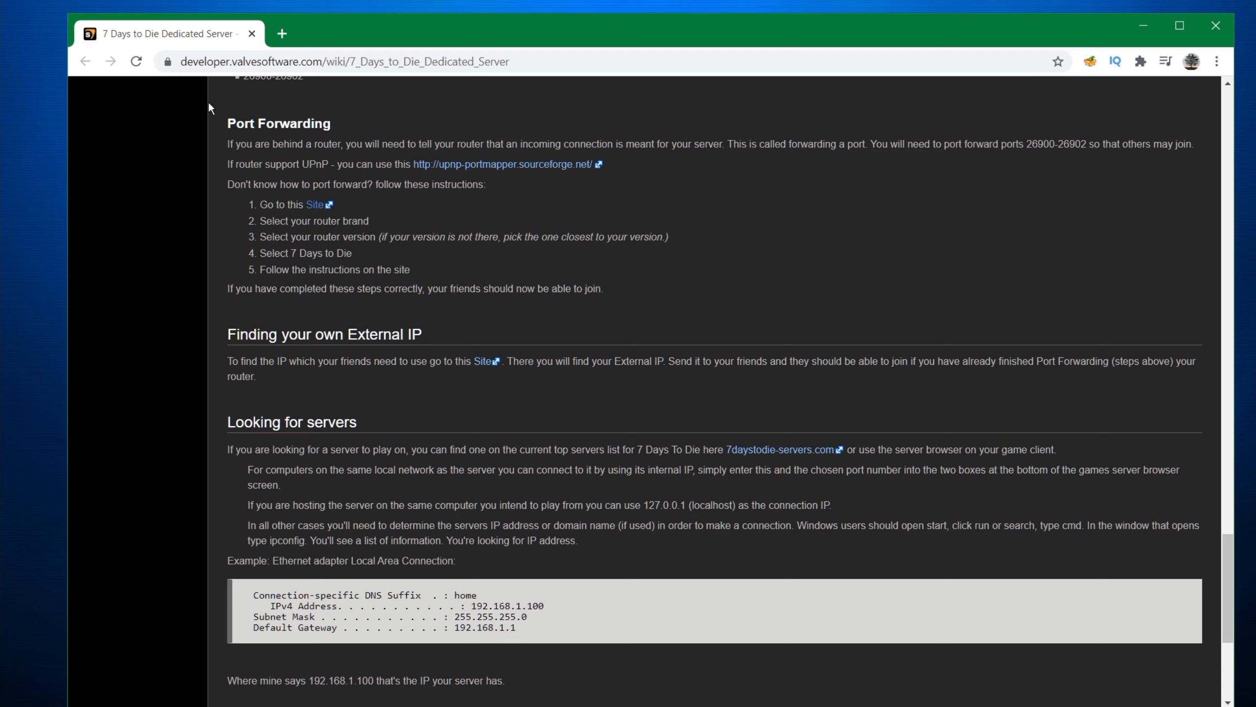
pyautogui.moveTo(225, 108)
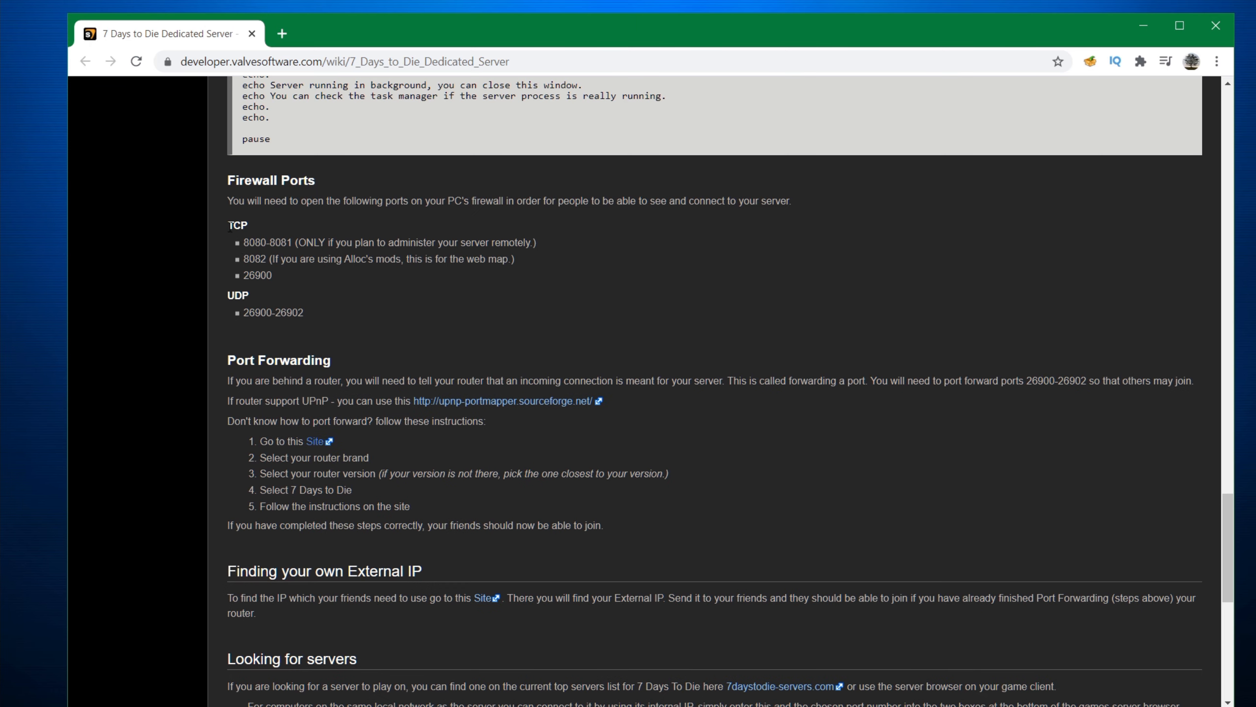
pyautogui.moveTo(291, 284)
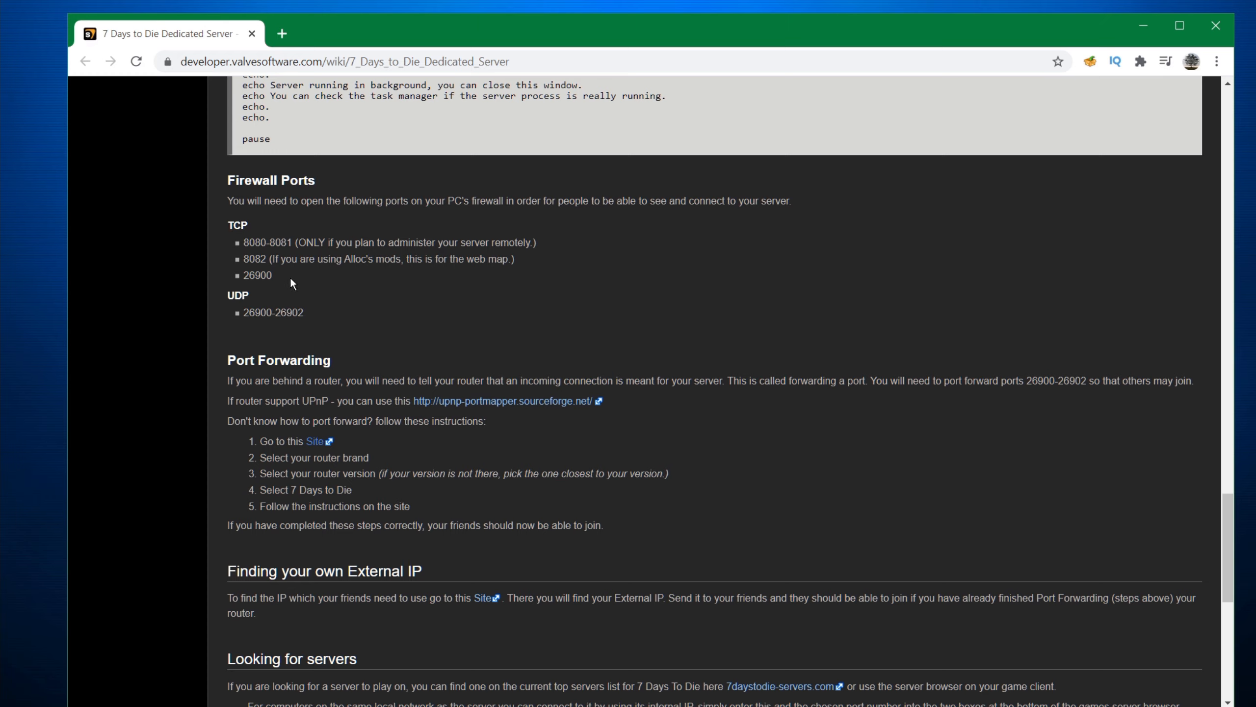
pyautogui.moveTo(319, 315)
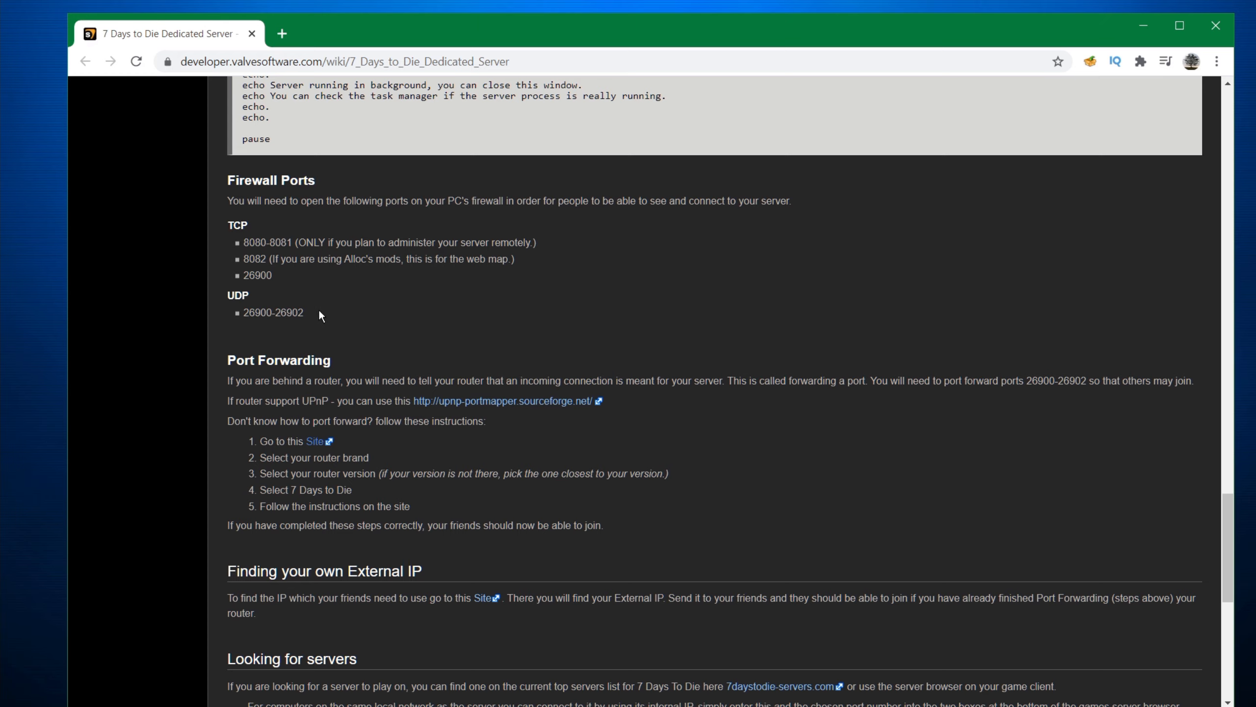
pyautogui.moveTo(382, 343)
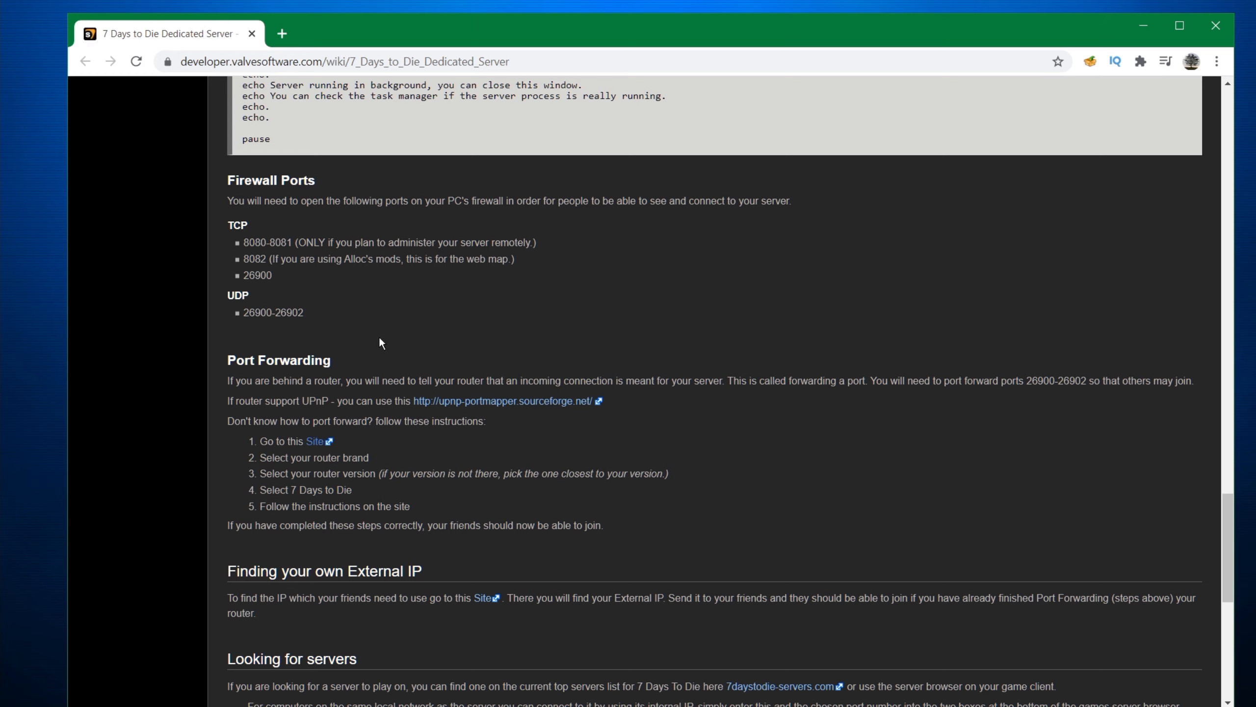
pyautogui.moveTo(381, 367)
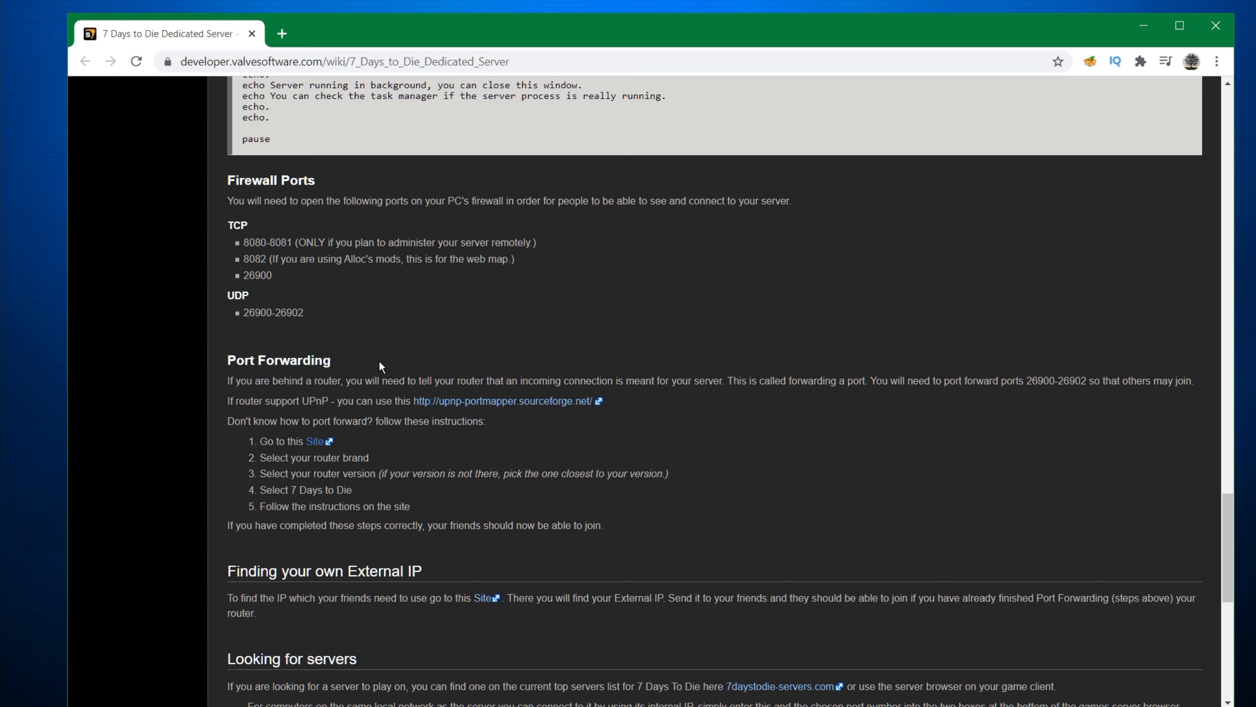
pyautogui.moveTo(409, 374)
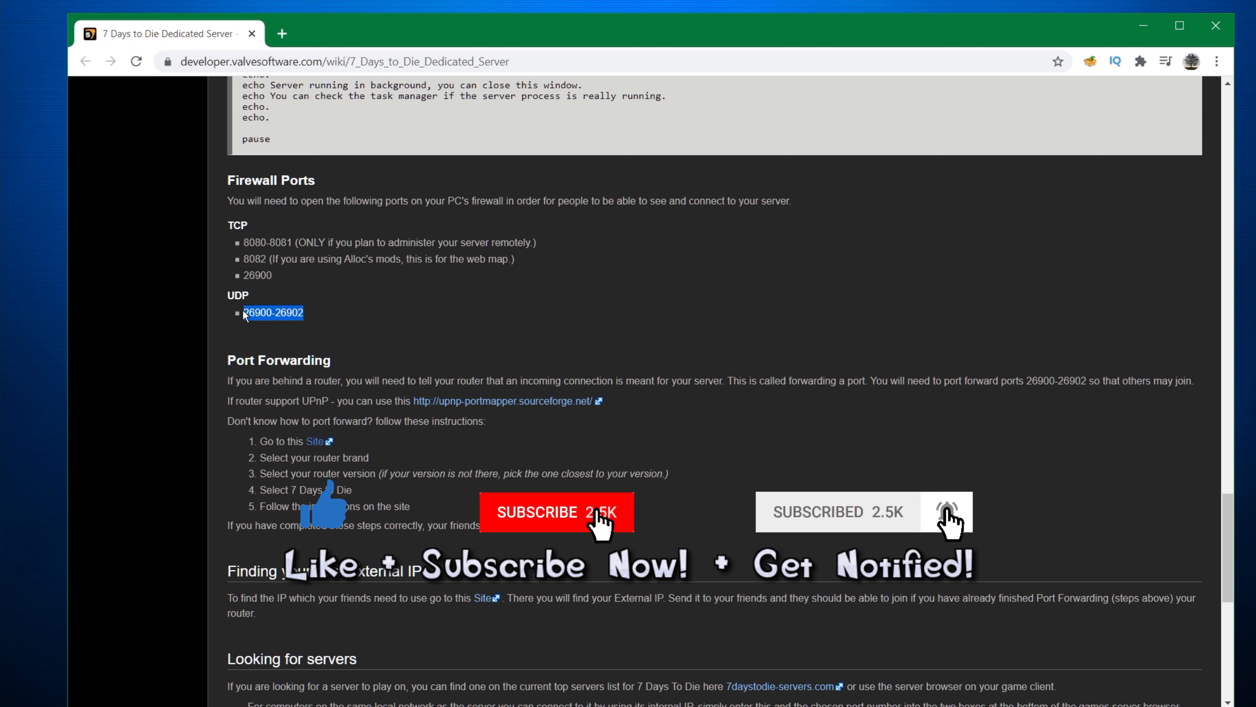
pyautogui.moveTo(349, 320)
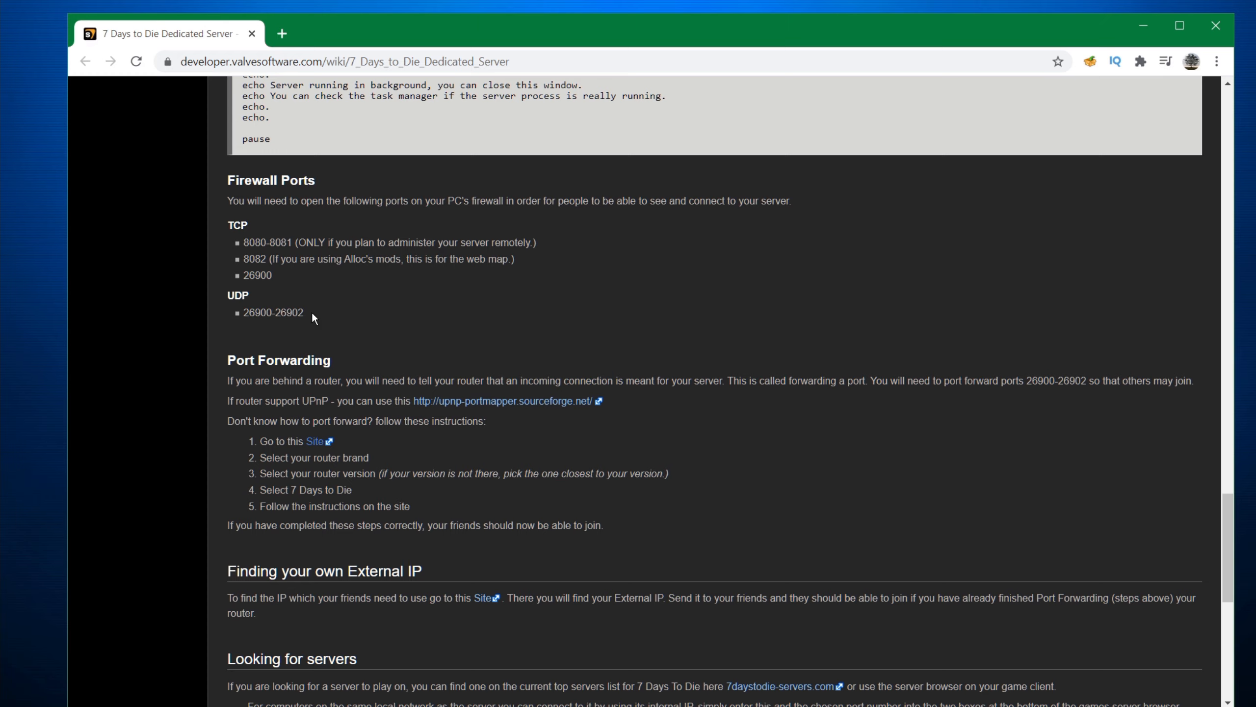
pyautogui.moveTo(332, 458)
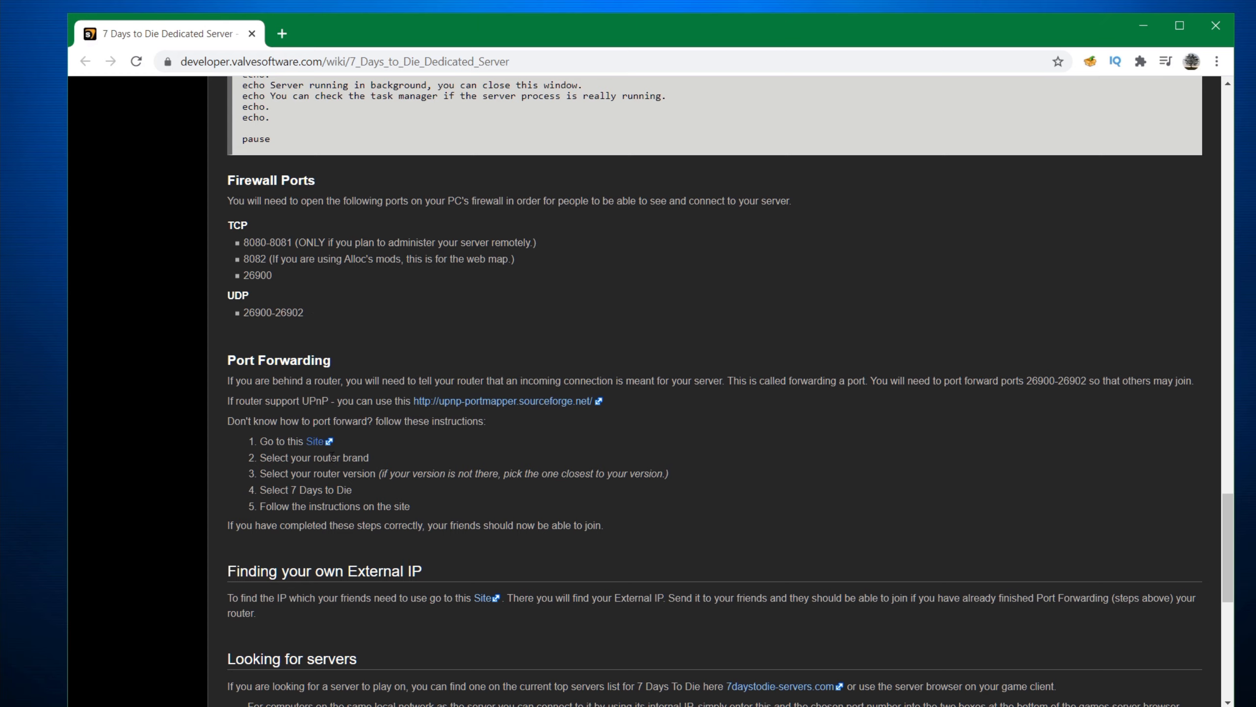
pyautogui.moveTo(315, 442)
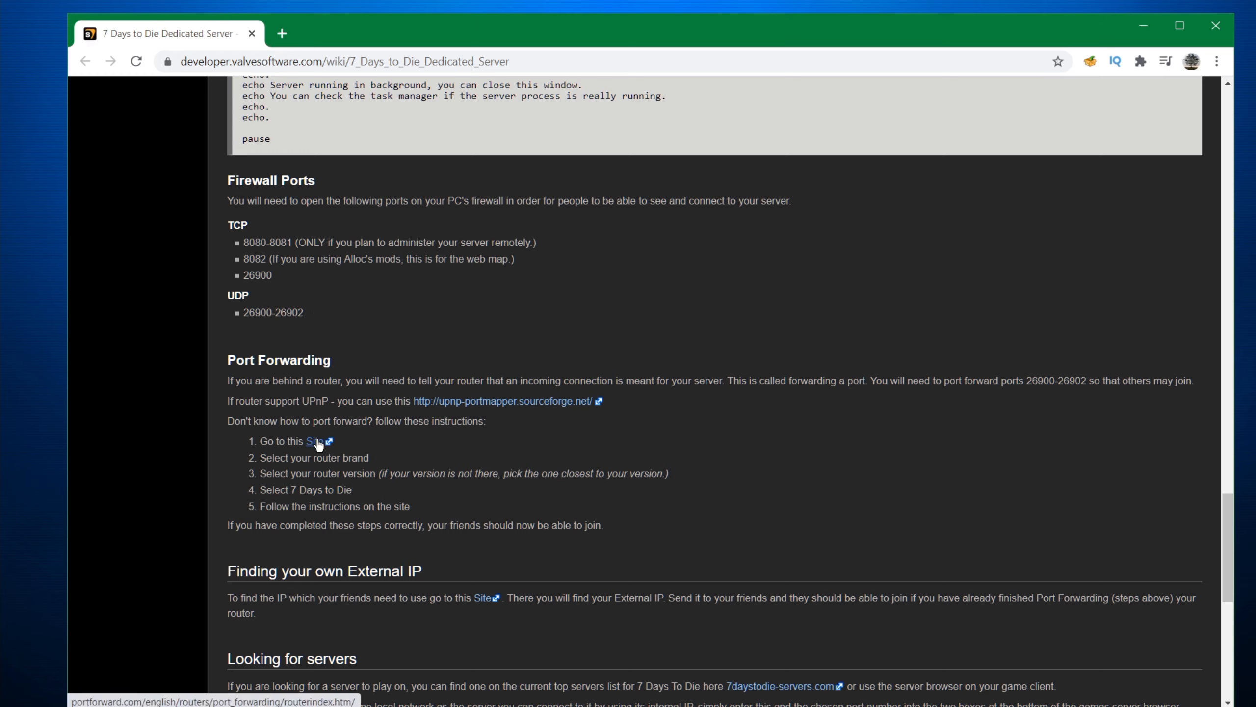
pyautogui.moveTo(315, 444)
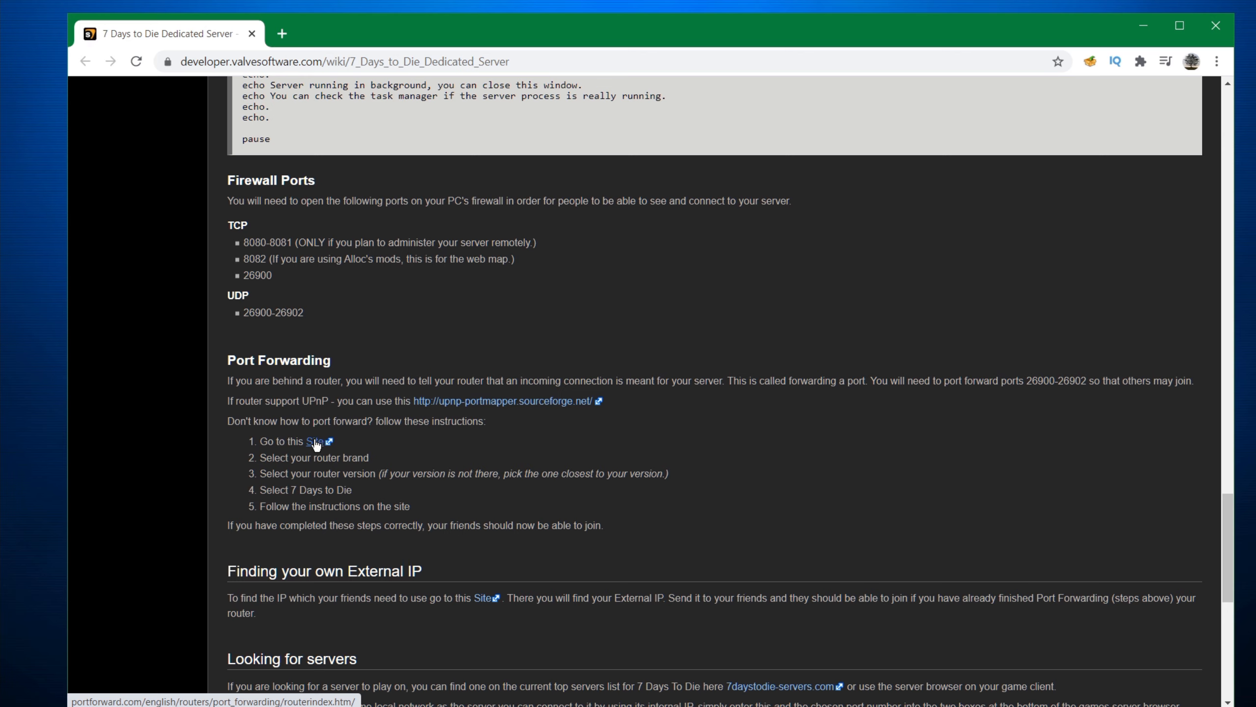
# Step: Read portforward.com's D-Link DIR-866L guide through to the port-testing section
pyautogui.click(312, 442)
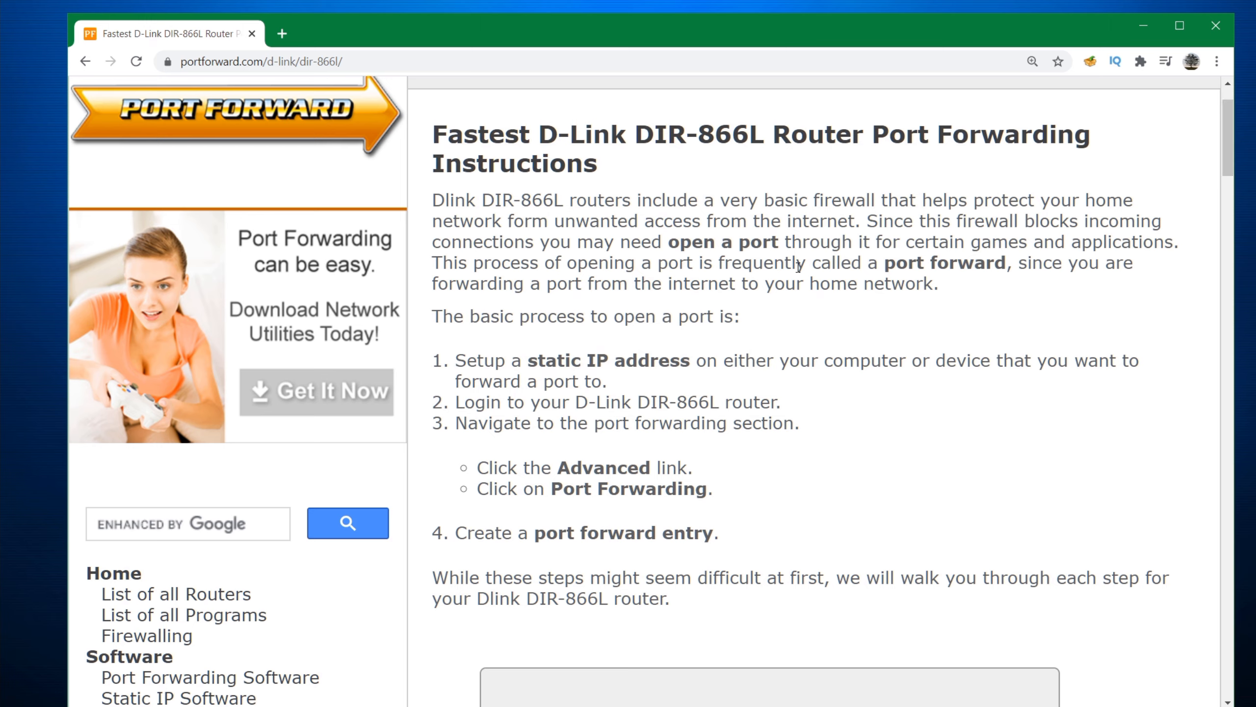
pyautogui.moveTo(855, 359)
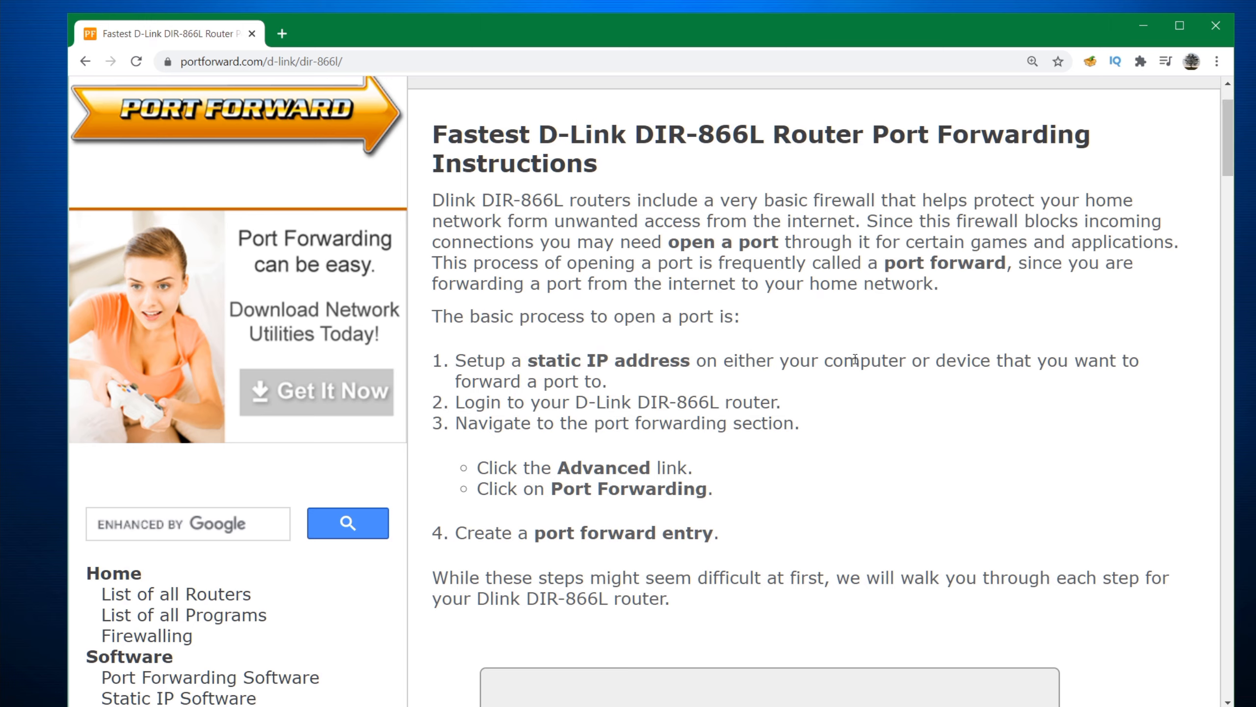
pyautogui.scroll(-3)
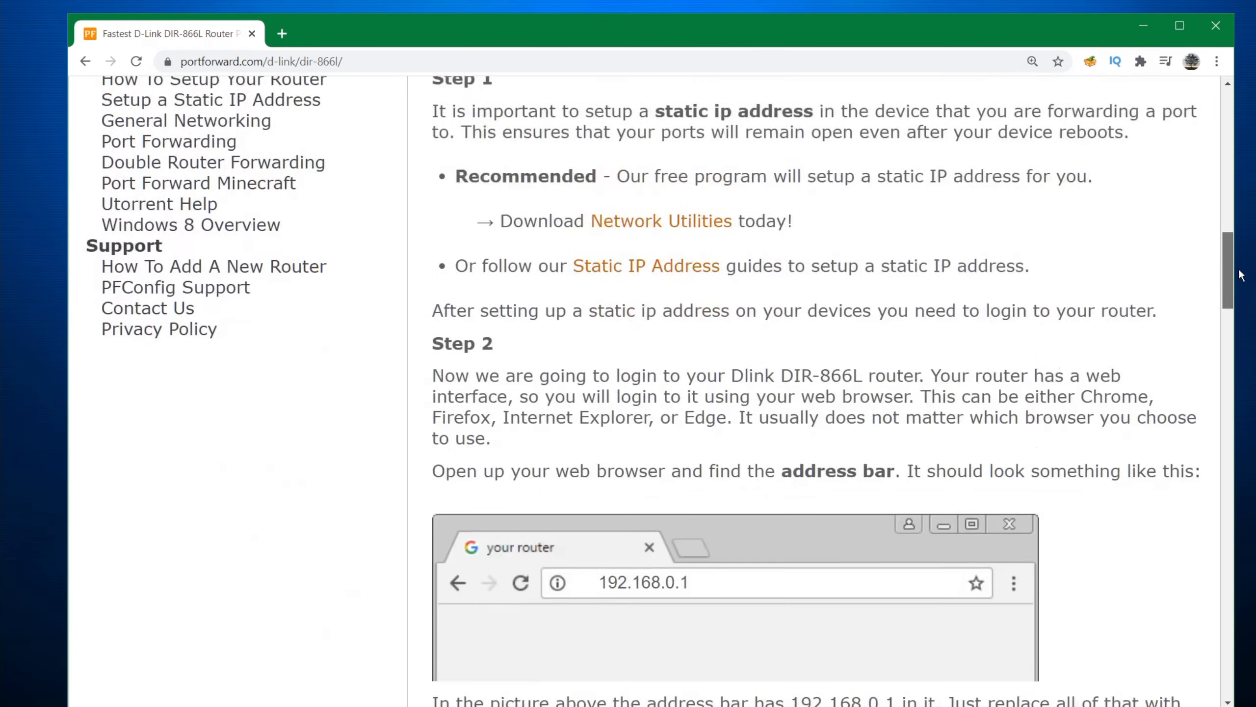
pyautogui.scroll(-3)
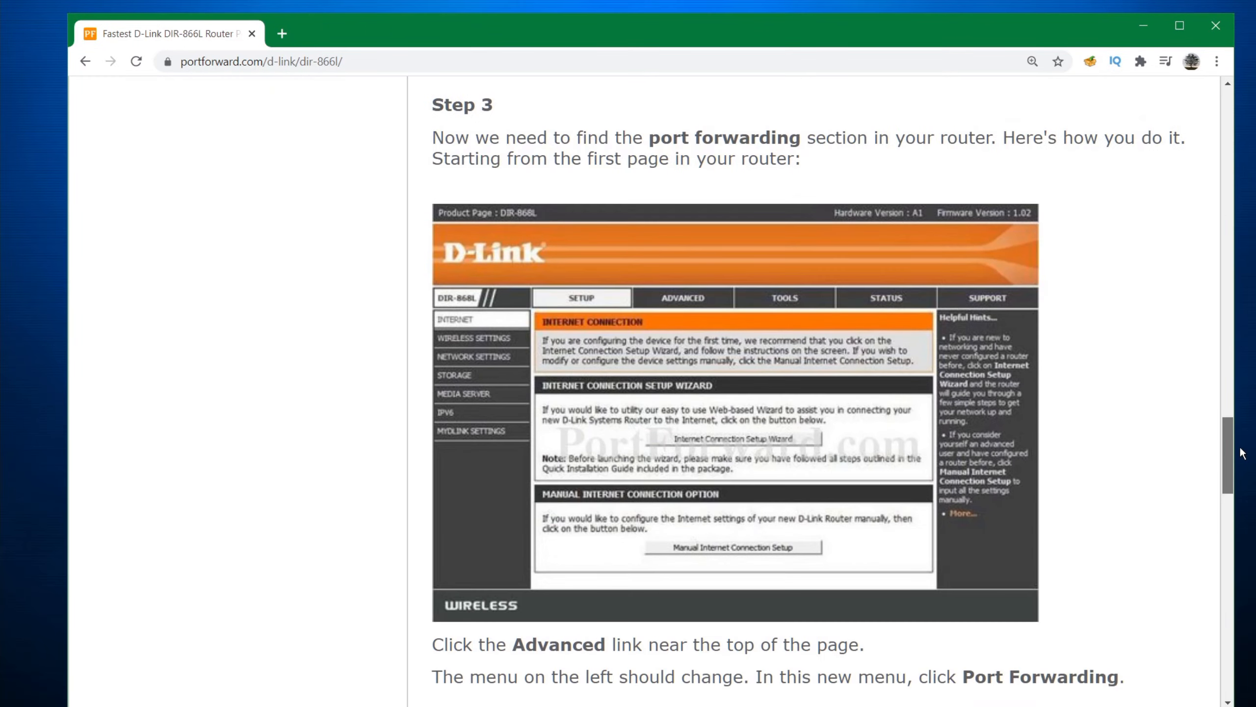
pyautogui.scroll(-3)
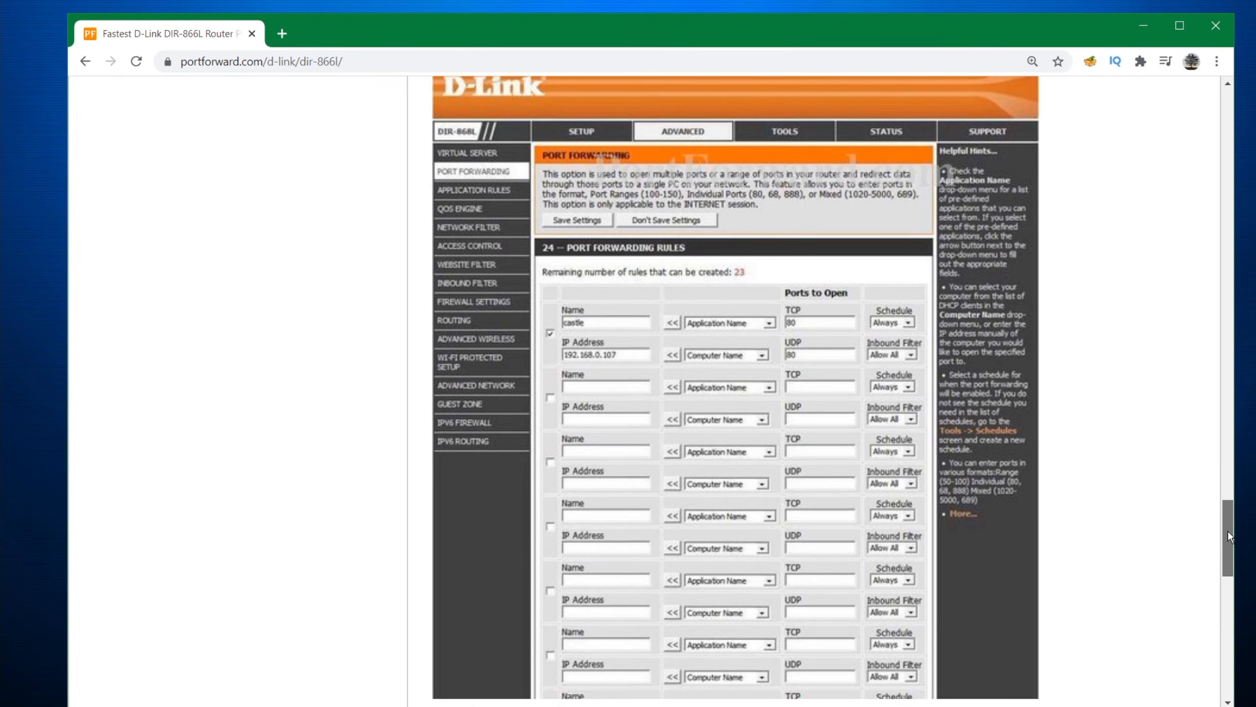
pyautogui.scroll(-3)
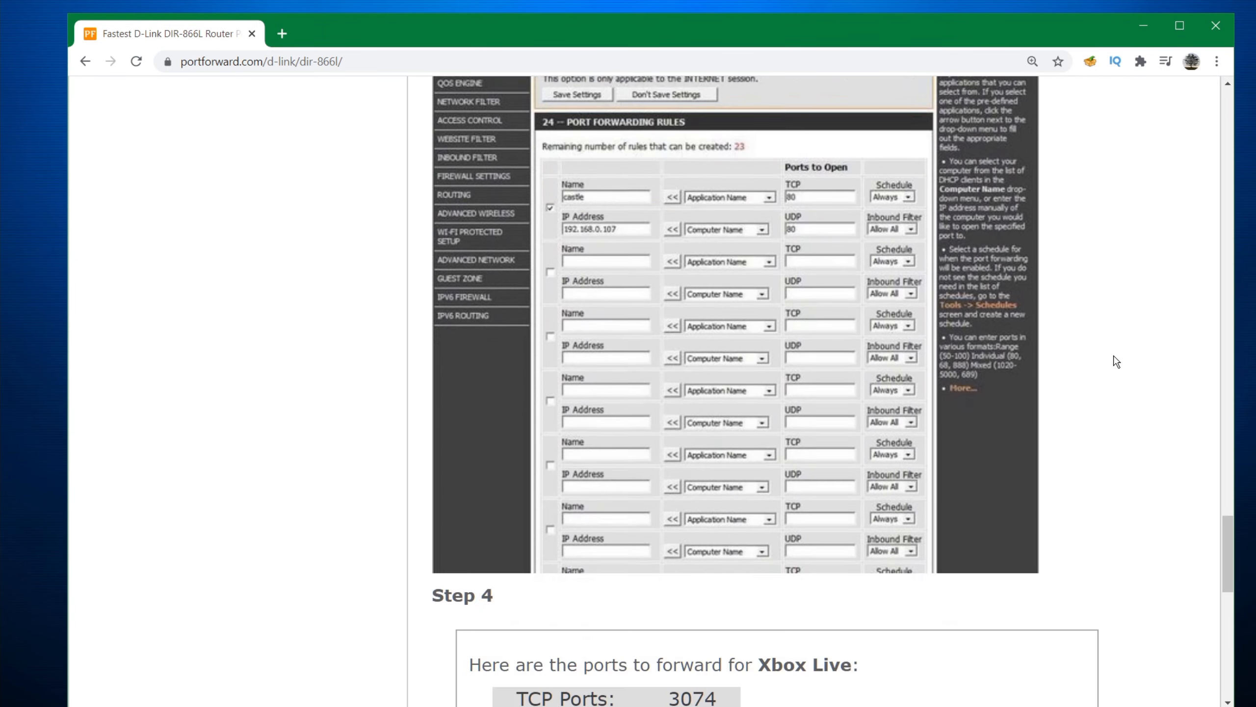
pyautogui.scroll(-3)
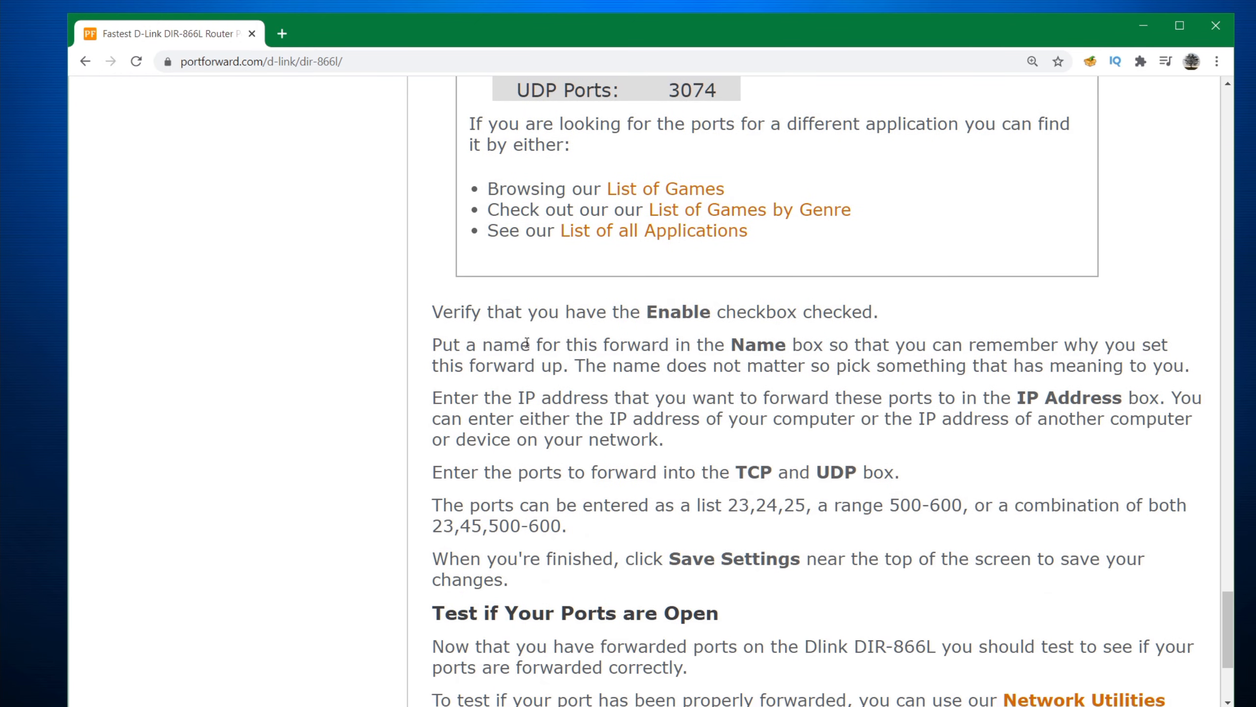
pyautogui.moveTo(578, 525)
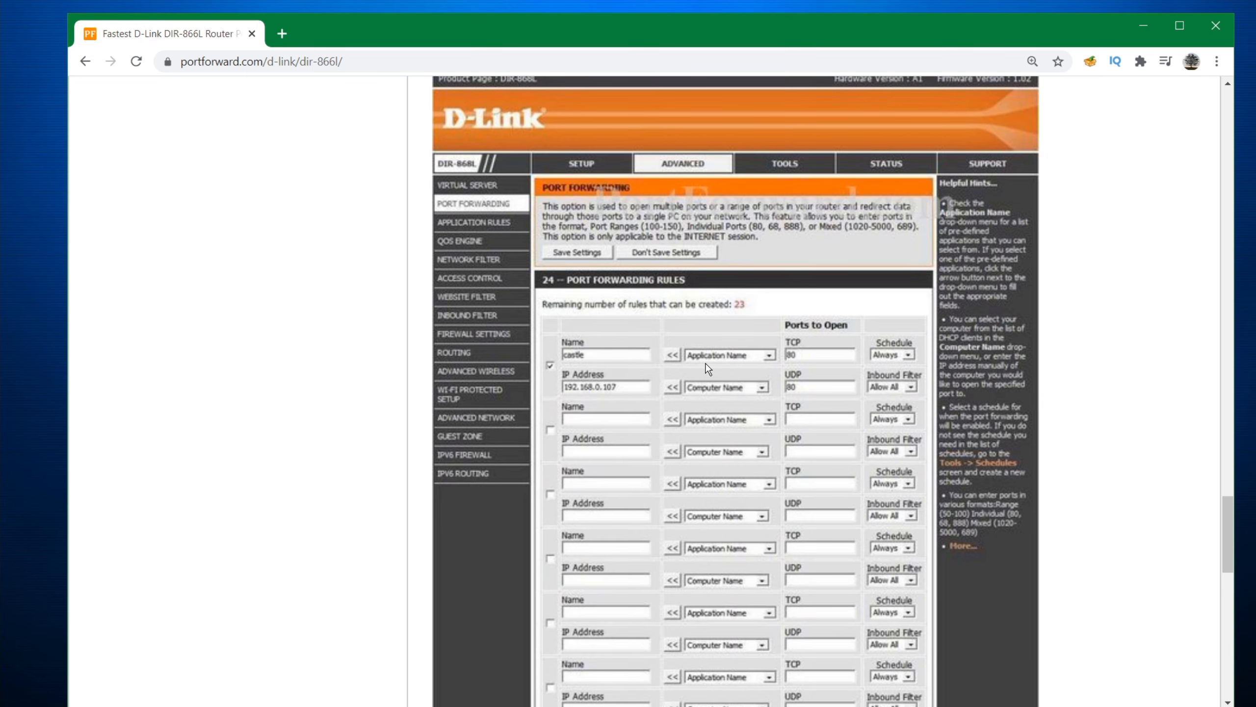
pyautogui.moveTo(817, 356)
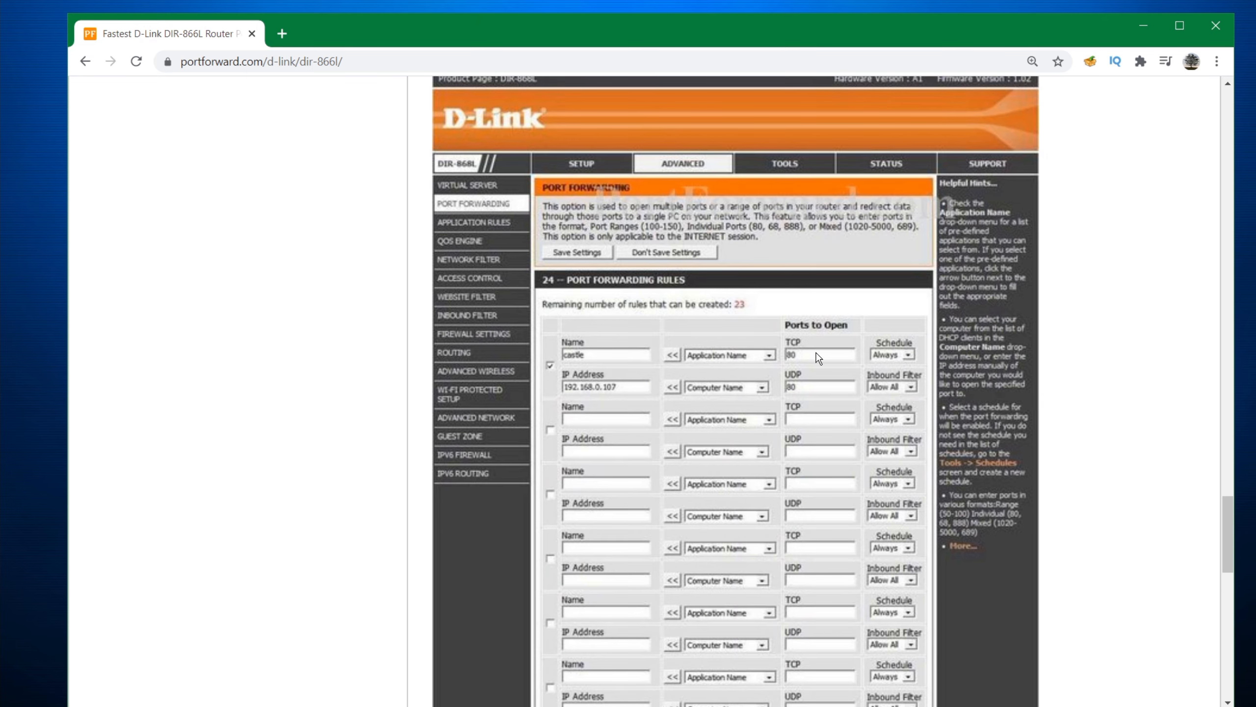
pyautogui.moveTo(785, 415)
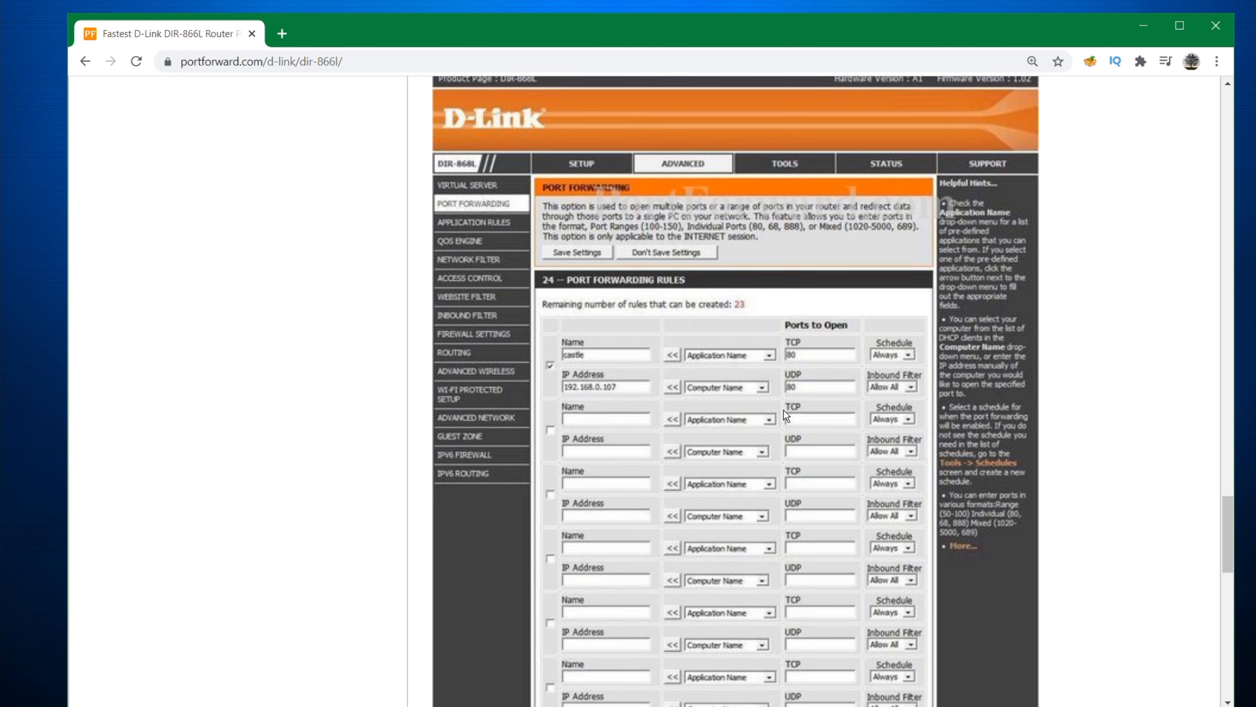
pyautogui.scroll(-3)
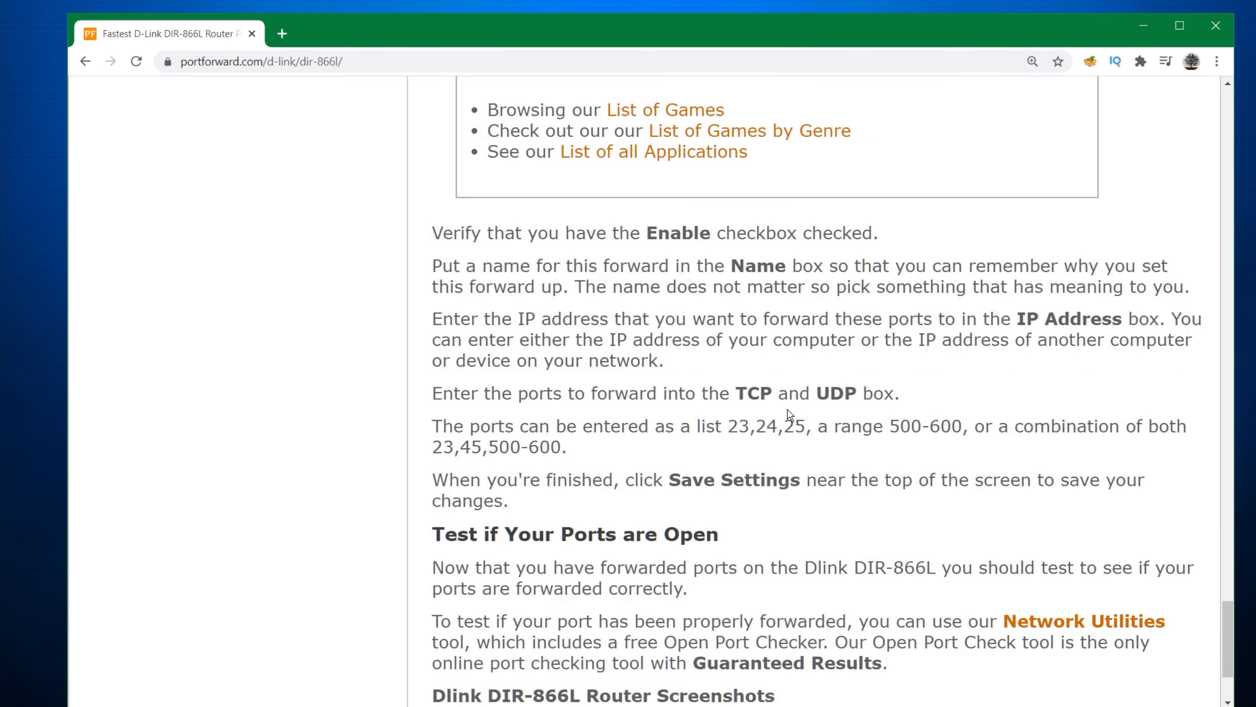
pyautogui.moveTo(754, 481)
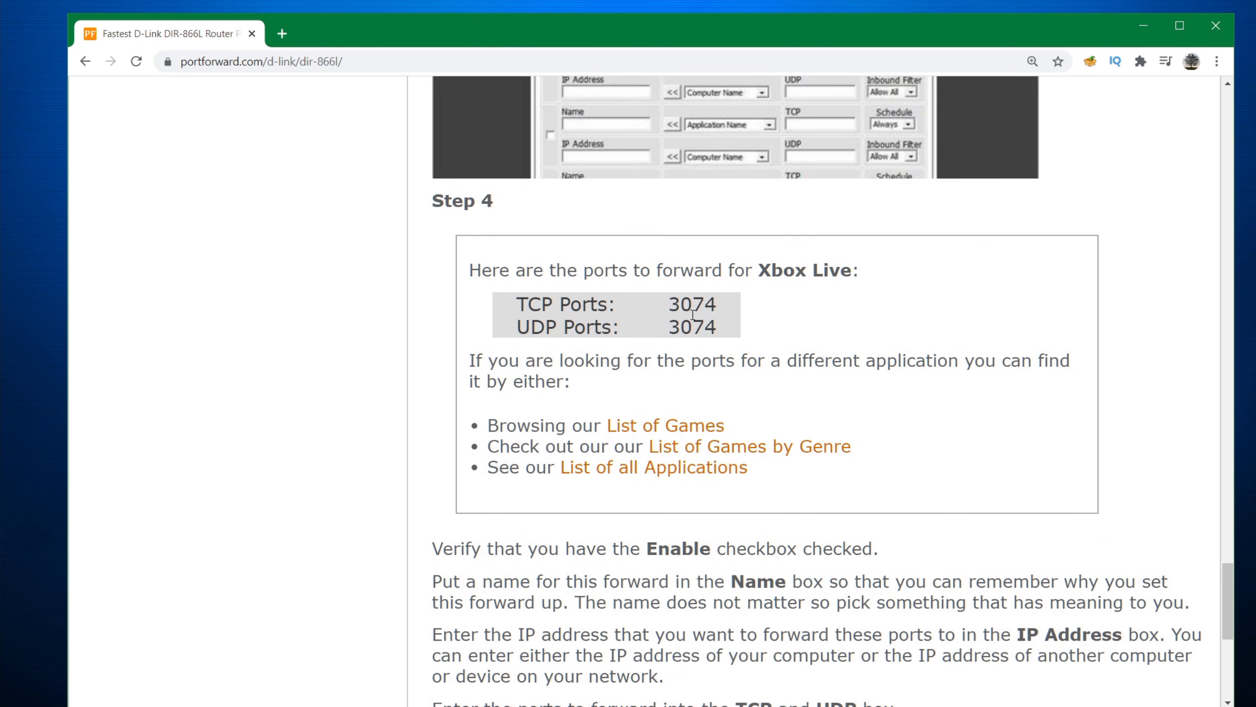
pyautogui.moveTo(784, 306)
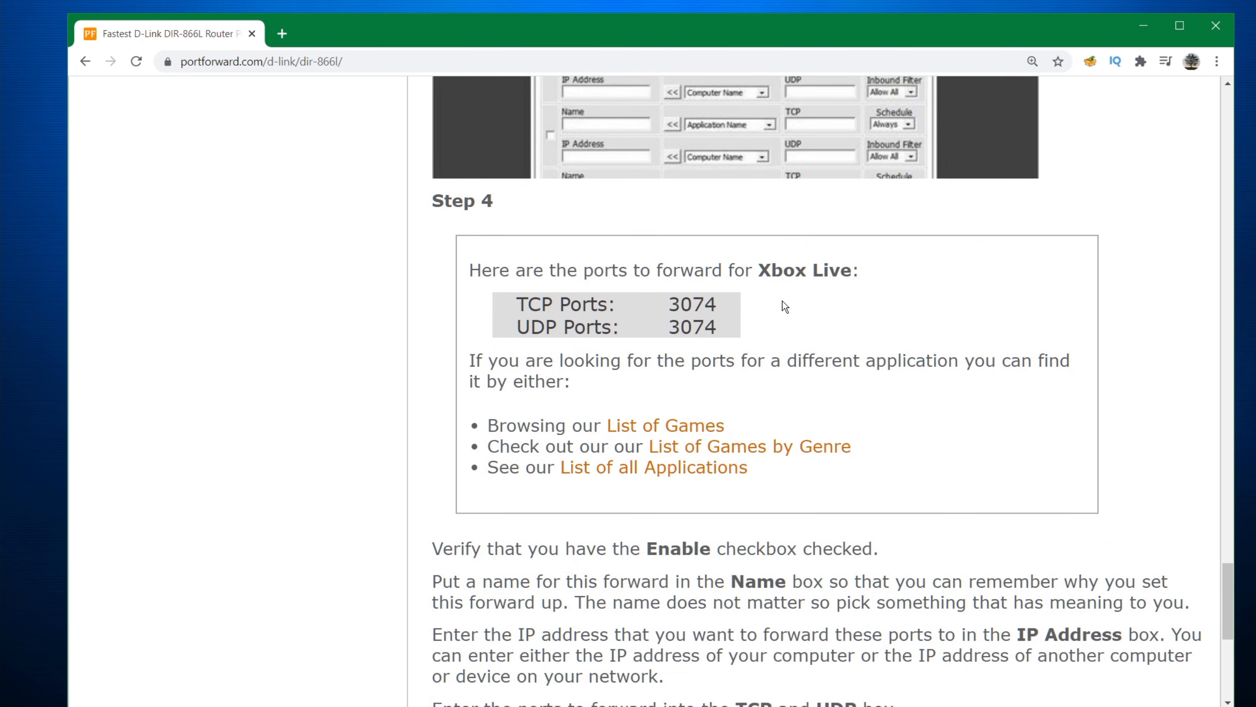
pyautogui.moveTo(110, 62)
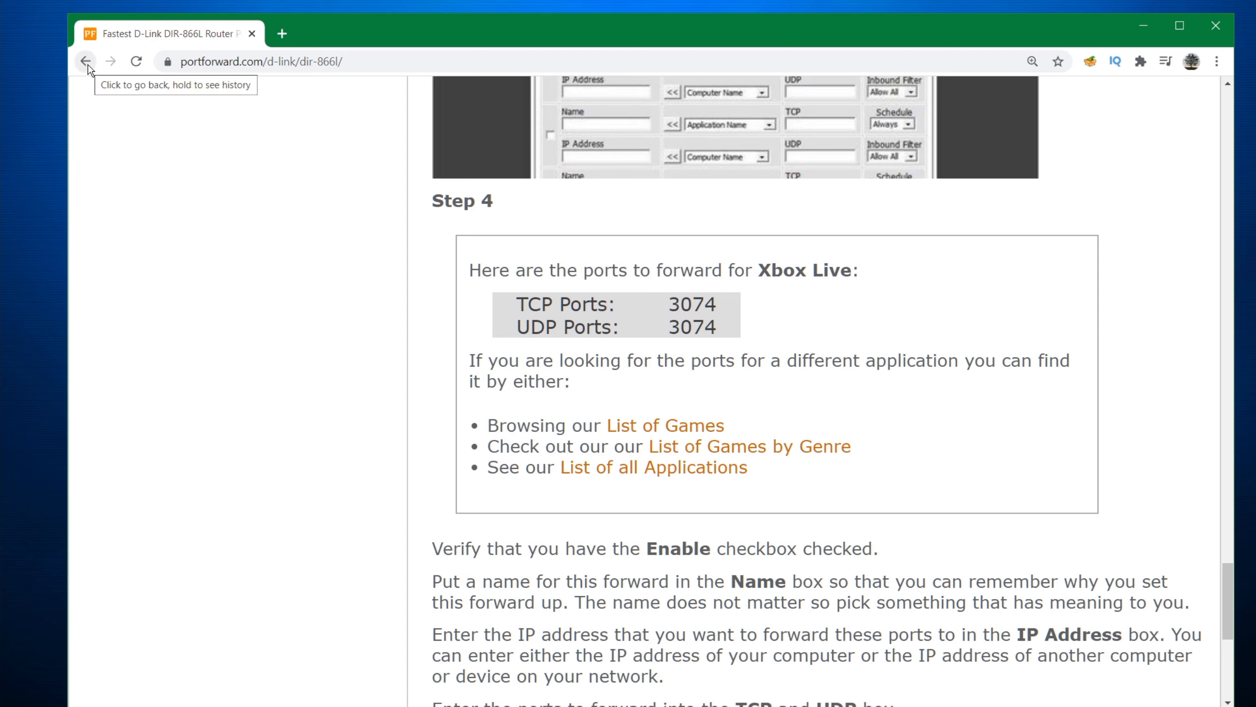
# Step: Go back to the Valve wiki's 7 Days to Die Port Forwarding section
pyautogui.click(86, 61)
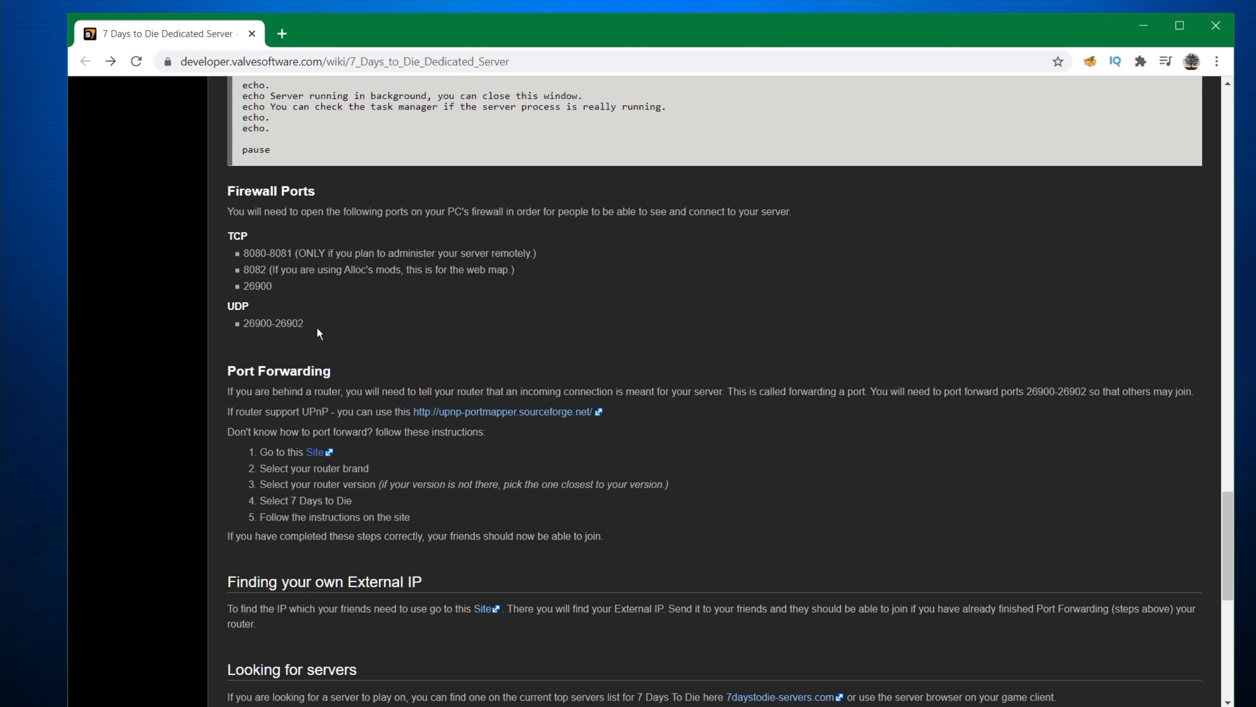
pyautogui.moveTo(313, 336)
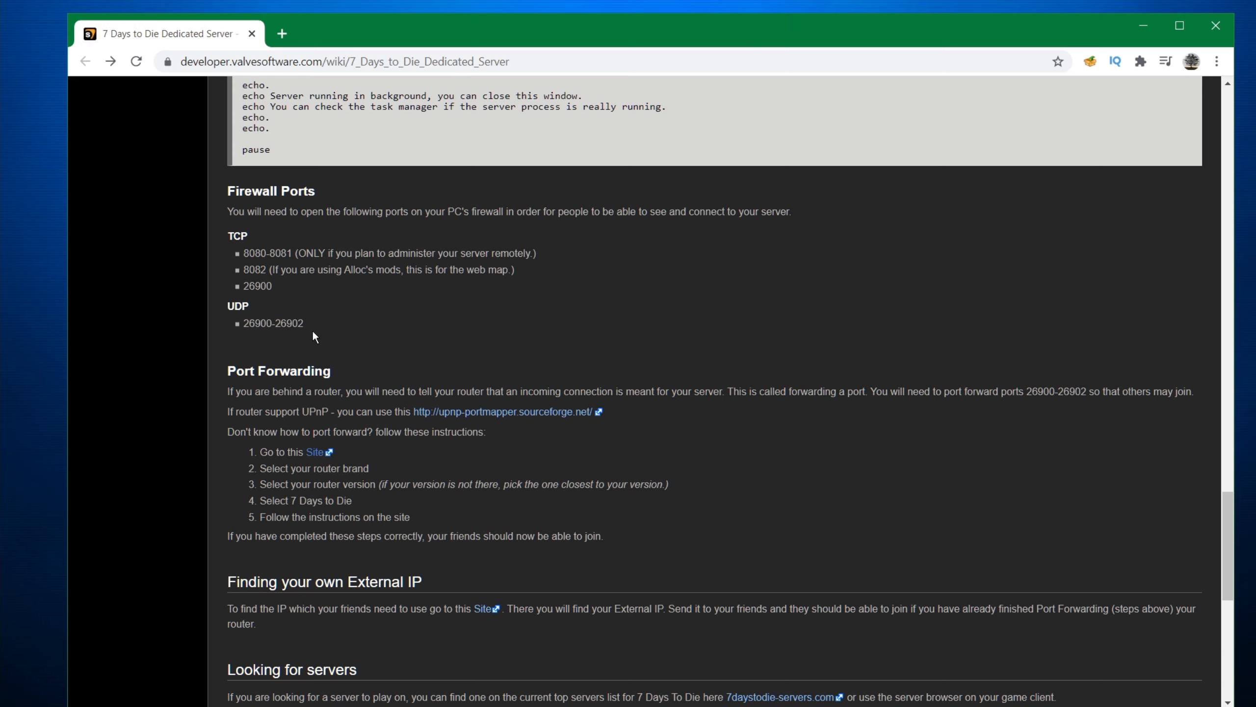
pyautogui.moveTo(342, 331)
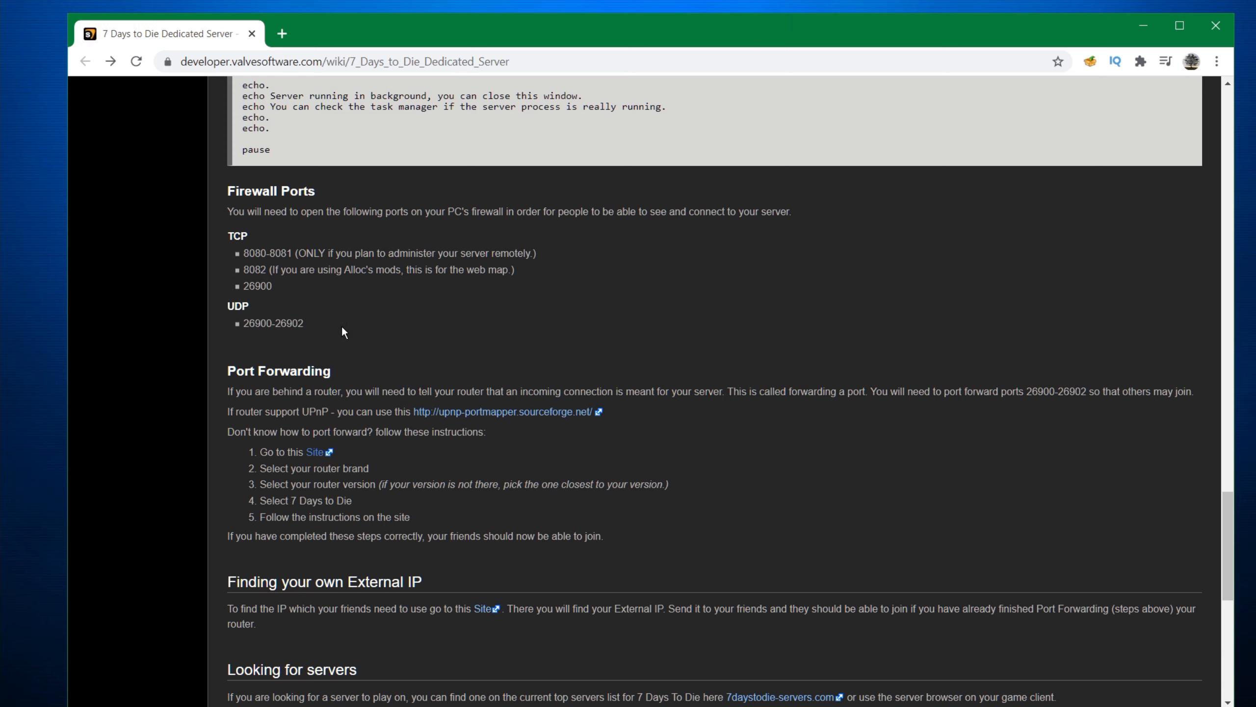
pyautogui.moveTo(323, 330)
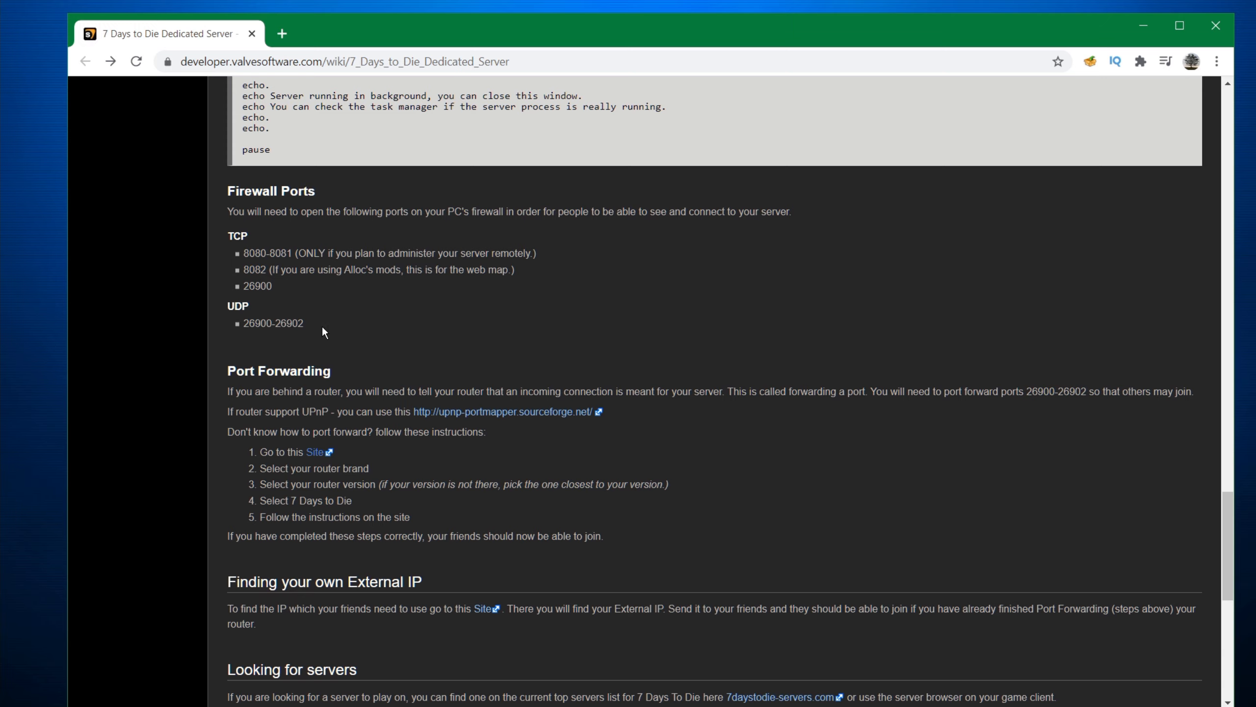
pyautogui.moveTo(597, 336)
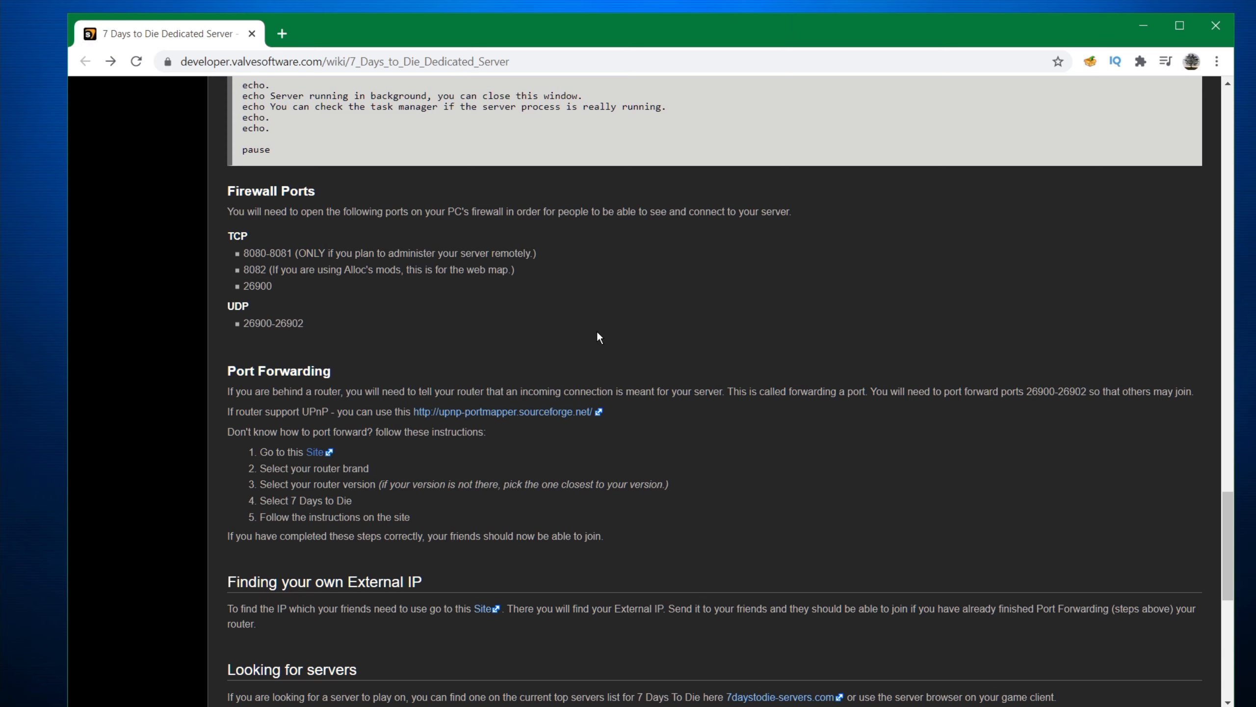
pyautogui.moveTo(603, 333)
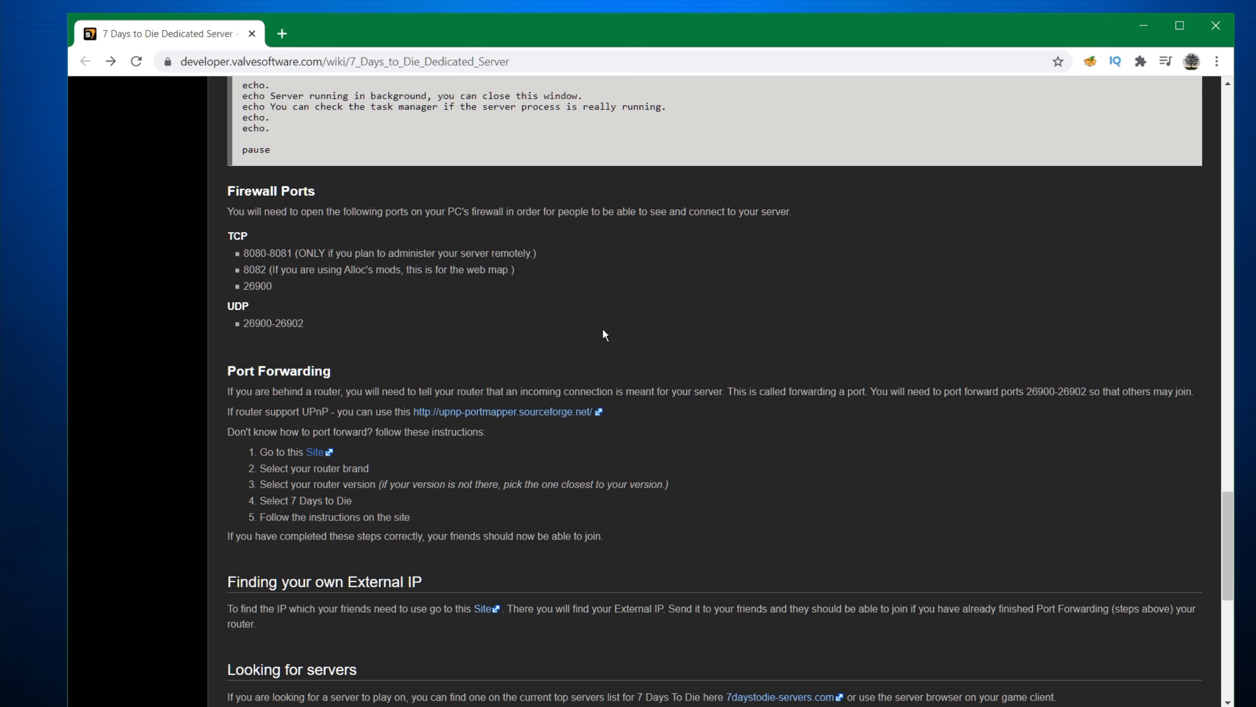
pyautogui.moveTo(663, 333)
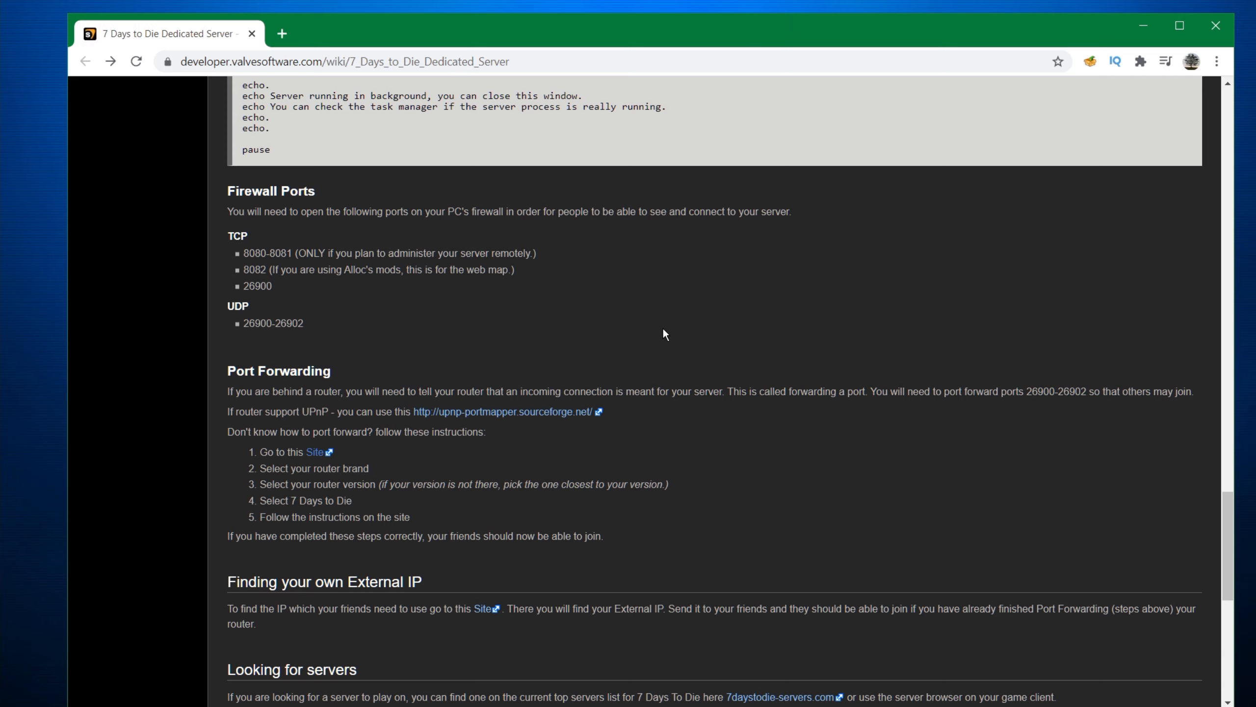
pyautogui.moveTo(669, 333)
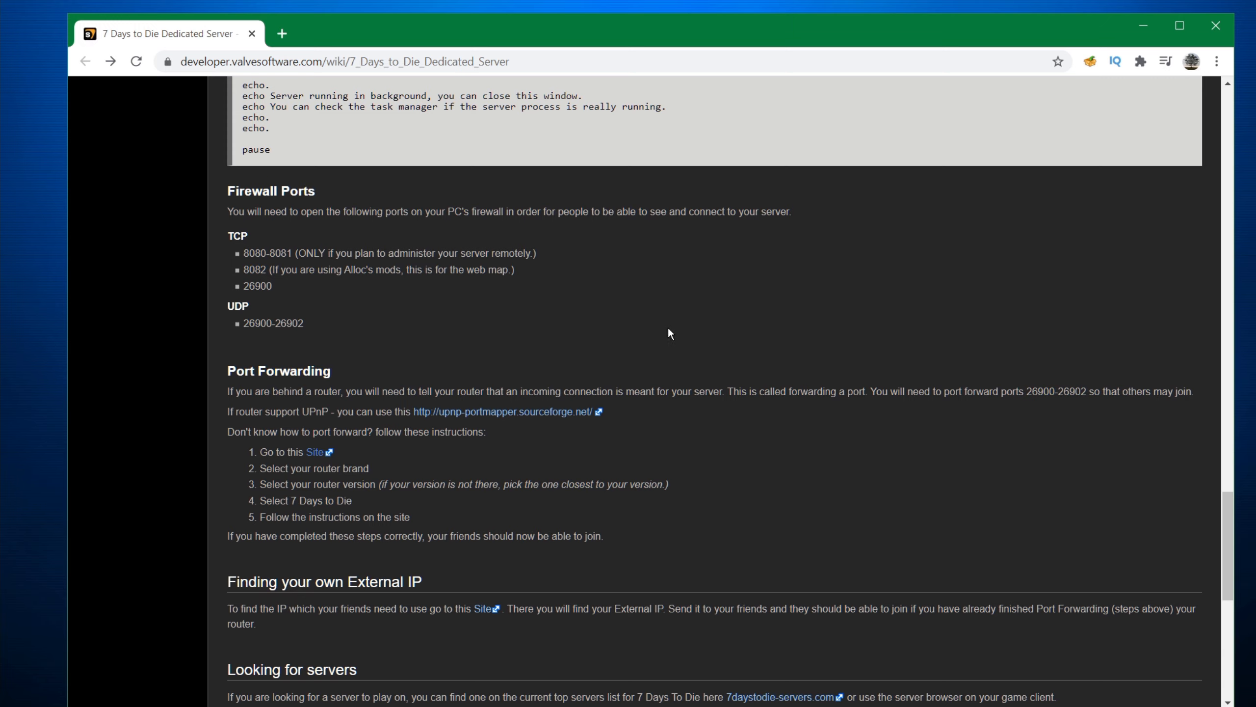
pyautogui.moveTo(673, 334)
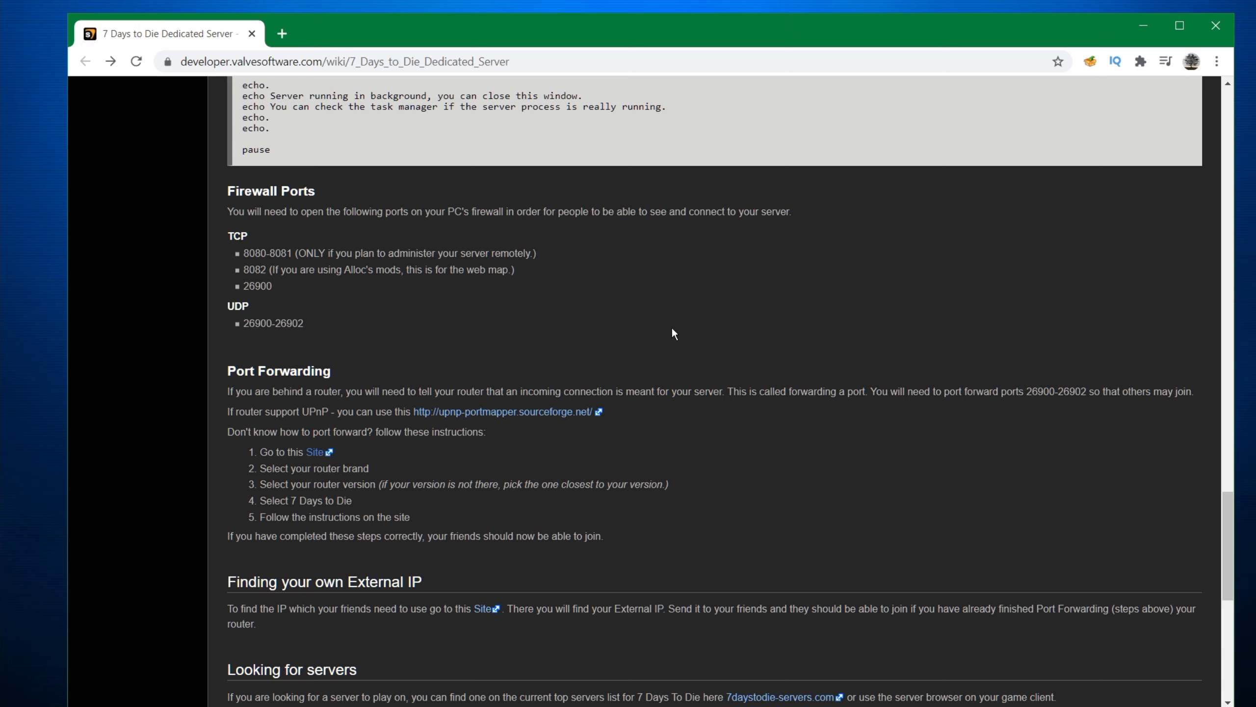
pyautogui.moveTo(692, 328)
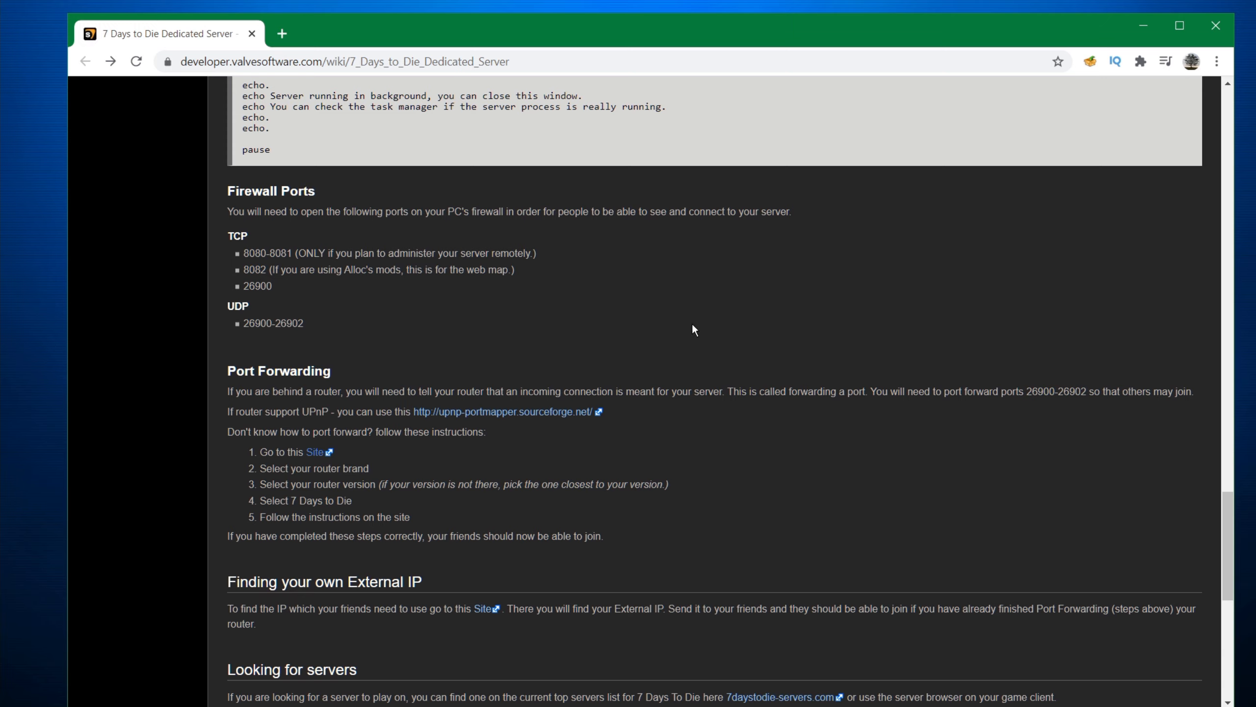
pyautogui.moveTo(700, 329)
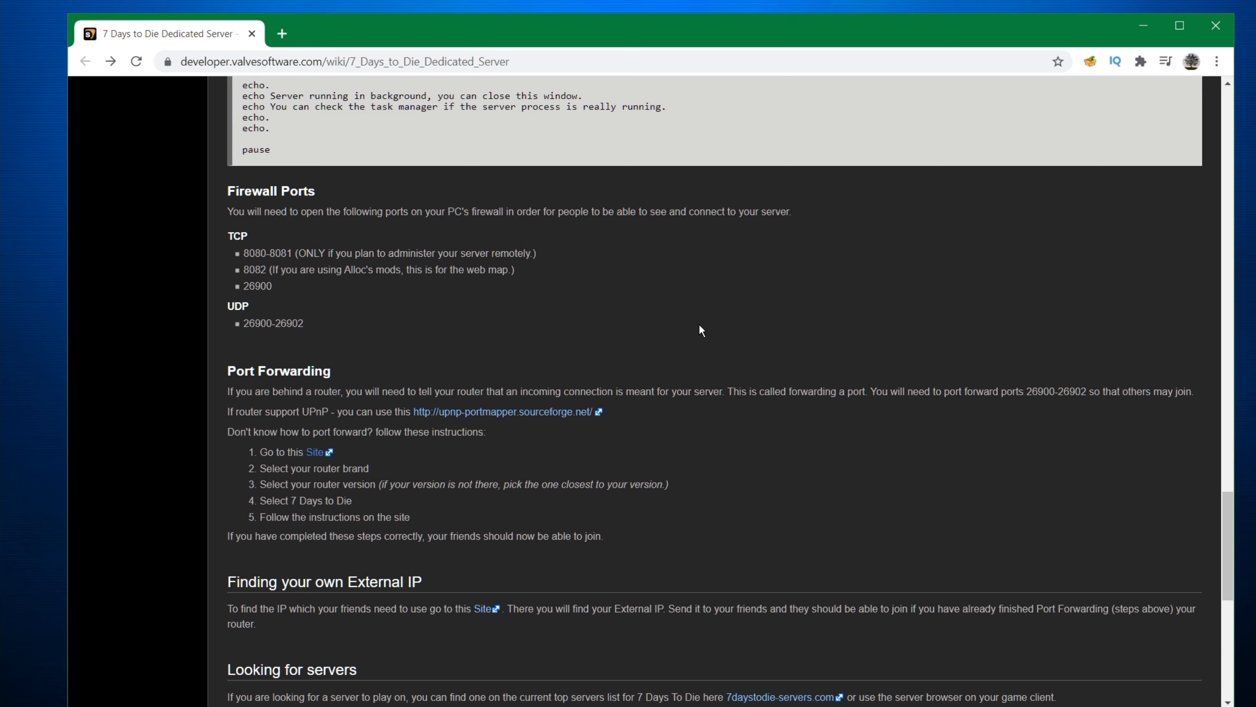
pyautogui.moveTo(634, 354)
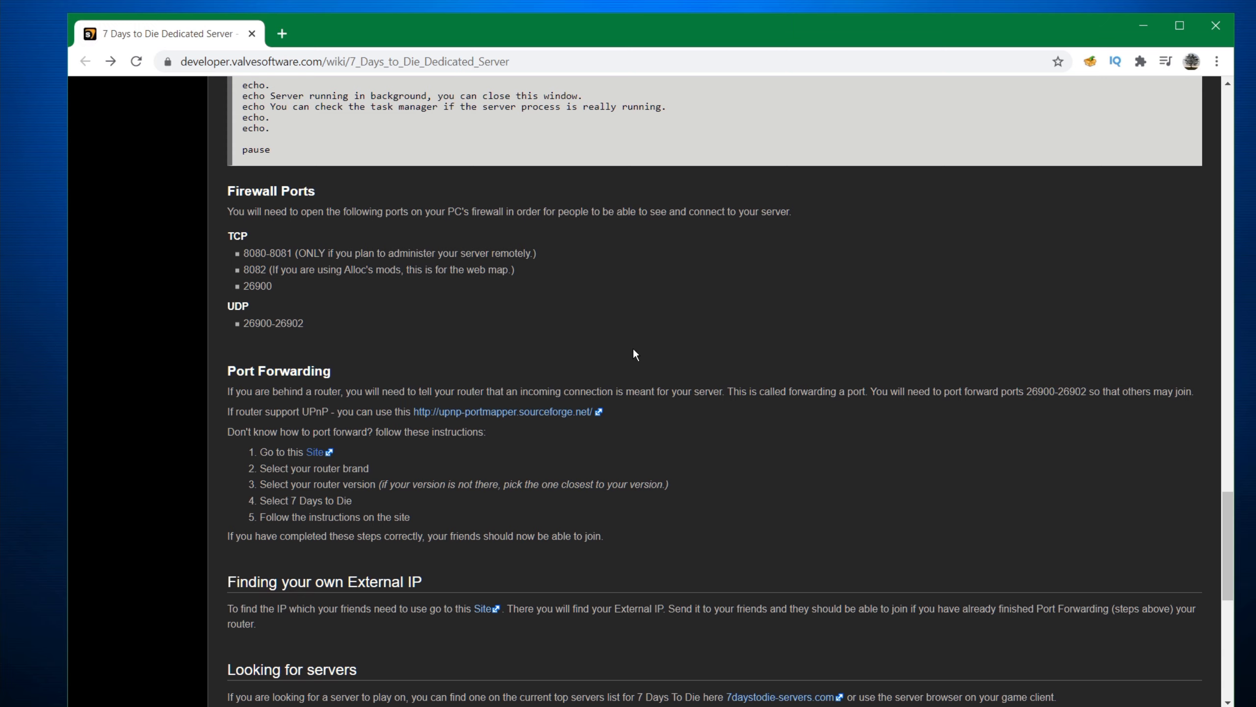